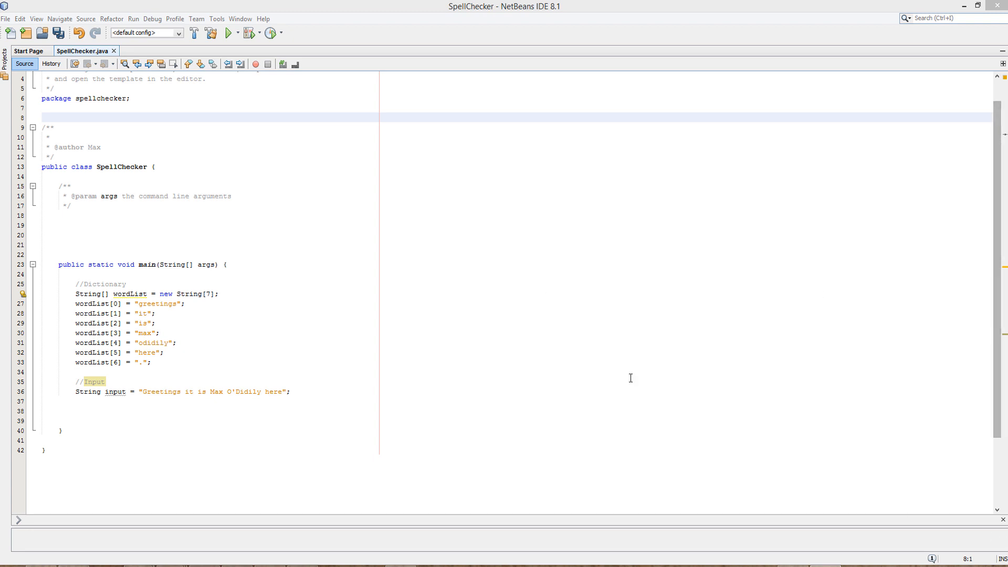
mouse_move(209, 367)
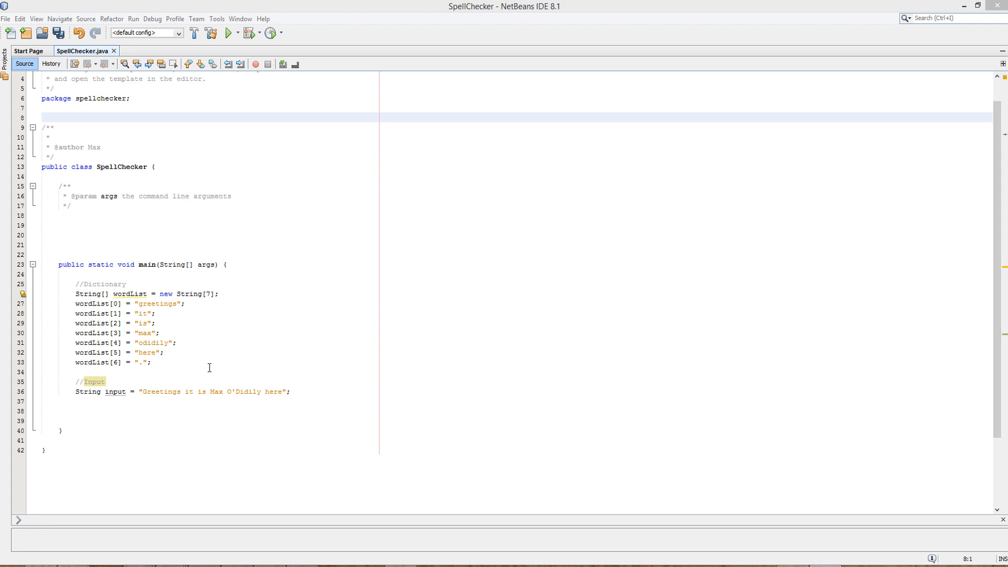
- Highlight the wordList dictionary assignments and move to the empty line above main
drag(76, 294, 152, 362)
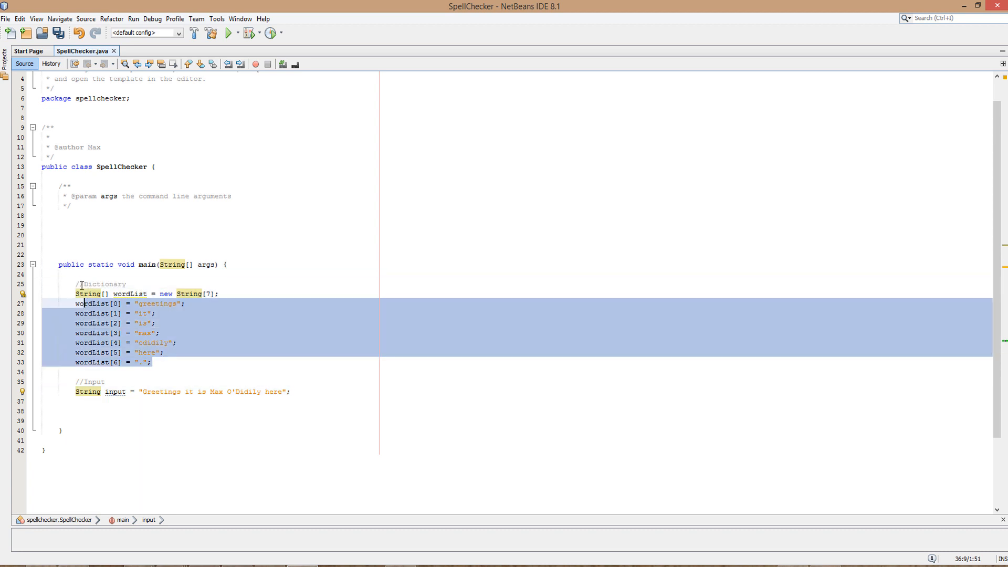
click(155, 323)
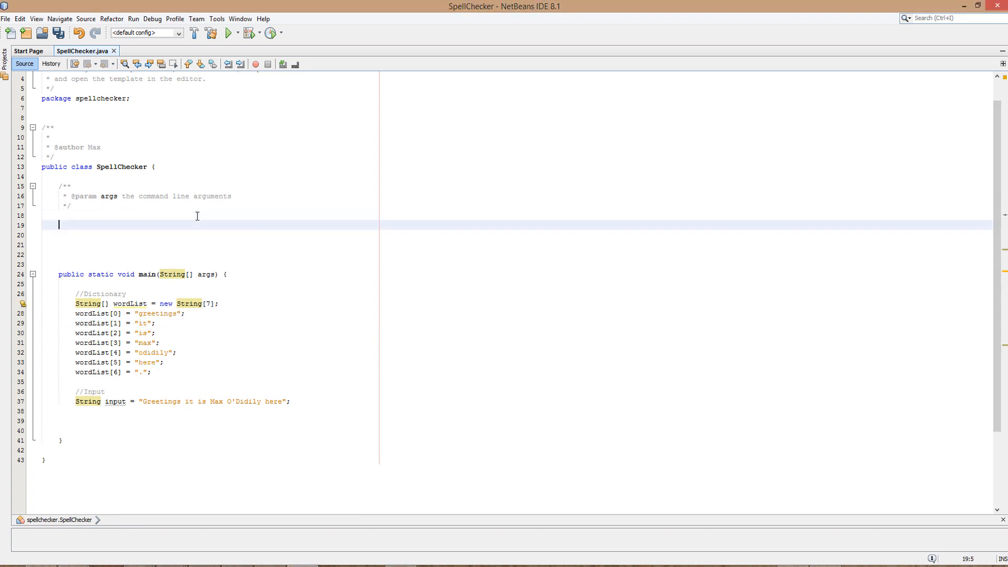
- Declare public static boolean spellCheck(String input, String[] dic) with an empty body
text(public static b)
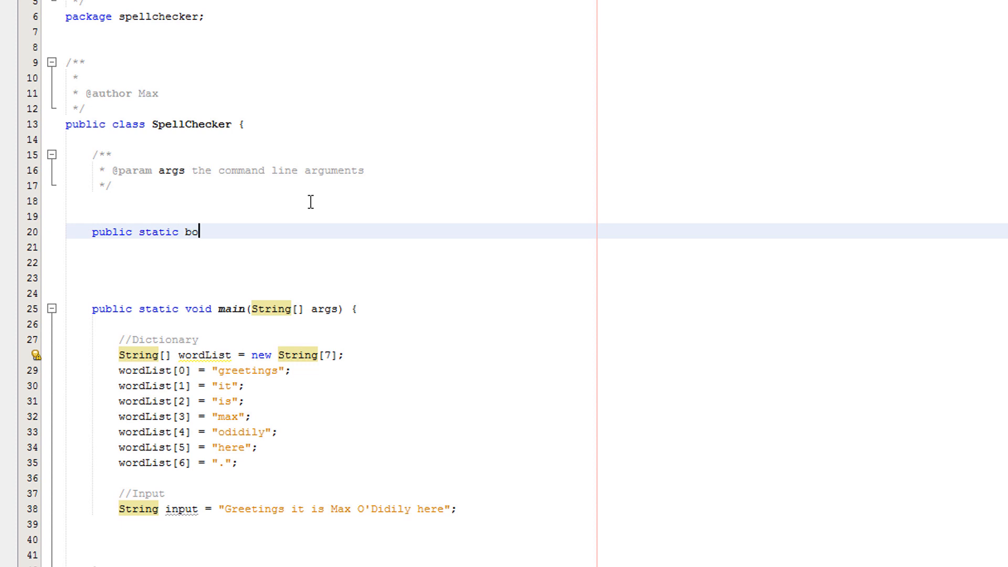
text(olean spellChec)
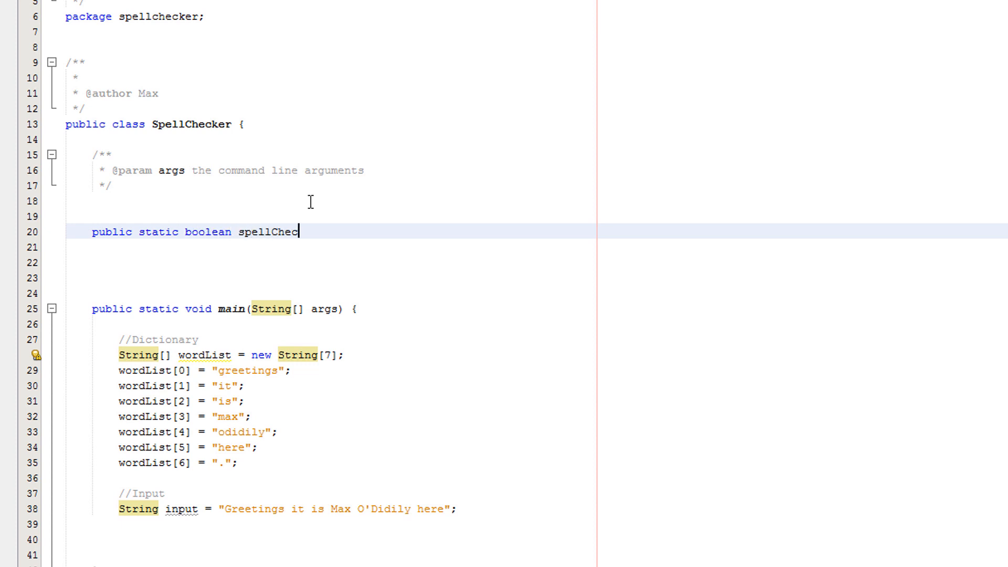
text(k(Str)
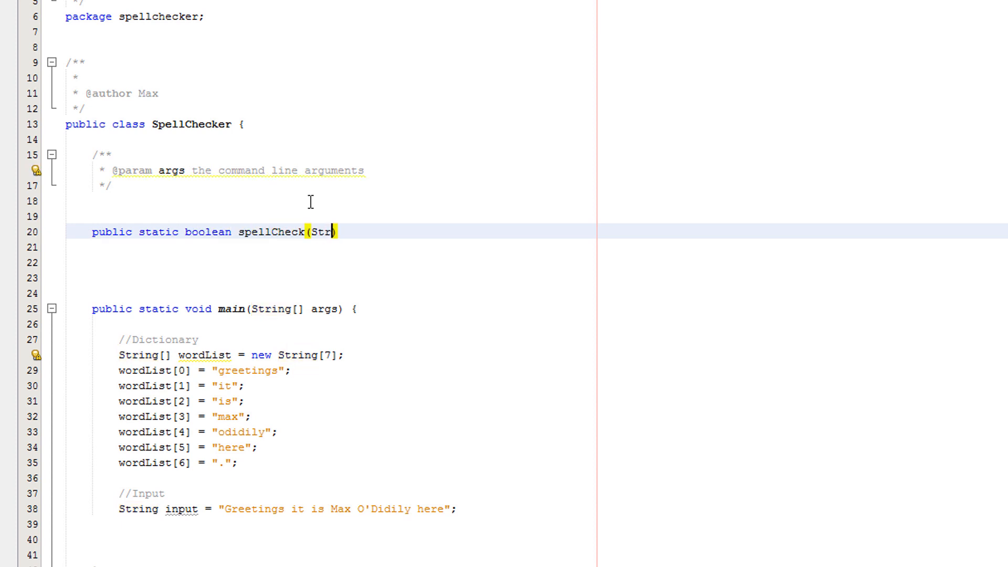
text(ing input, String)
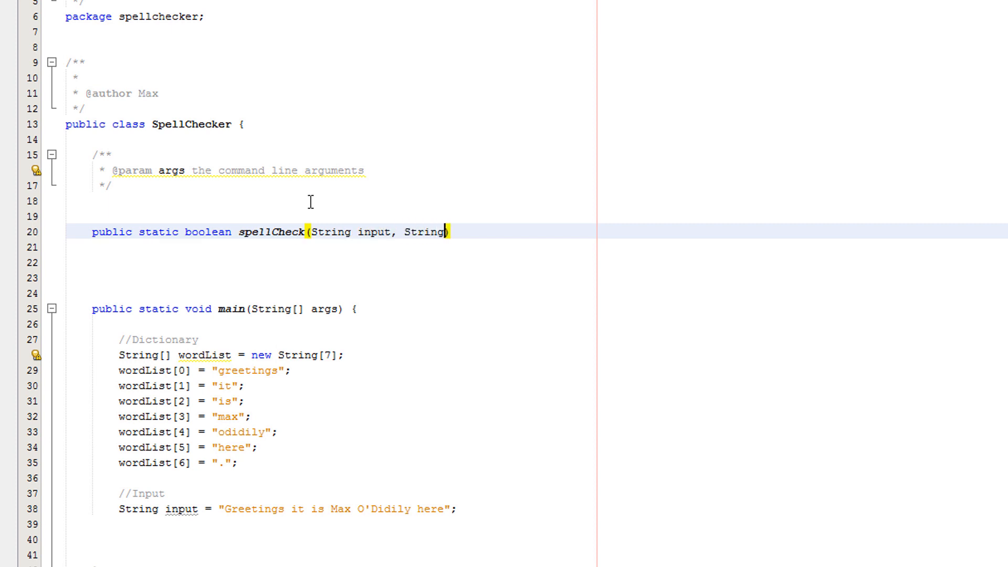
text([] dictio)
text({)
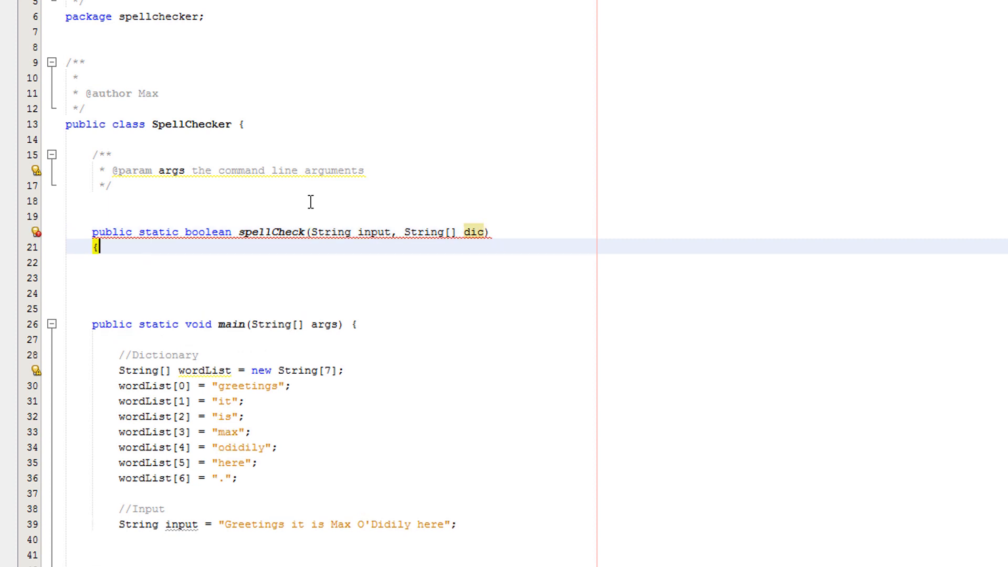
key(enter)
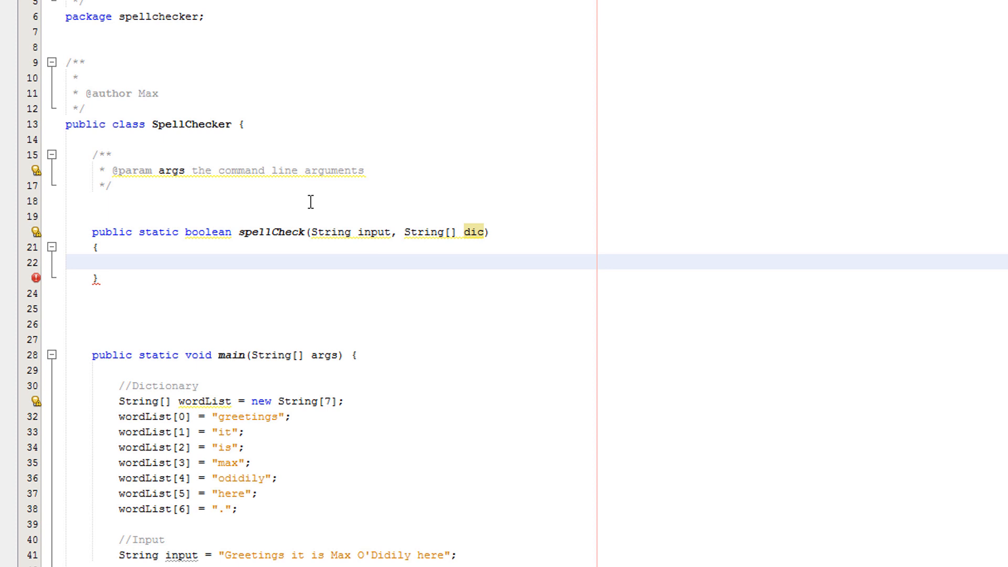
- Declare String currentCheck = "" and boolean noErrors = true inside spellCheck
text(String c)
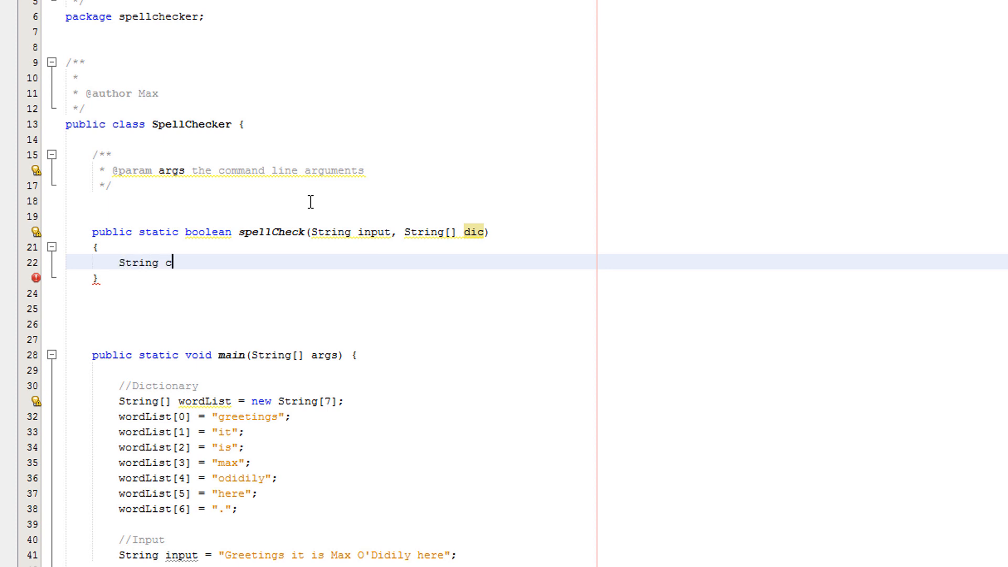
text(urremn)
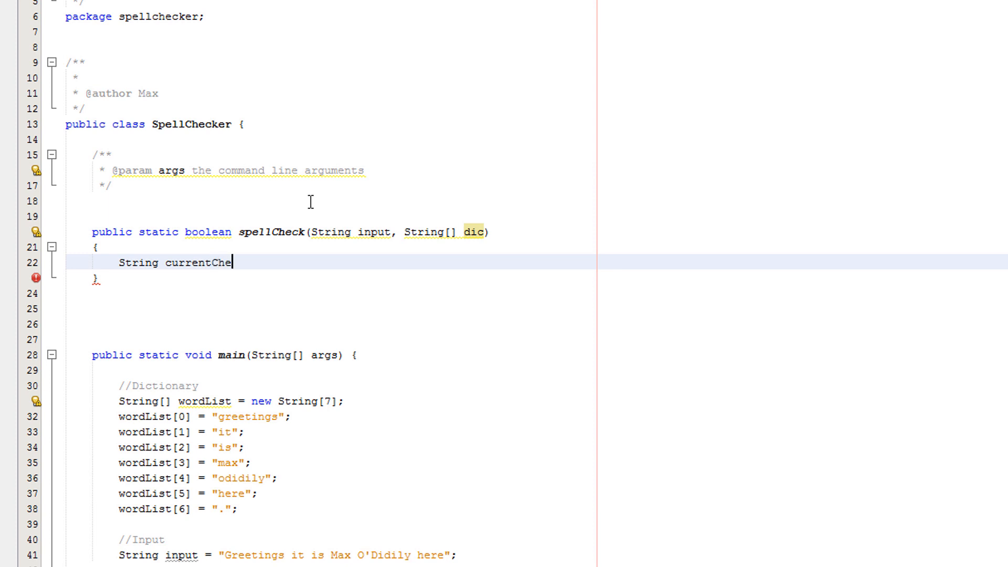
text(ck =)
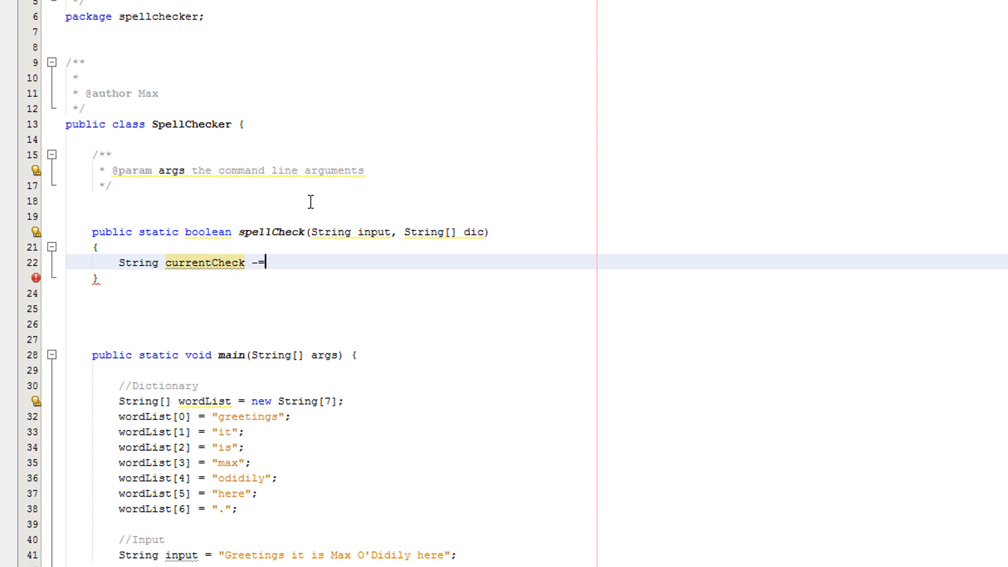
text(= "";)
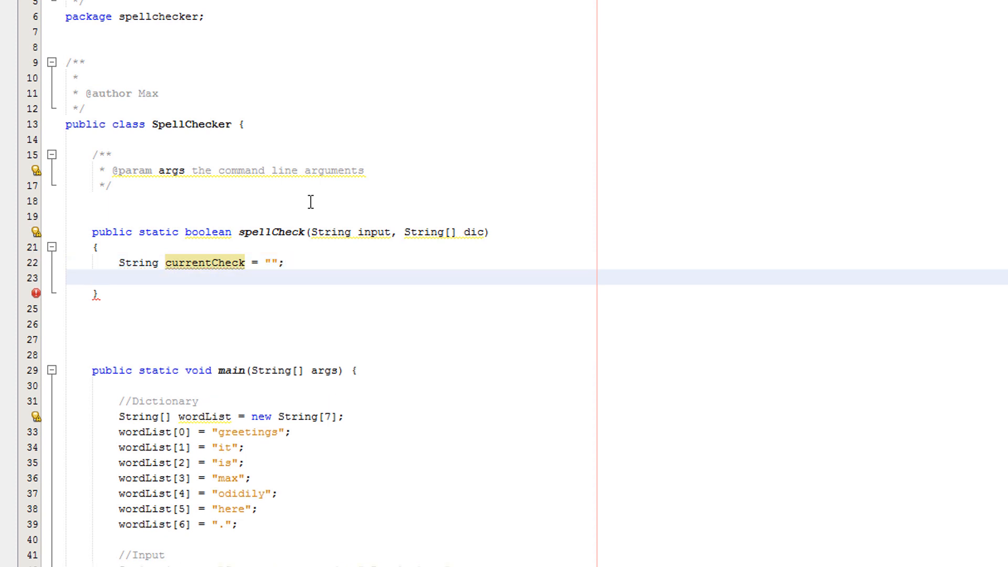
text(boole)
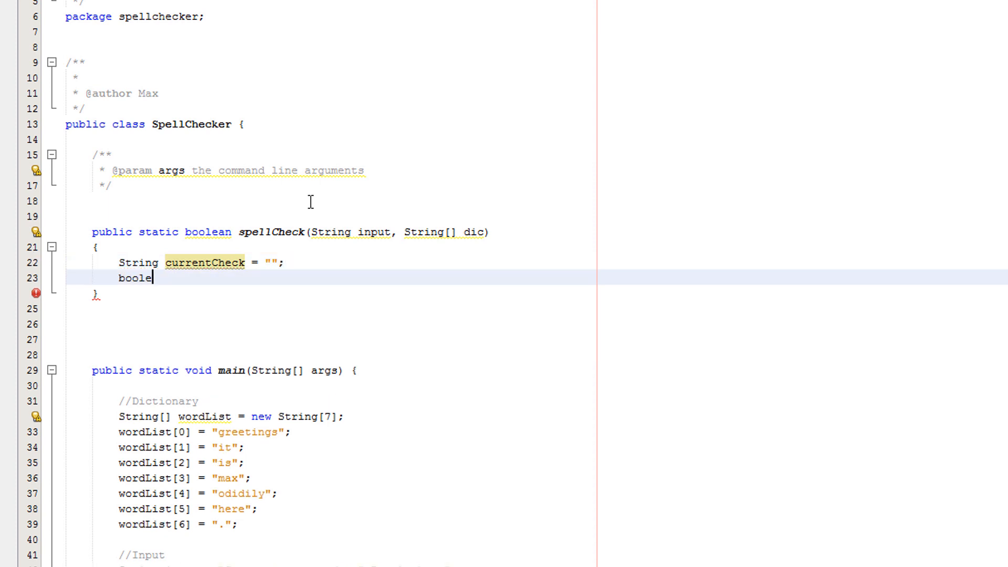
text(an noErrors)
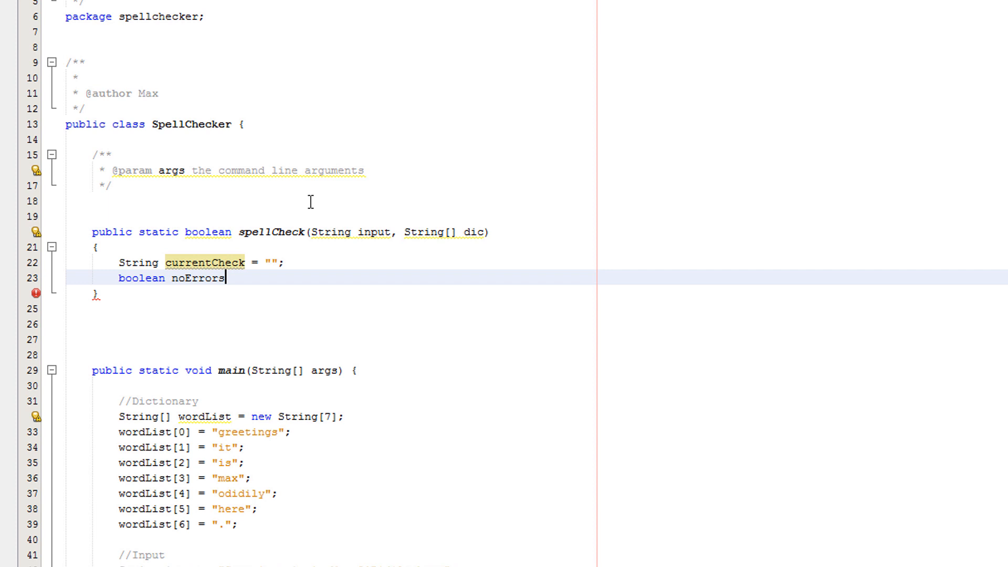
text(=)
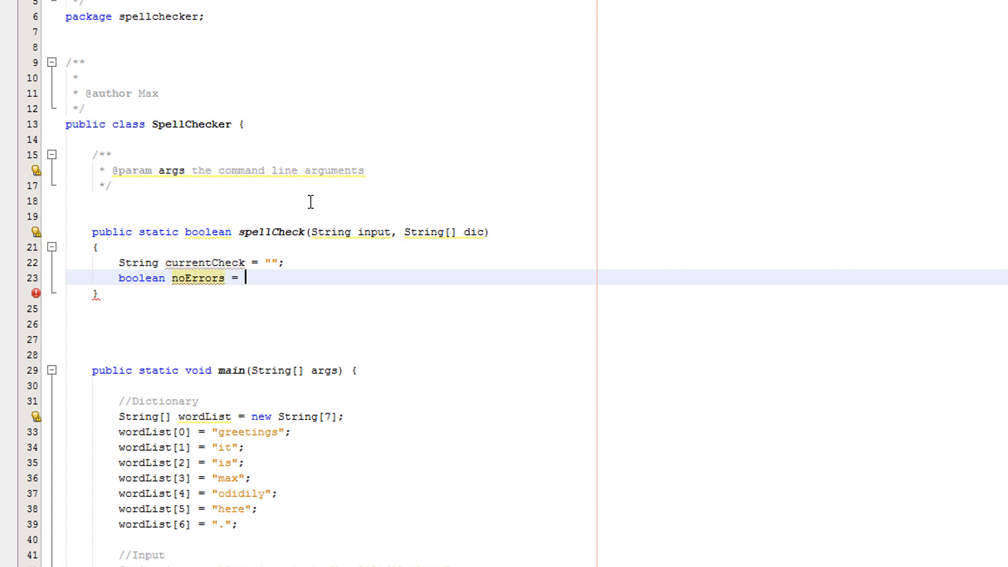
text(true;)
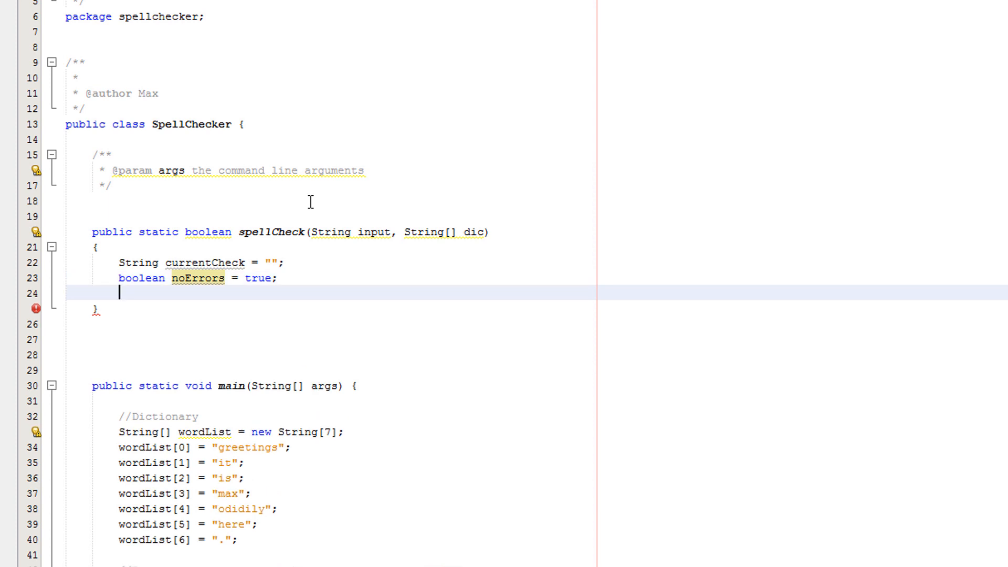
- Create a Scanner spellChecker on input and set its delimiter to "\\s+"
text(Scanner spellChecker = new Scanner()
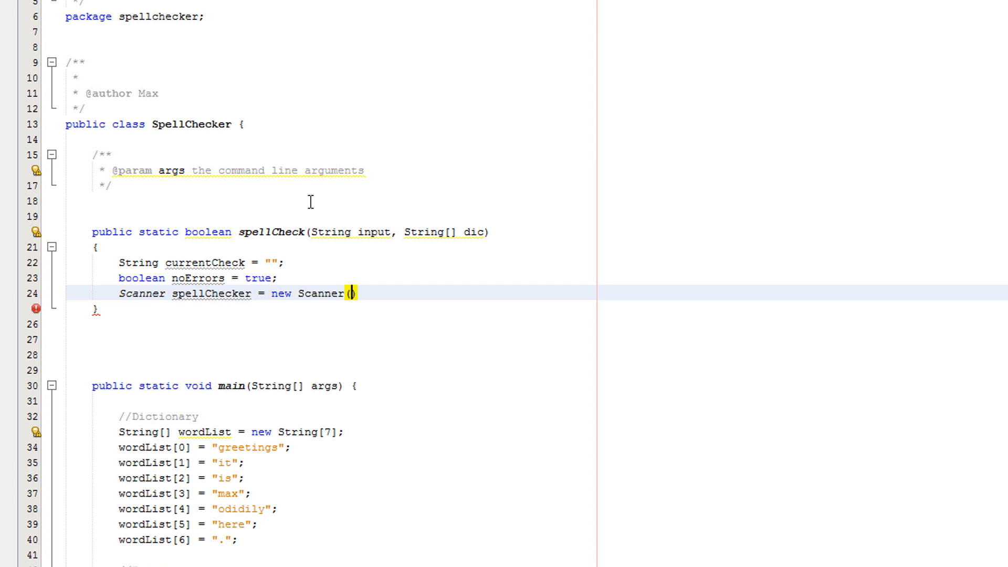
text(input);)
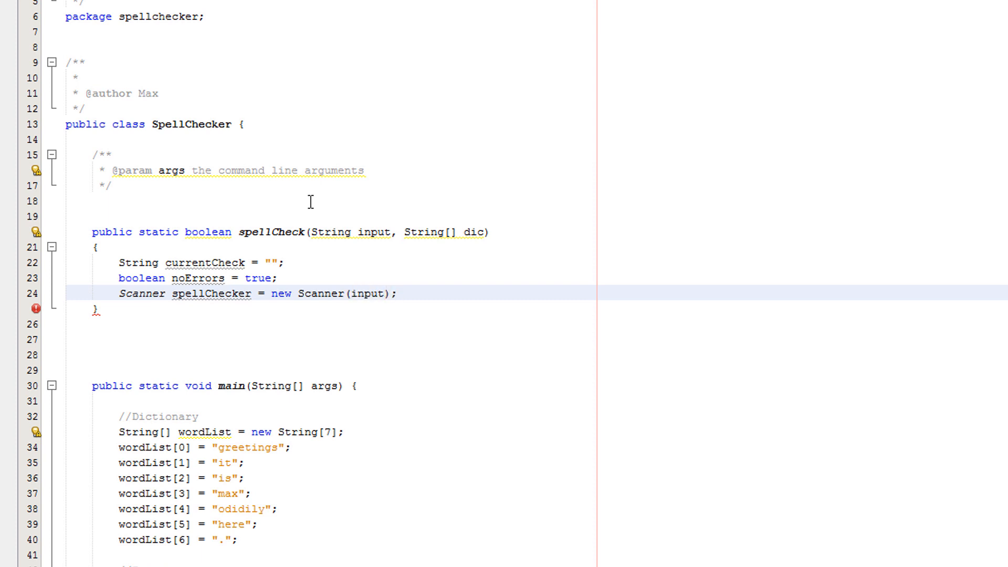
text(spellChecker.us)
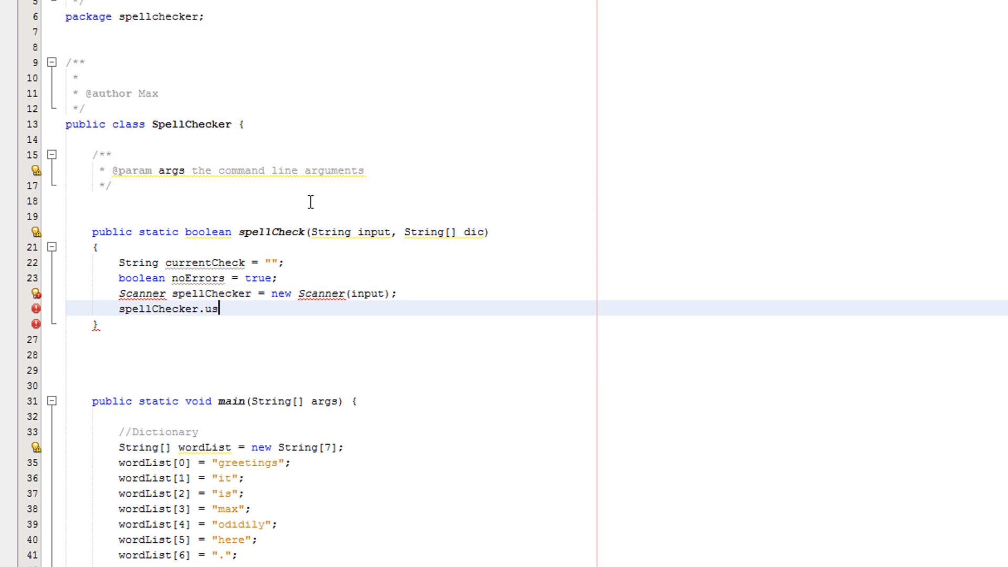
text(eDelimiter)
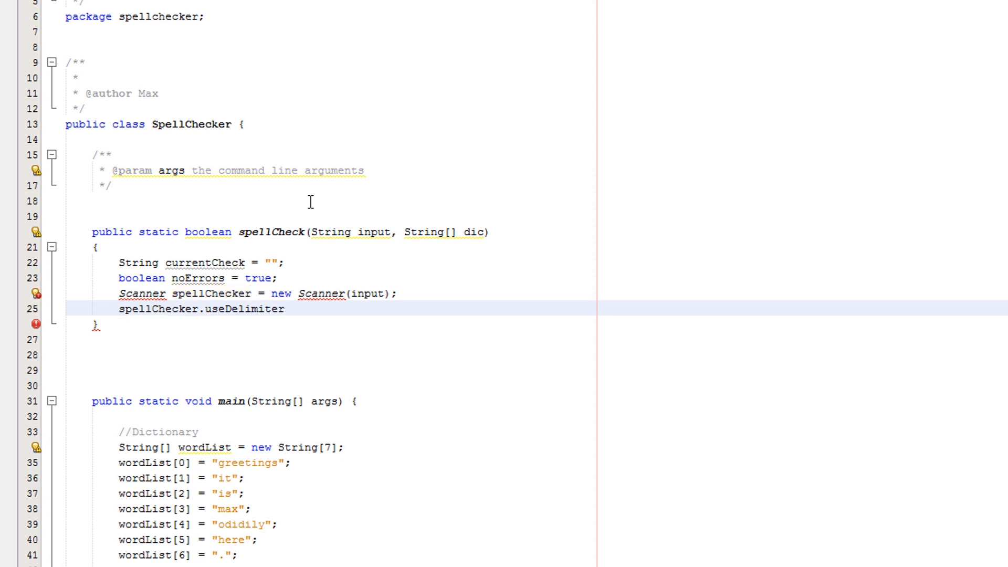
text((""))
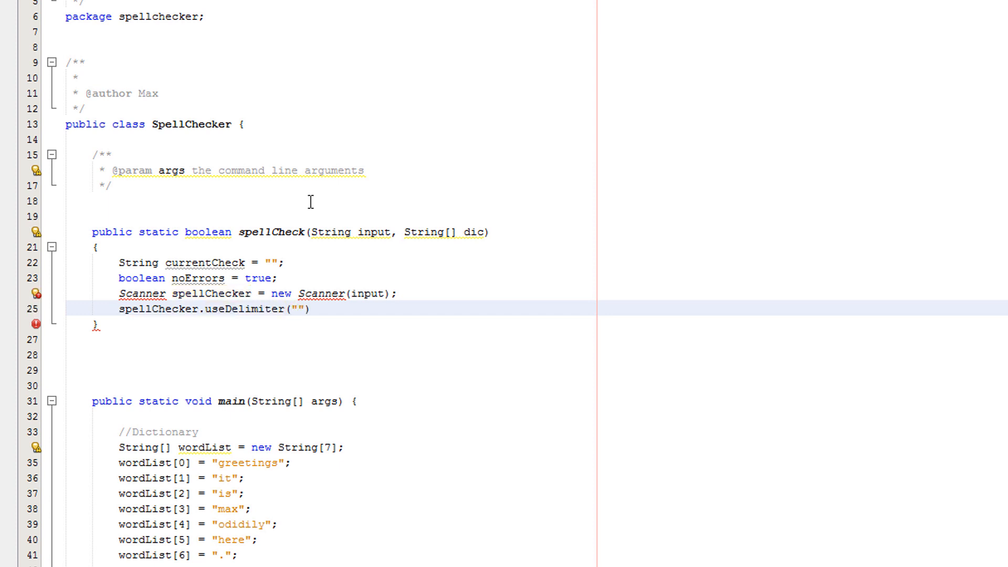
text(\\)
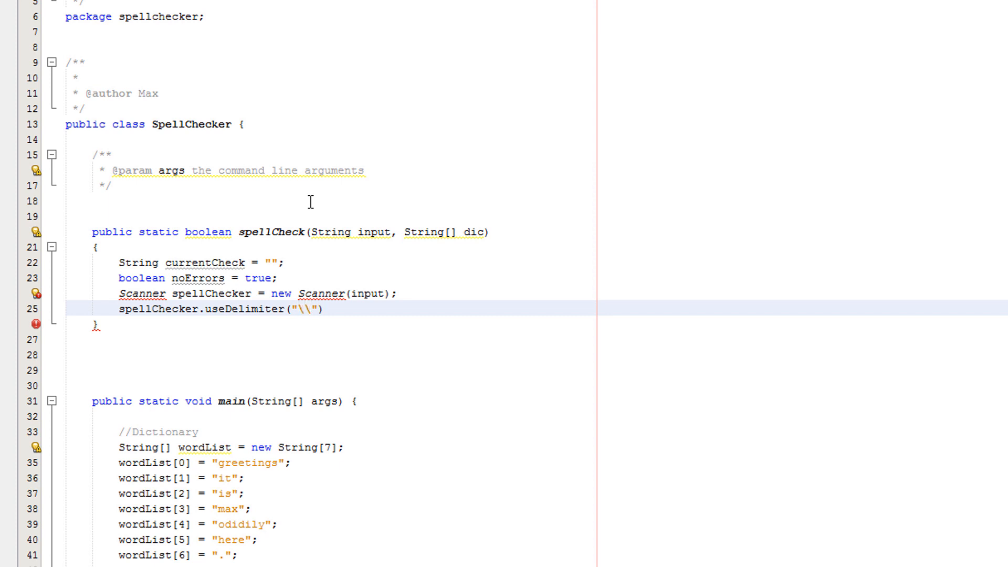
text(s+");)
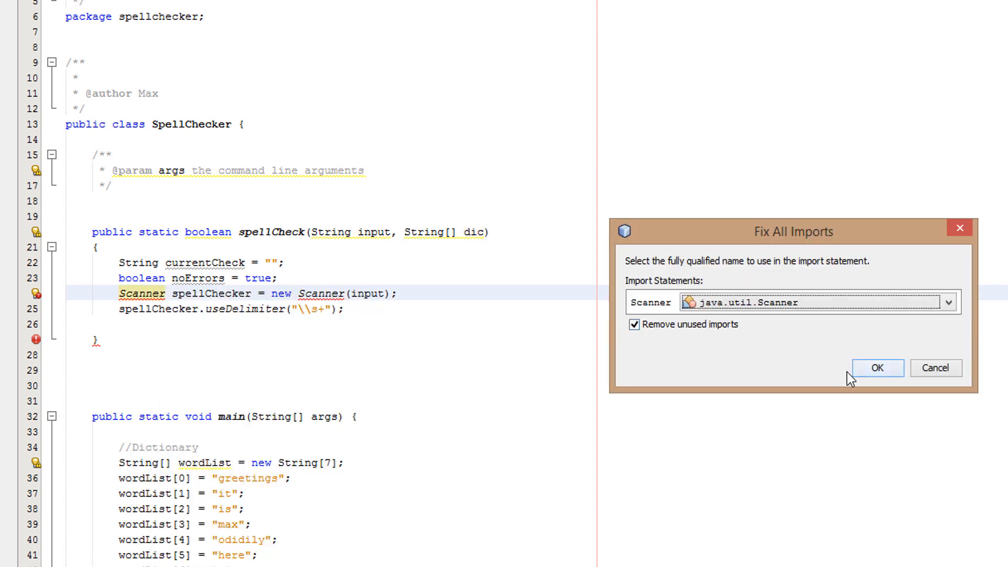
- Confirm the Fix All Imports dialog to add java.util.Scanner
click(876, 367)
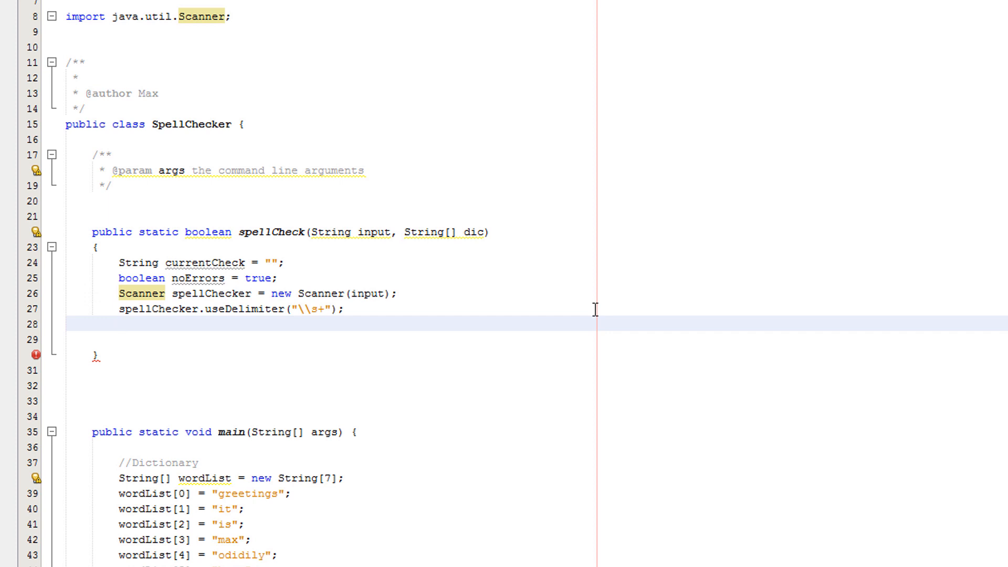
- Write a while(spellChecker.hasNext()) loop assigning currentCheck = spellChecker.next()
text(w)
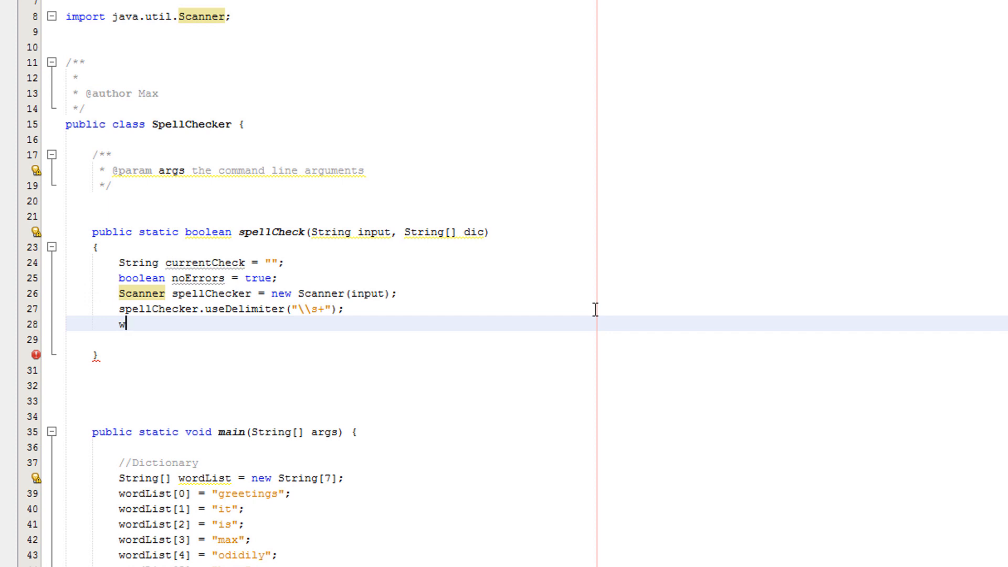
text(hile(spellChecker)
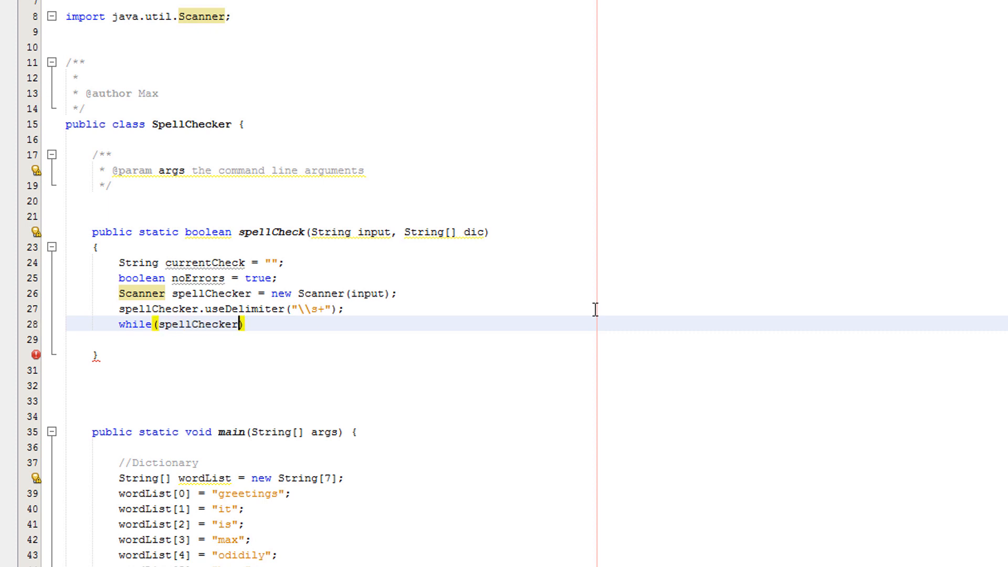
text(.has)
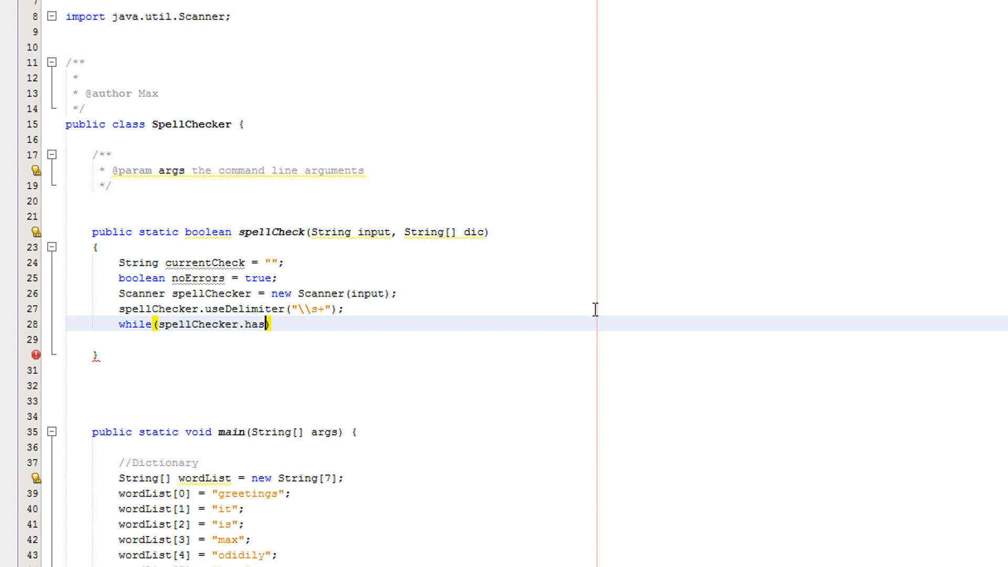
text(Next())
click(537, 339)
text({)
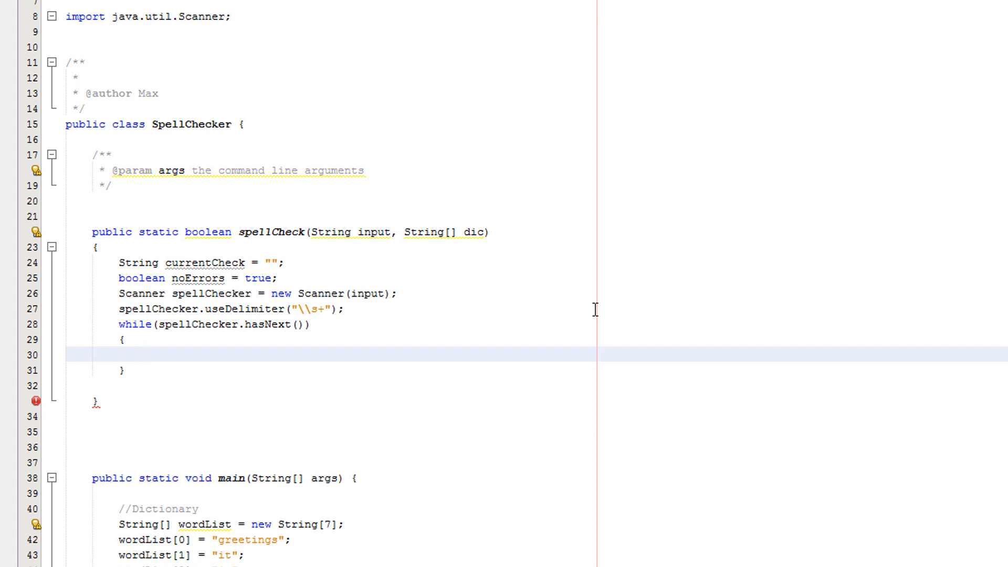
text(cuurentCheck)
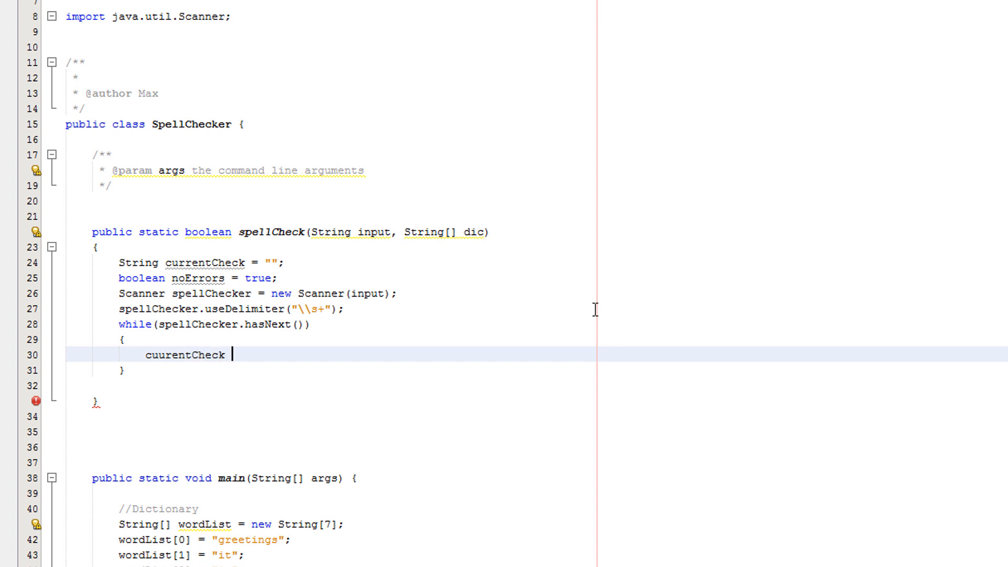
text(= spell)
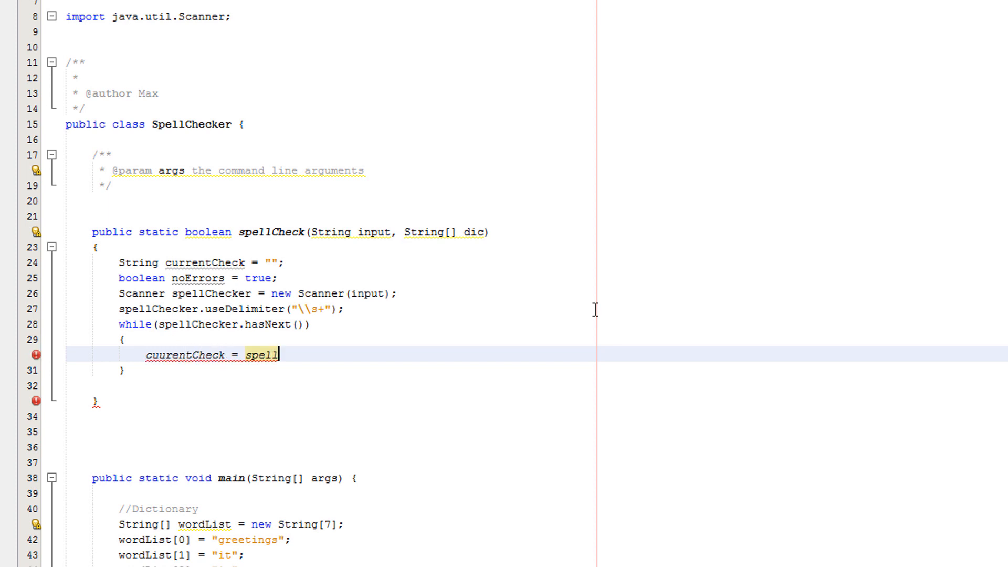
text(Chekce)
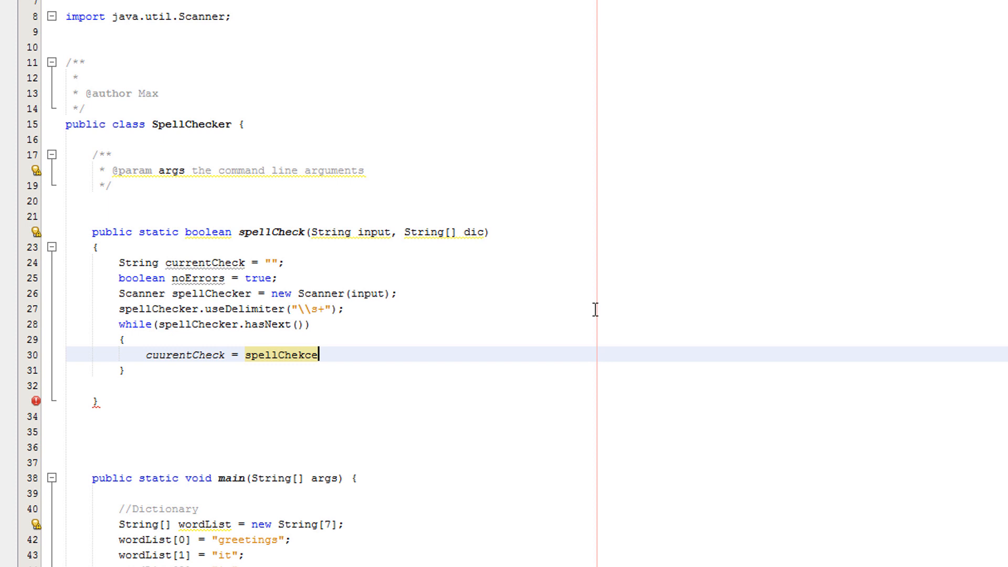
text(spellChecker)
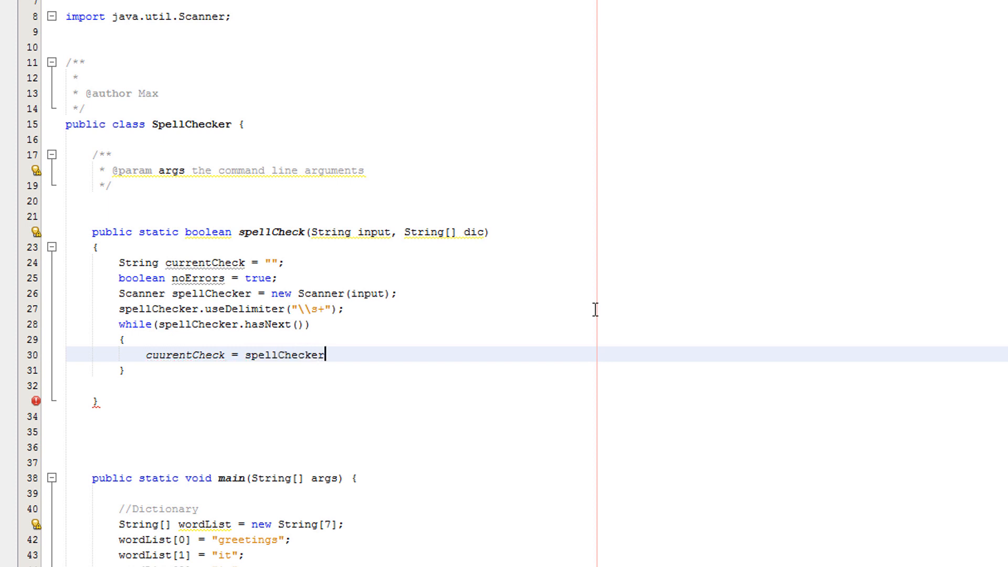
text(.next)
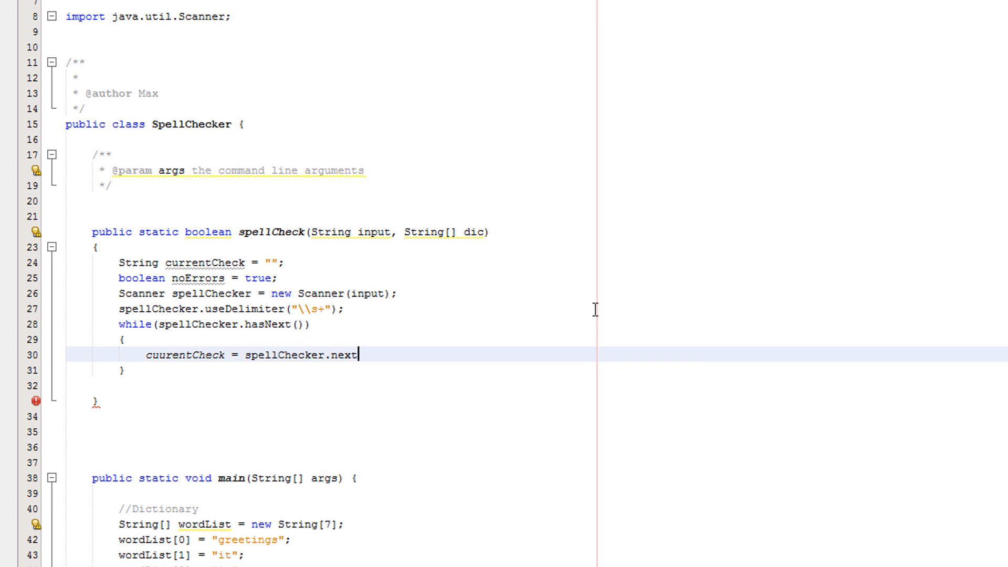
text(();)
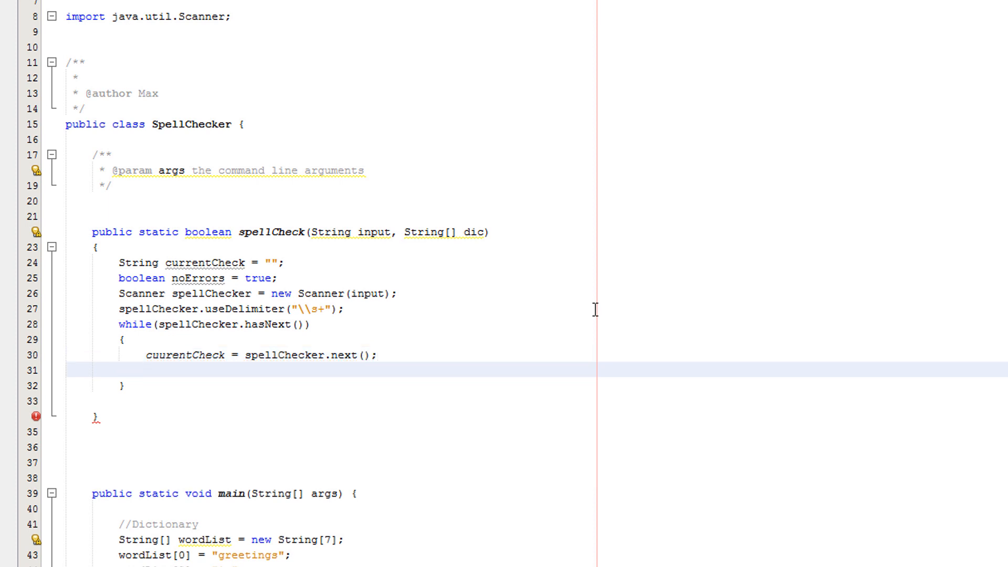
- Nest if(!isSpecial(currentCheck)) and if(!checkWord(currentCheck, dictionary)) conditions inside the loop
text(if(!)
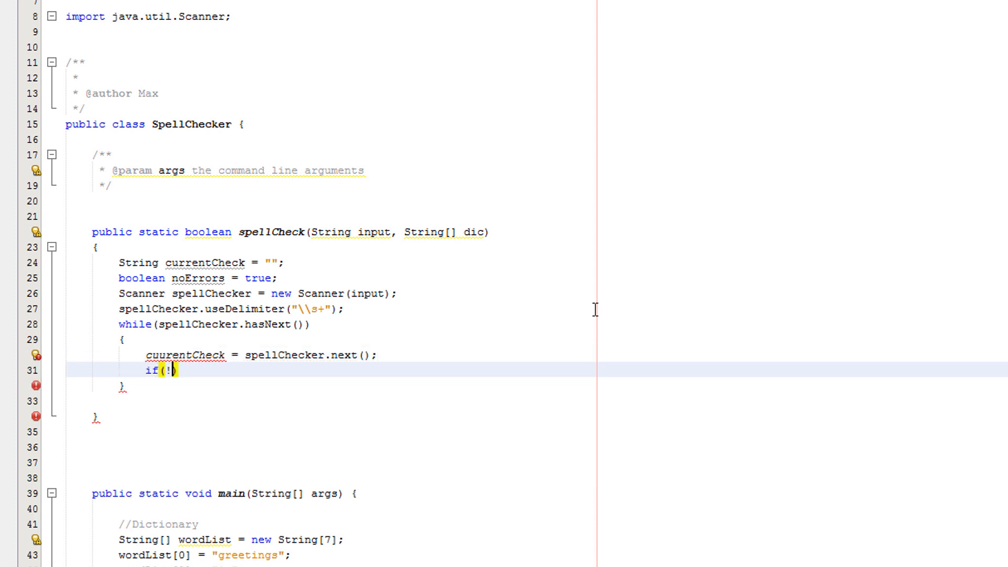
text(isSpe)
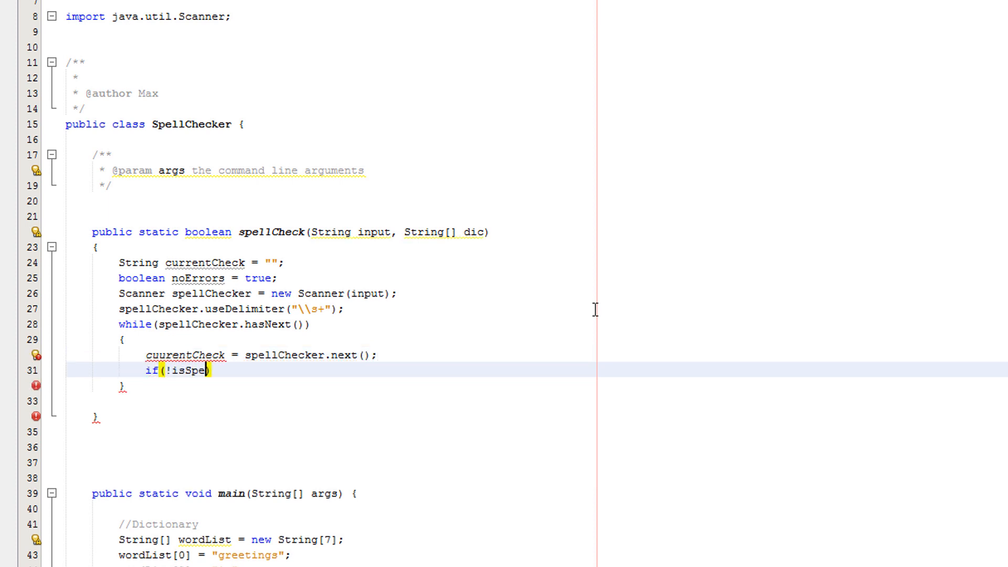
double_click(185, 370)
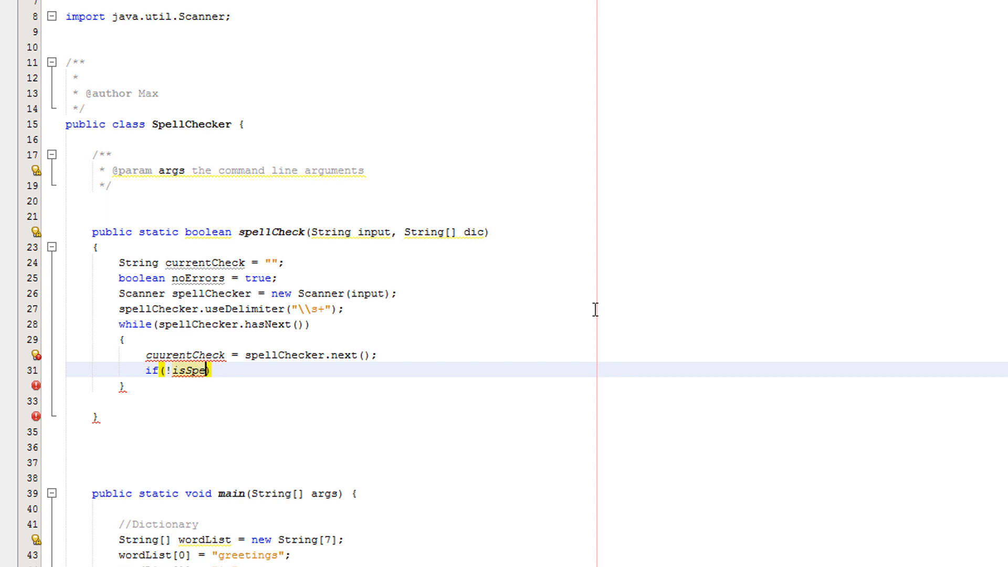
text(cial))
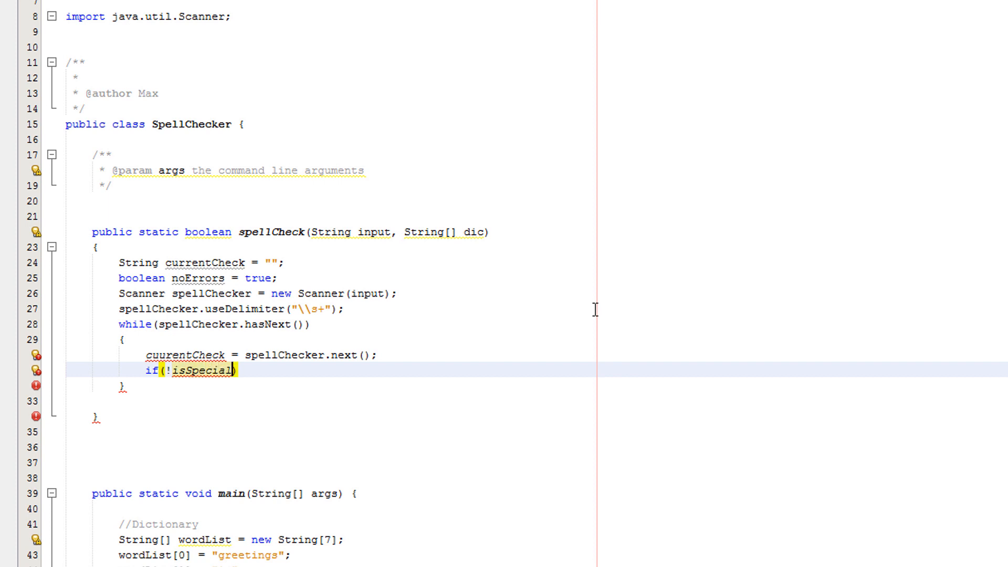
text((cuur)
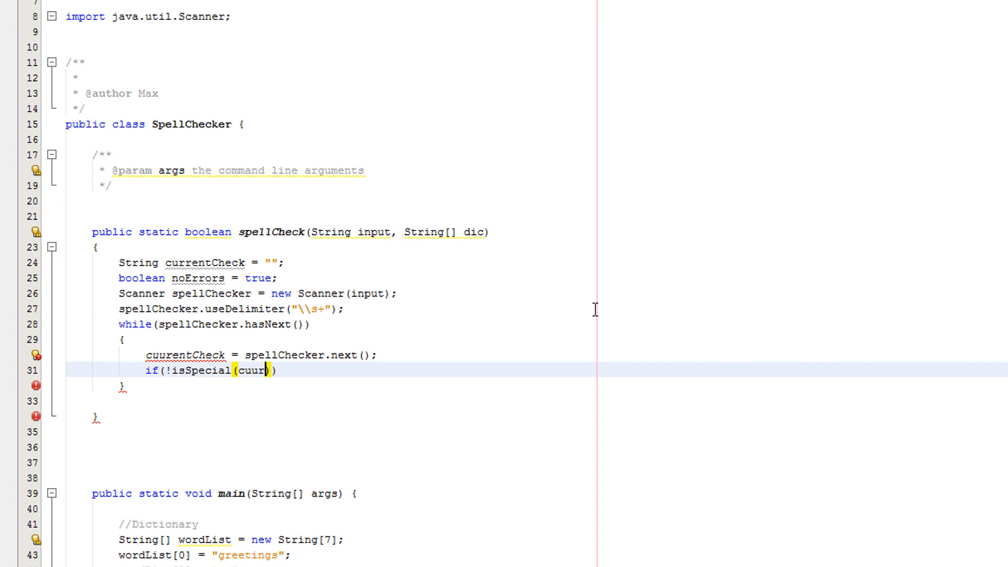
text(entCheck)
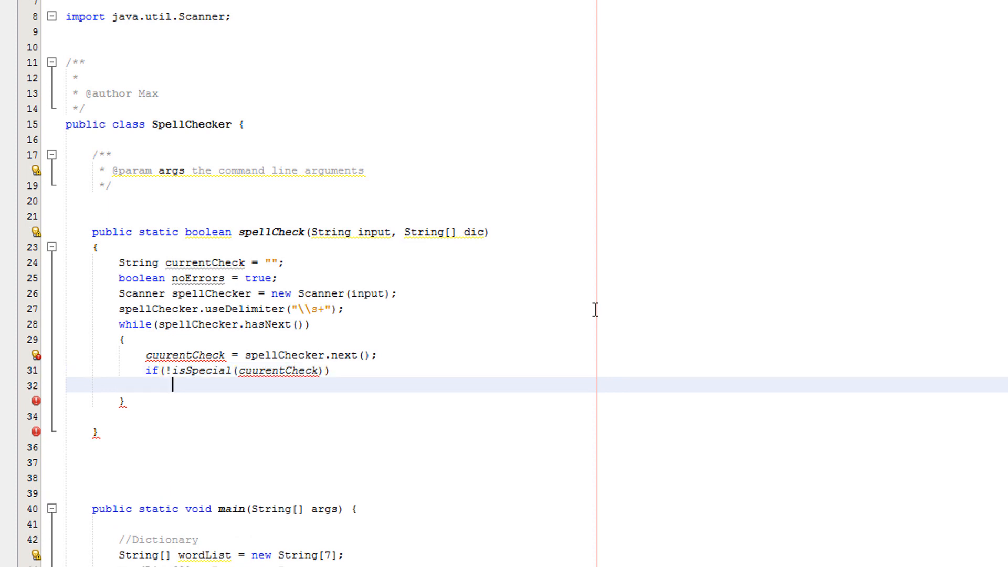
text({)
text(if()
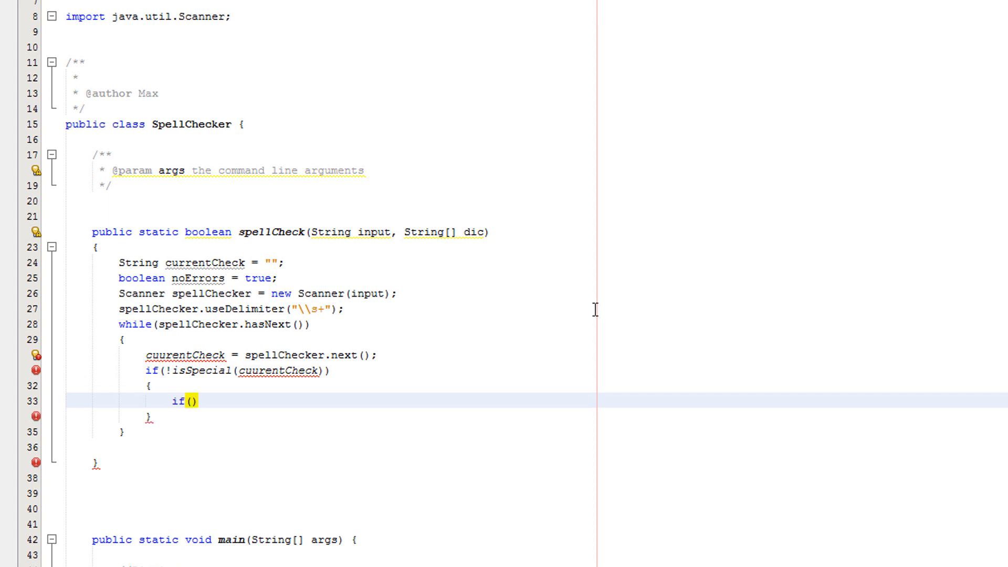
text(!checkWord(curre)
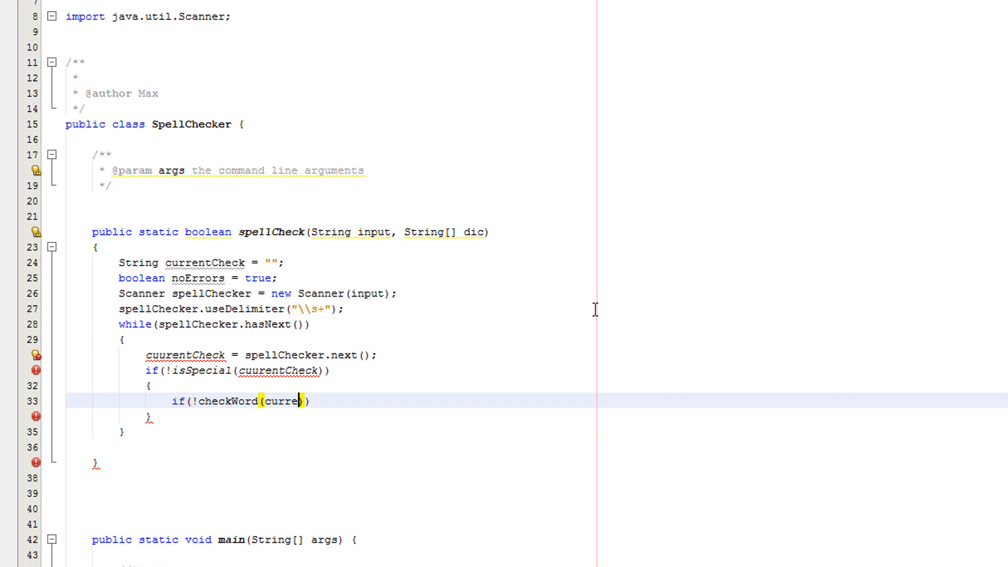
text(ntCheck)
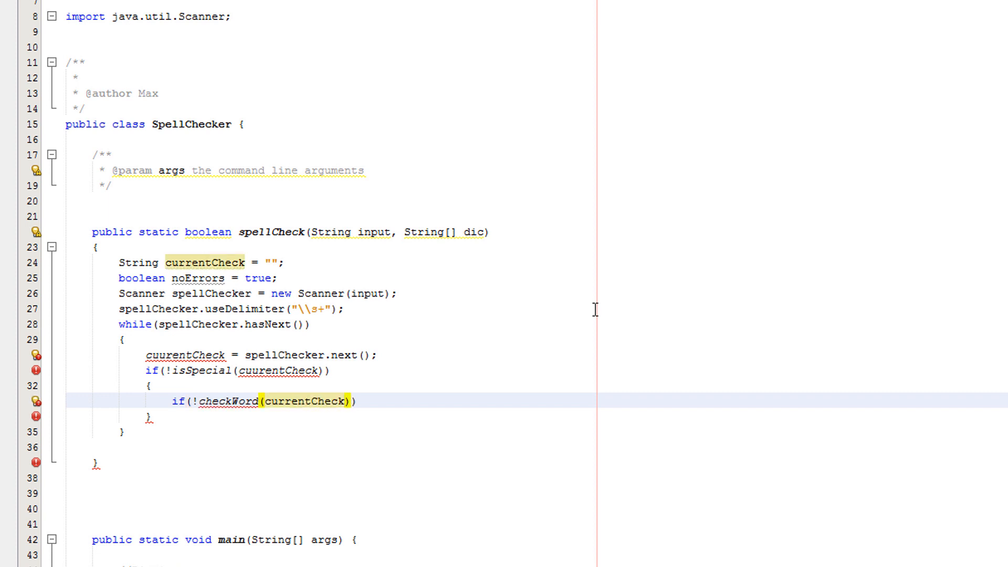
text(,dictiona)
text({)
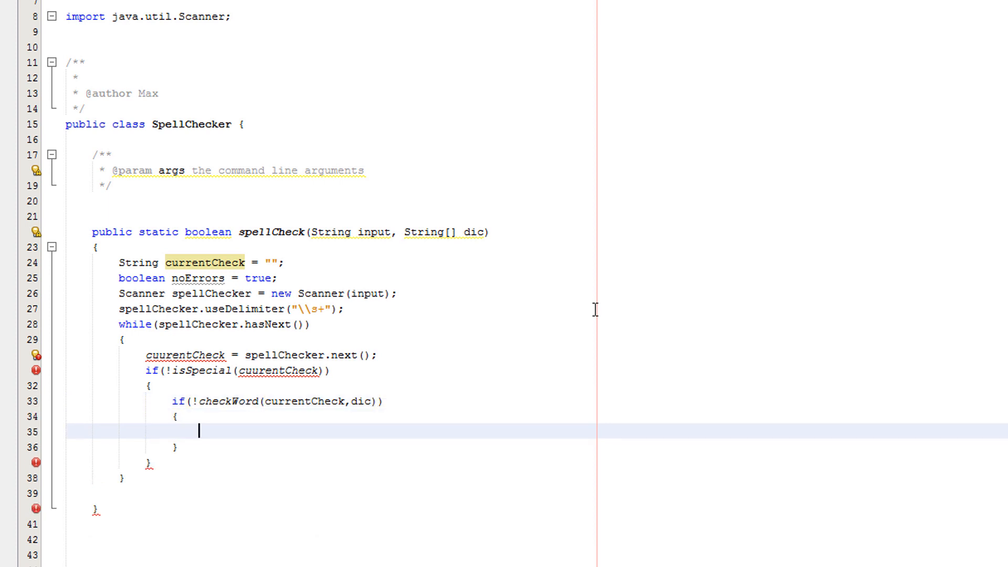
- Print currentCheck + " is spelt incorrectly" and set noErrors = false when the check fails
text(System.)
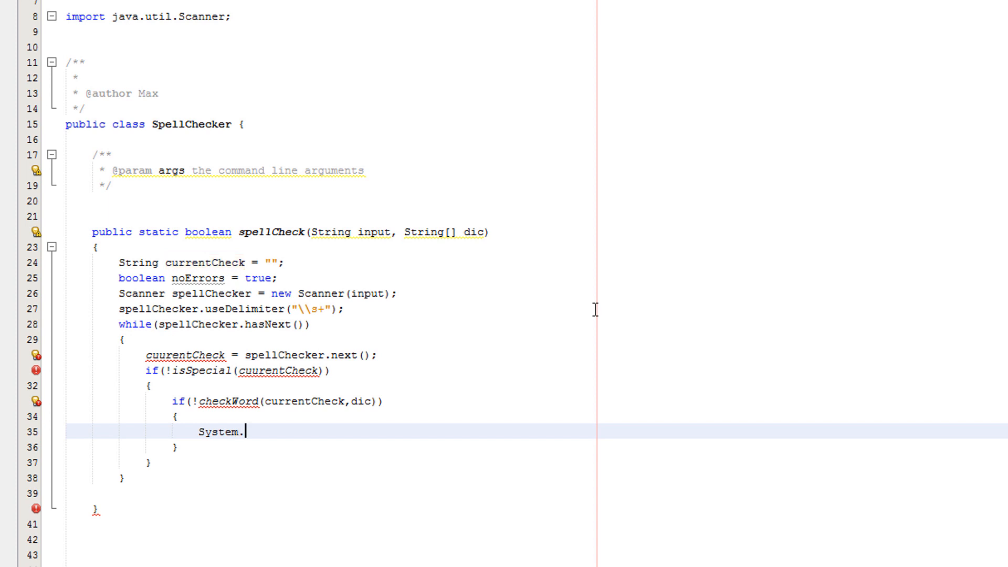
text(out.println)
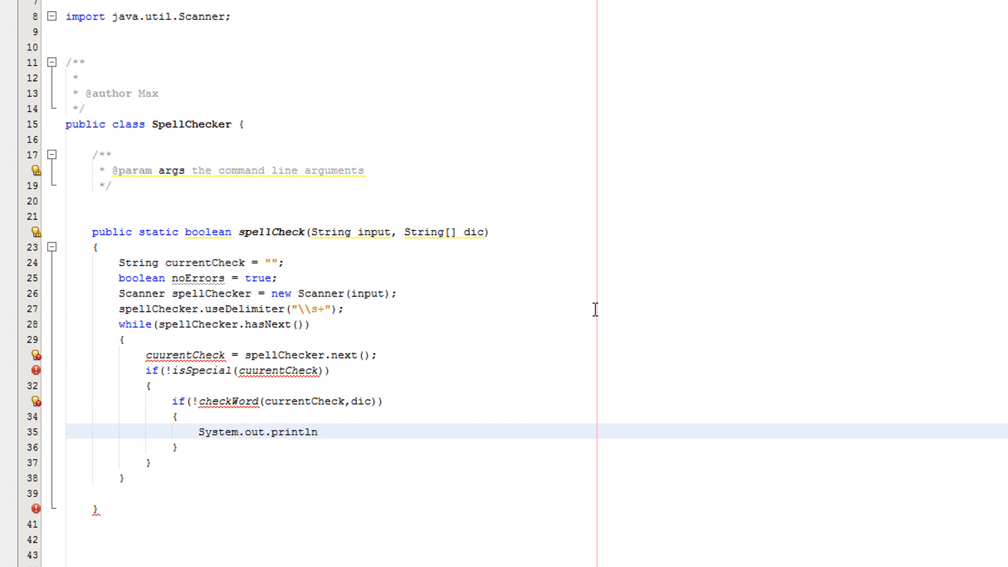
text((currentCheck +)
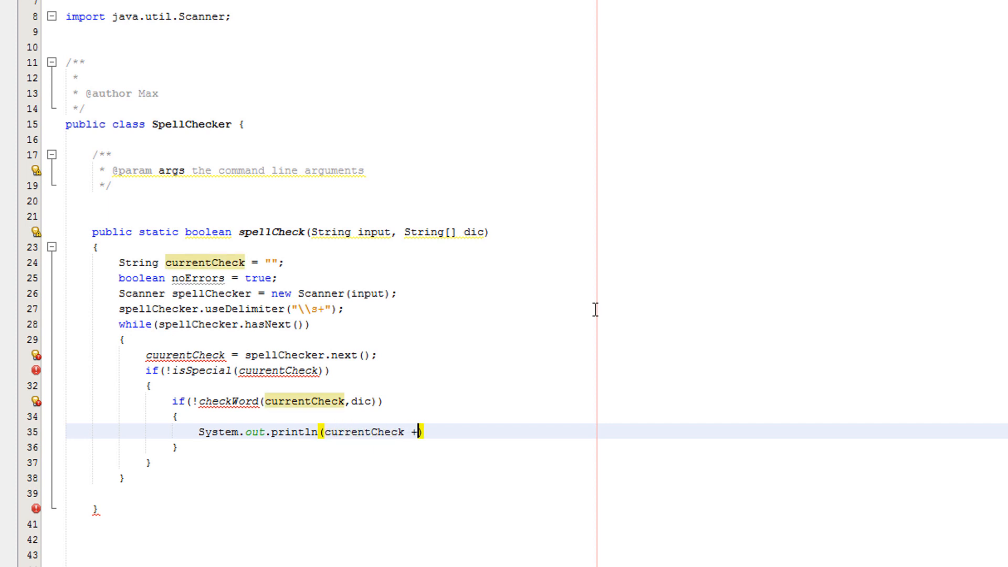
text(" is s)
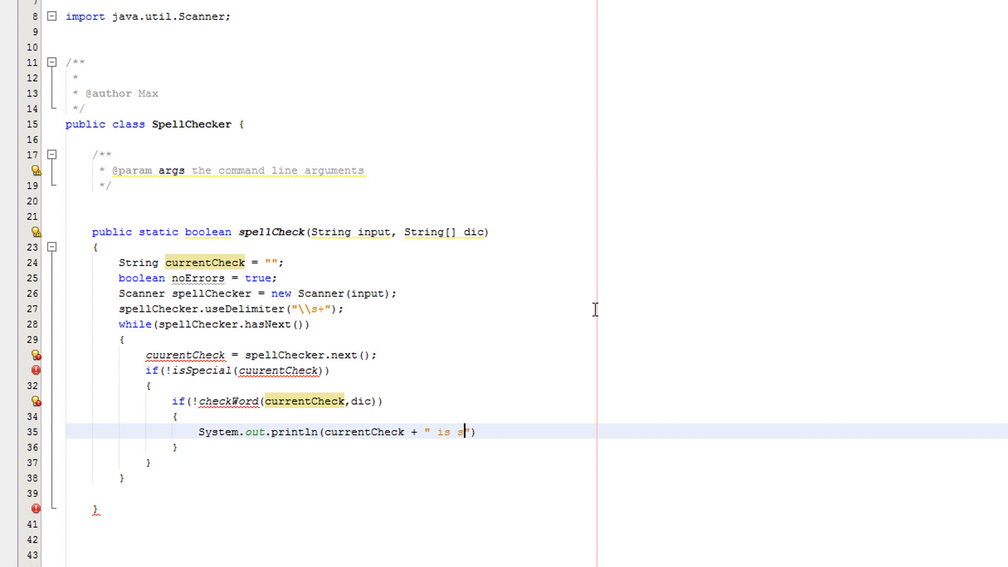
text(pelt)
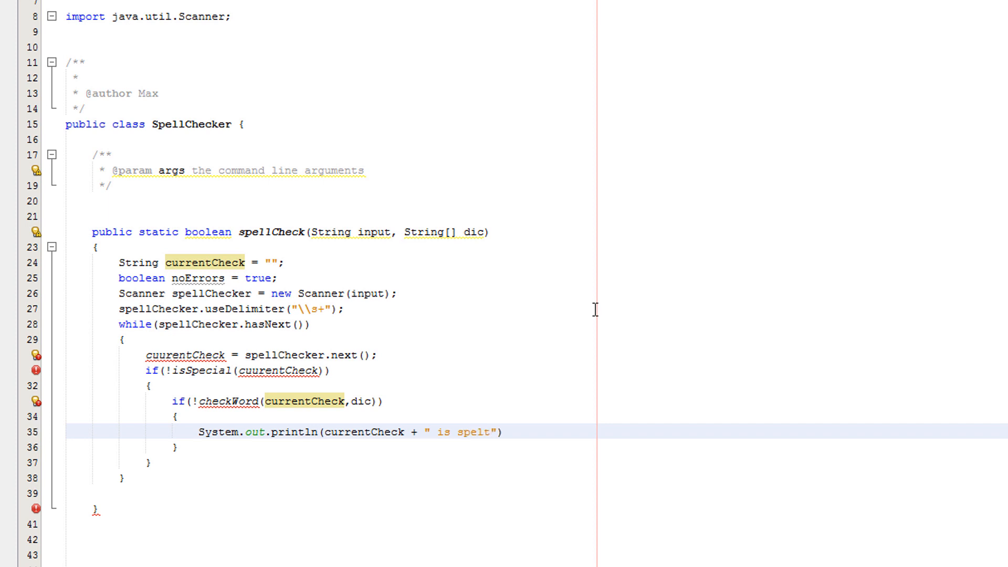
text(incorer)
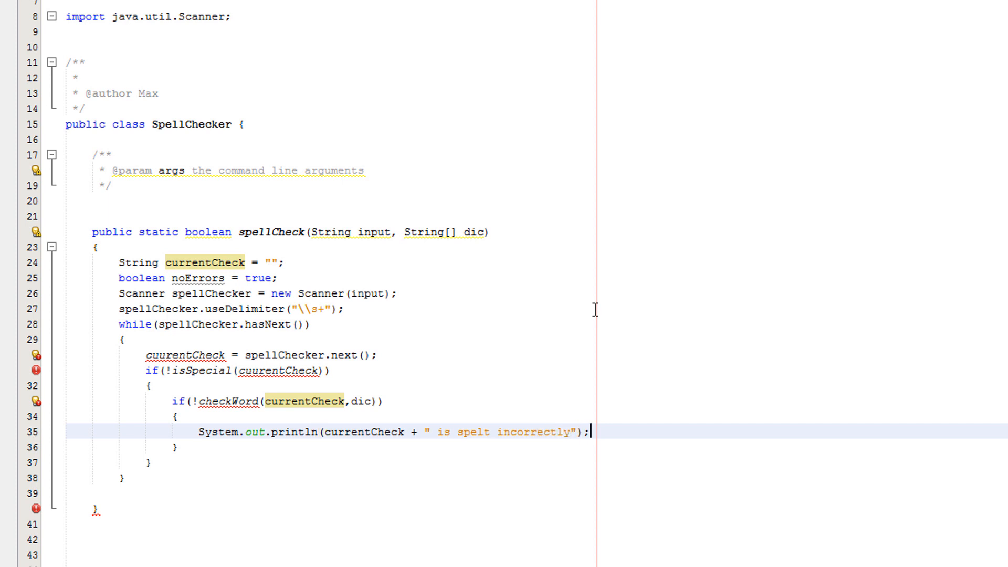
text(noErrors)
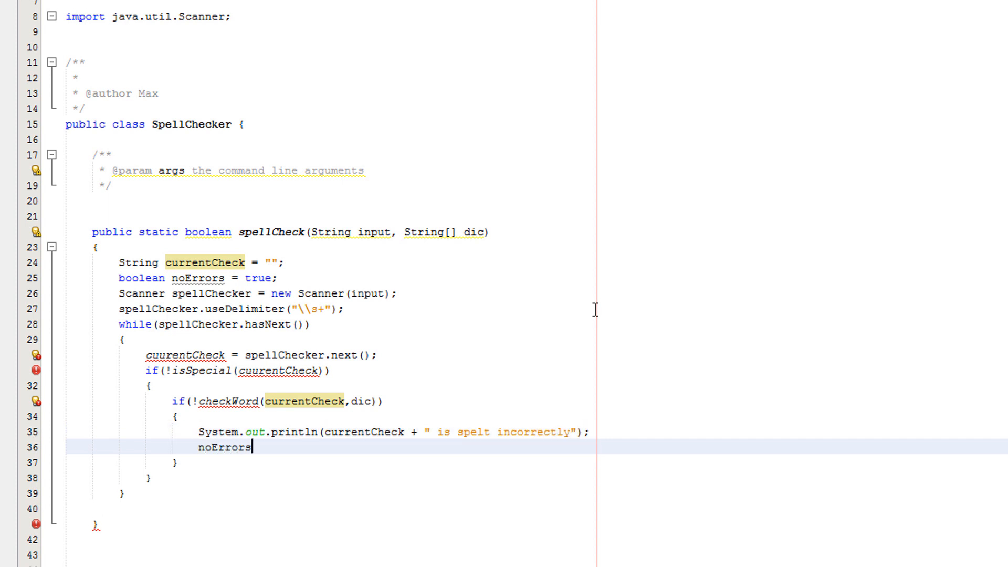
text(= false)
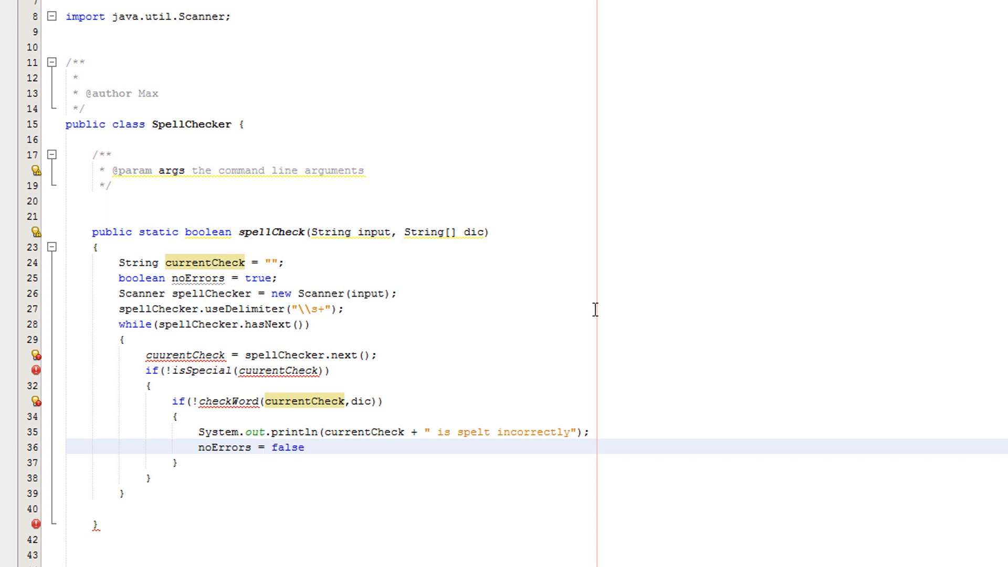
text(;)
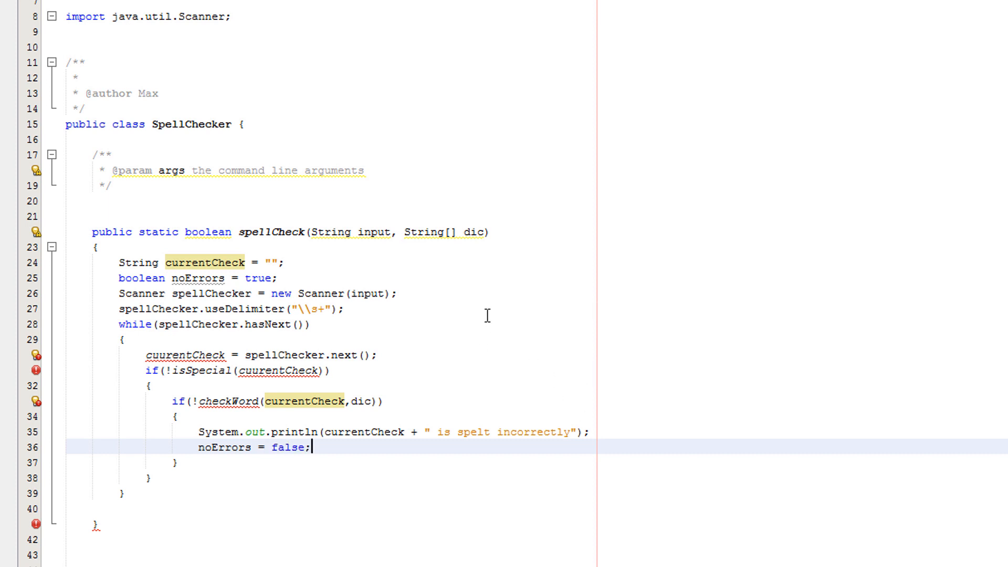
mouse_move(501, 307)
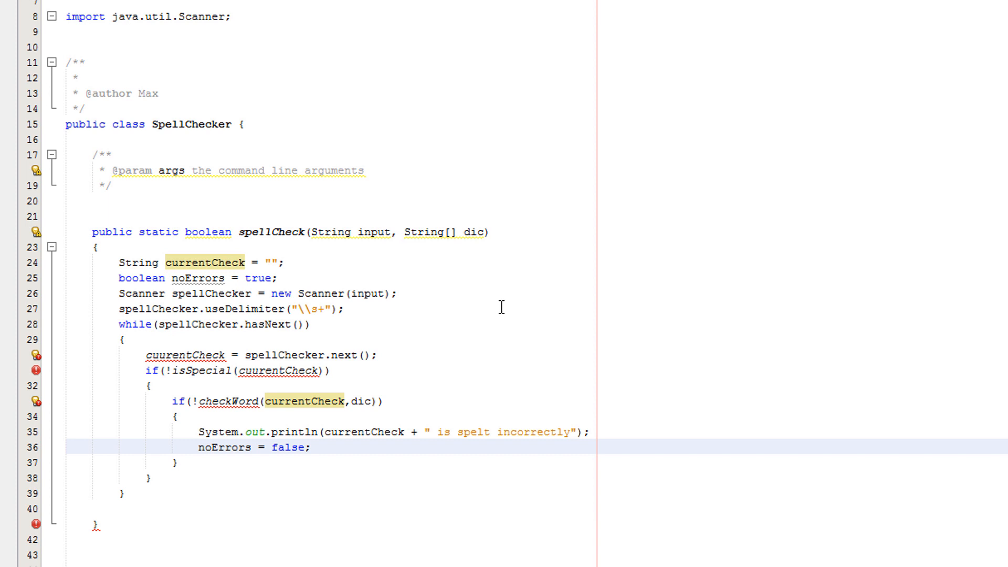
mouse_move(340, 248)
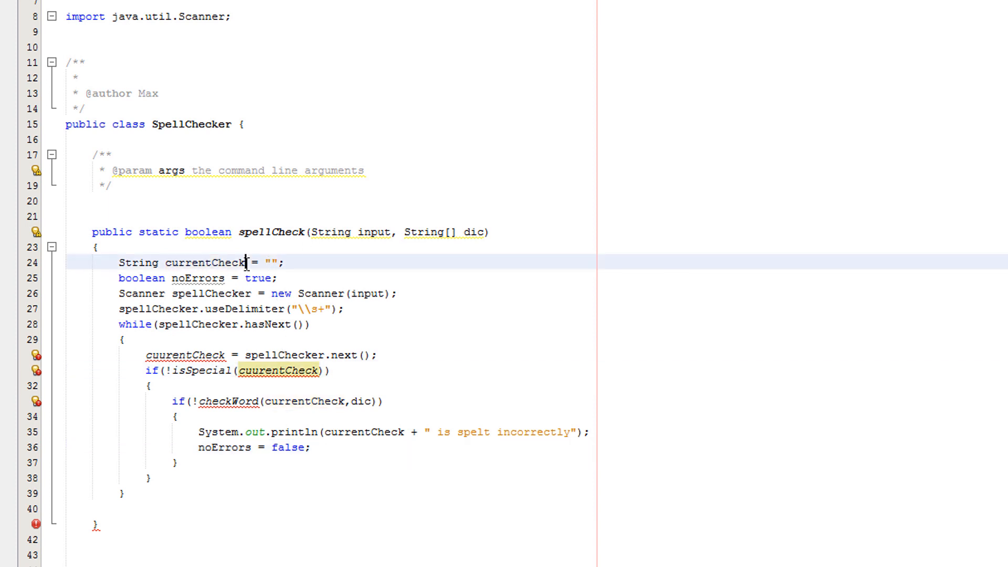
- Correct the misspelled currentCheck variable in spellCheck's loop to match the declaration
double_click(204, 263)
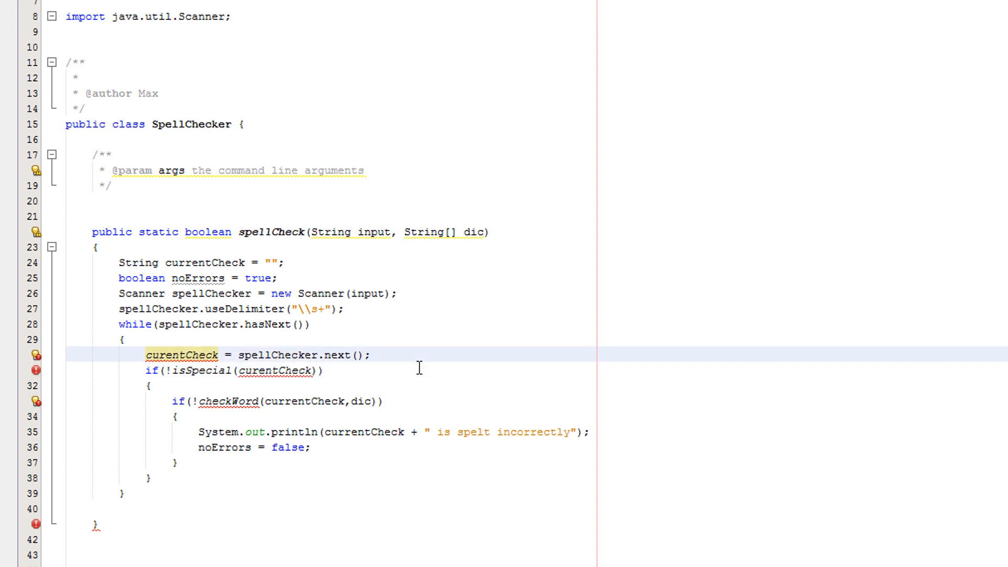
double_click(204, 263)
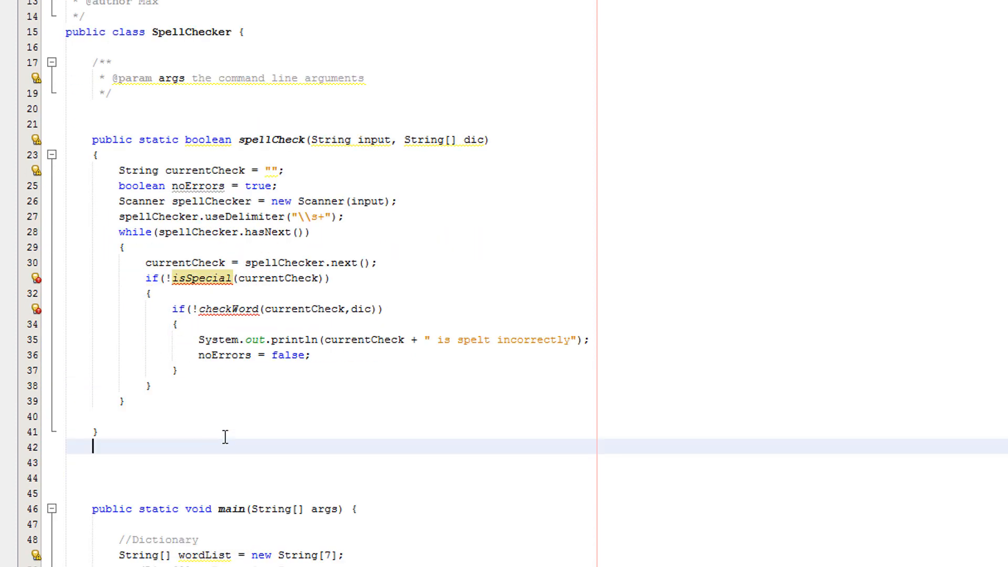
- Declare public static boolean isSpecial(String input)
text(pu)
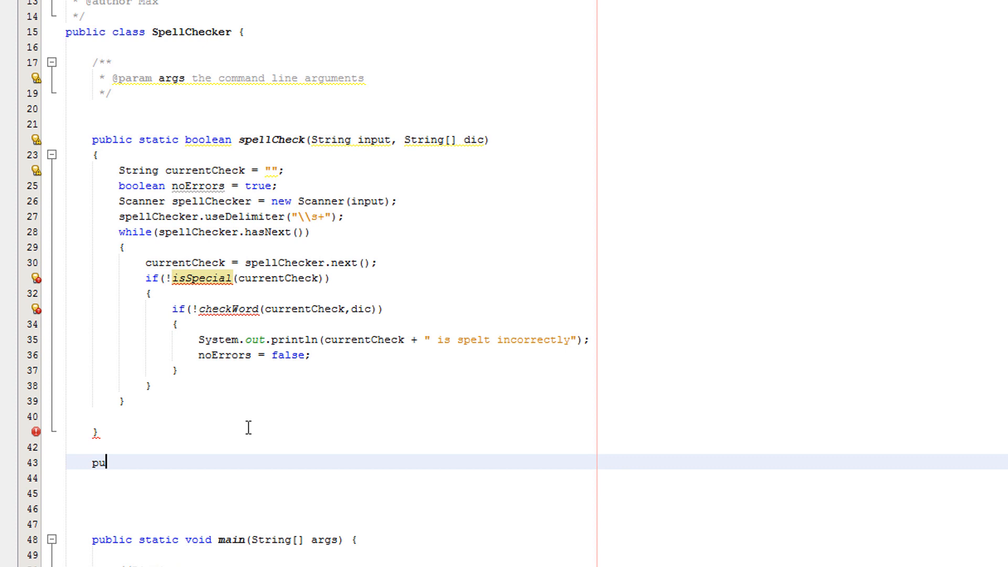
text(blic static boolean i)
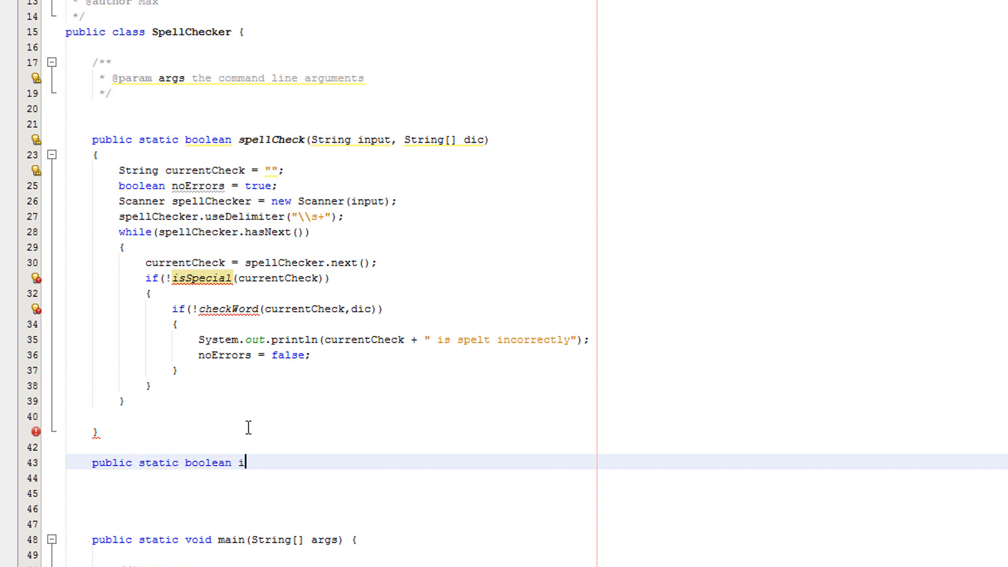
text(sSpecia)
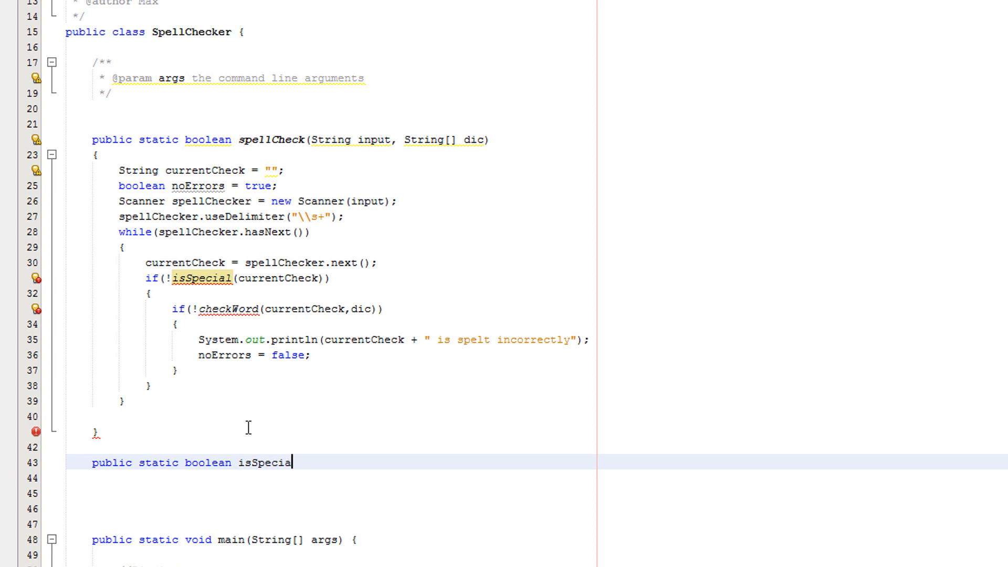
text(l)
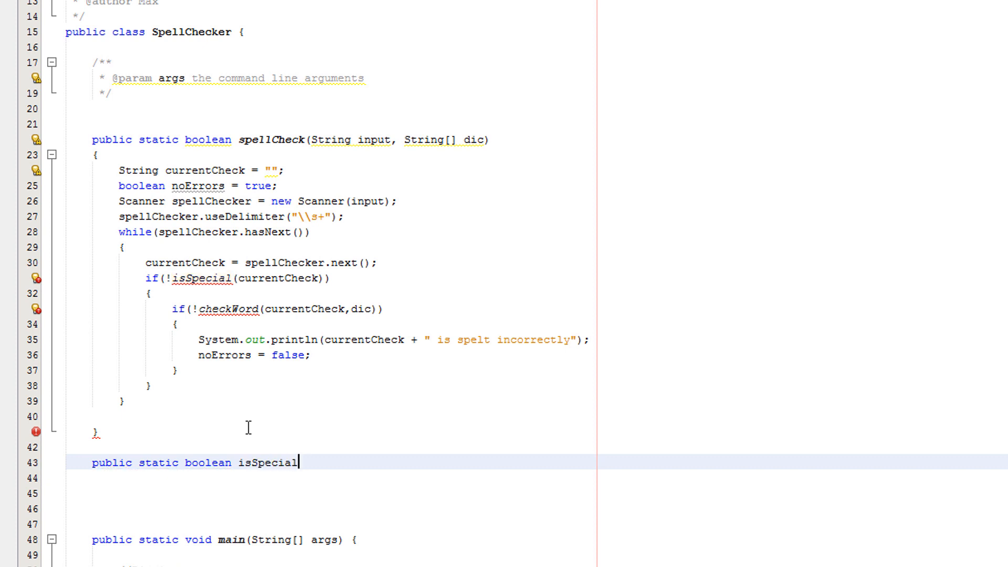
text((string i)
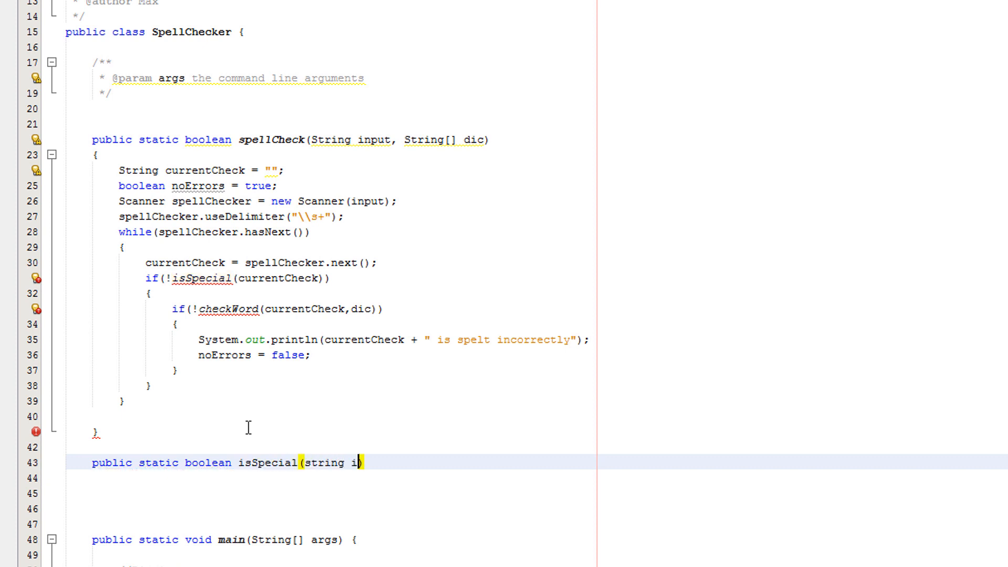
text(S)
click(332, 478)
text({)
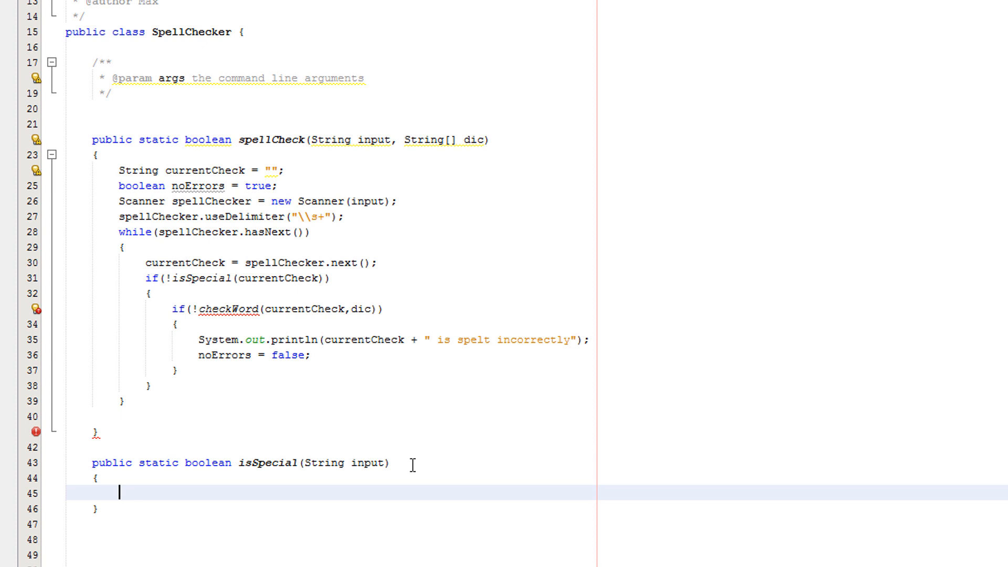
- Compile a Pattern for "[^a-z0-9 ]" with Pattern.CASE_INSENSITIVE
text(Pattern)
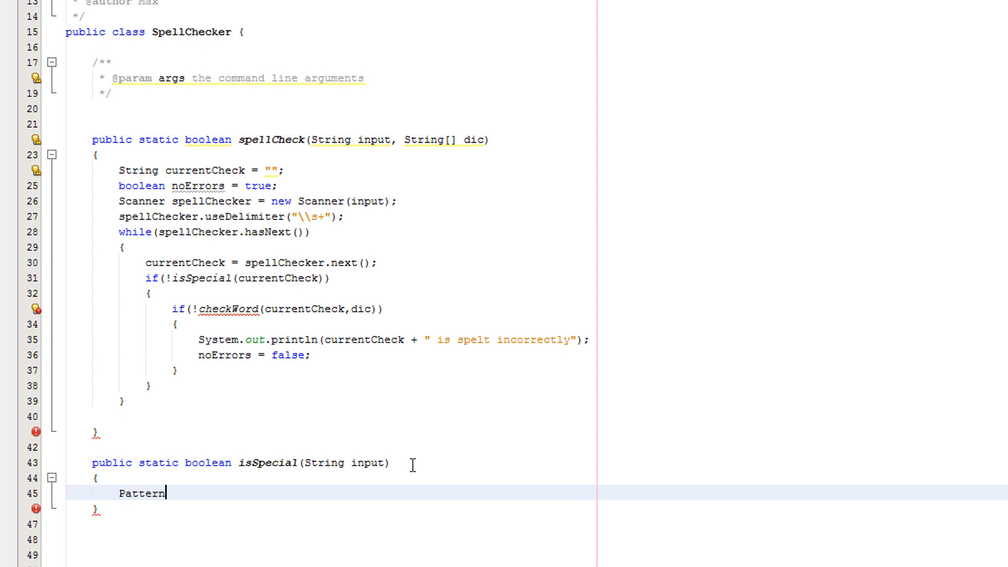
text(pat)
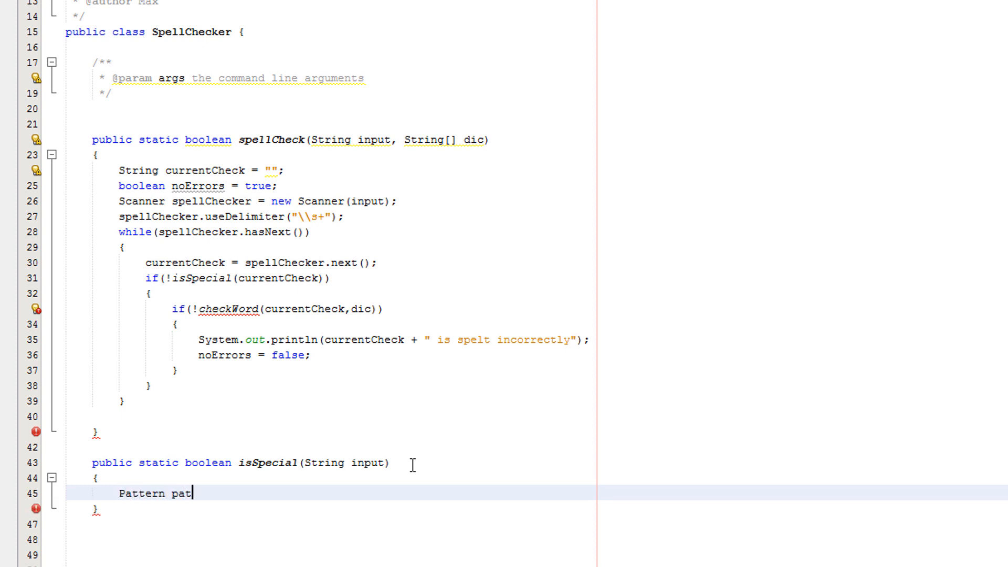
text(tern = Pa)
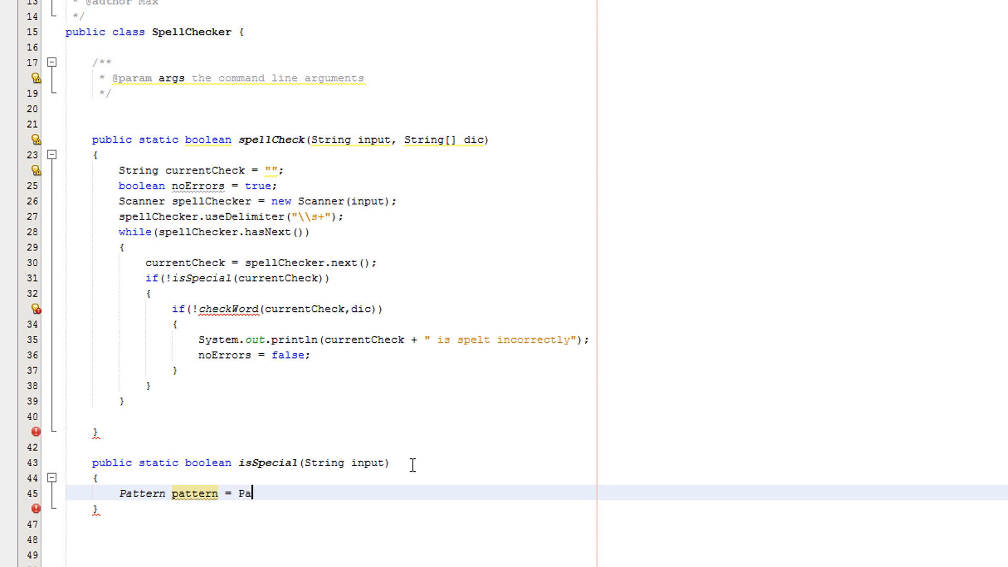
text(ttern.c)
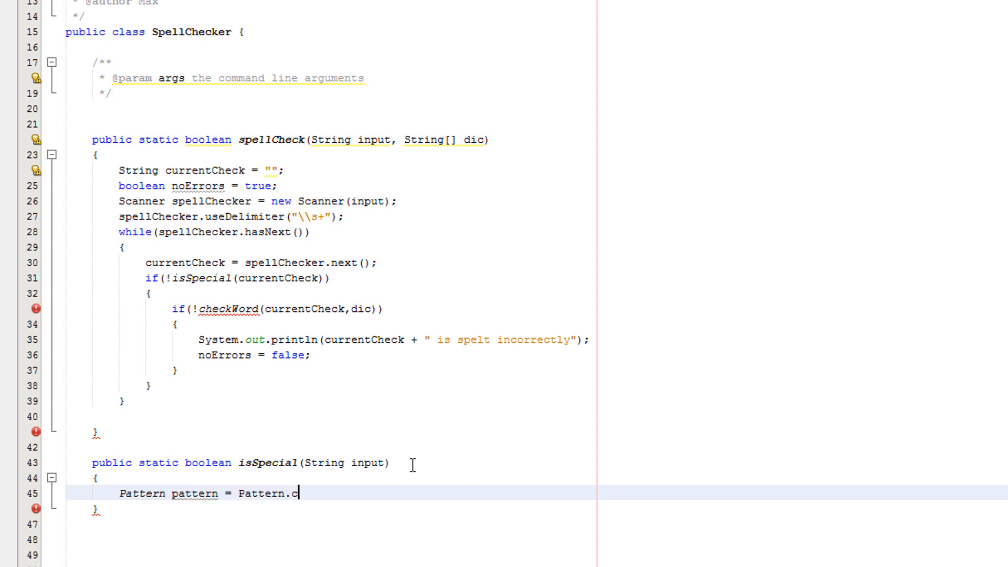
text(ompile)
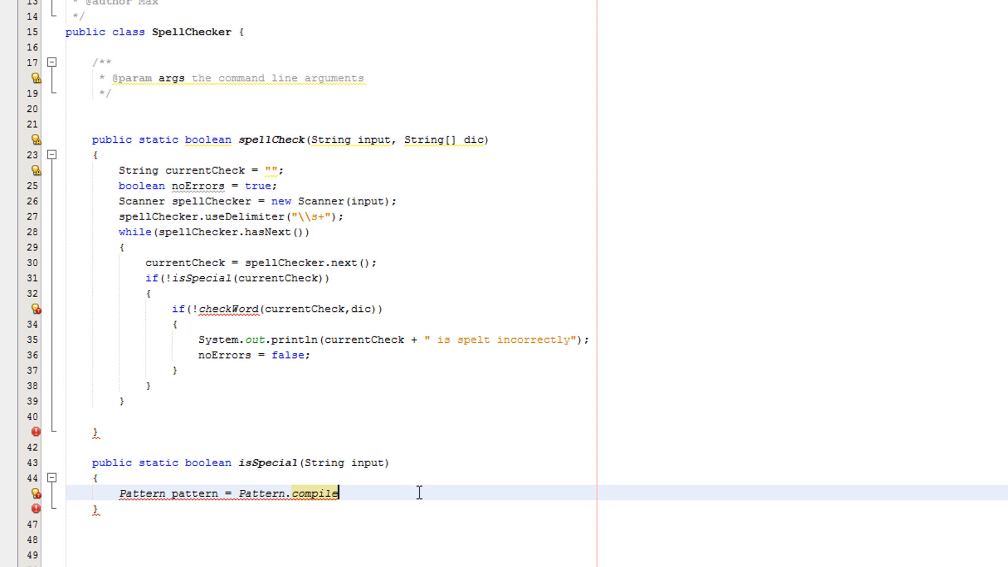
text(())
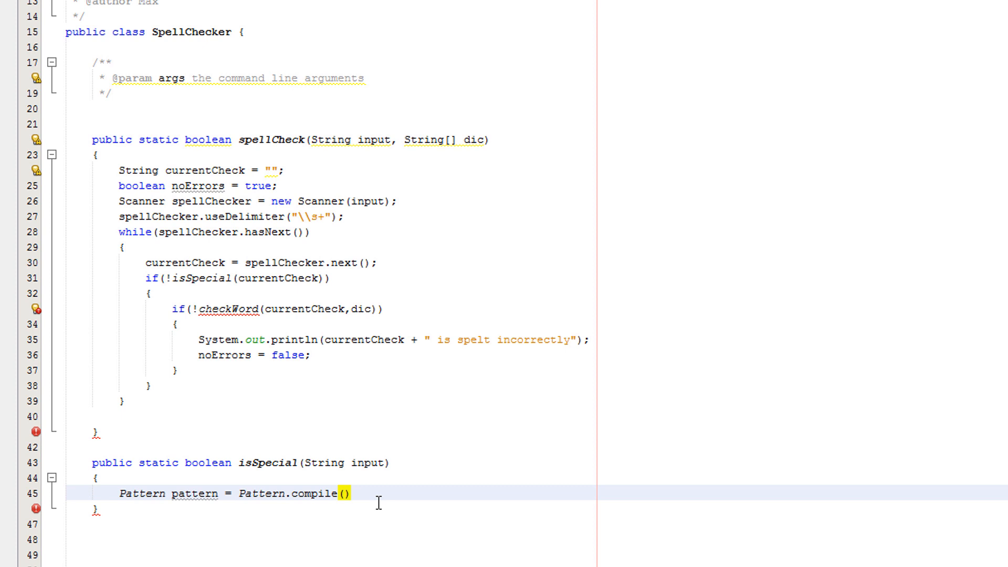
text("[^a-z0-9 ]")
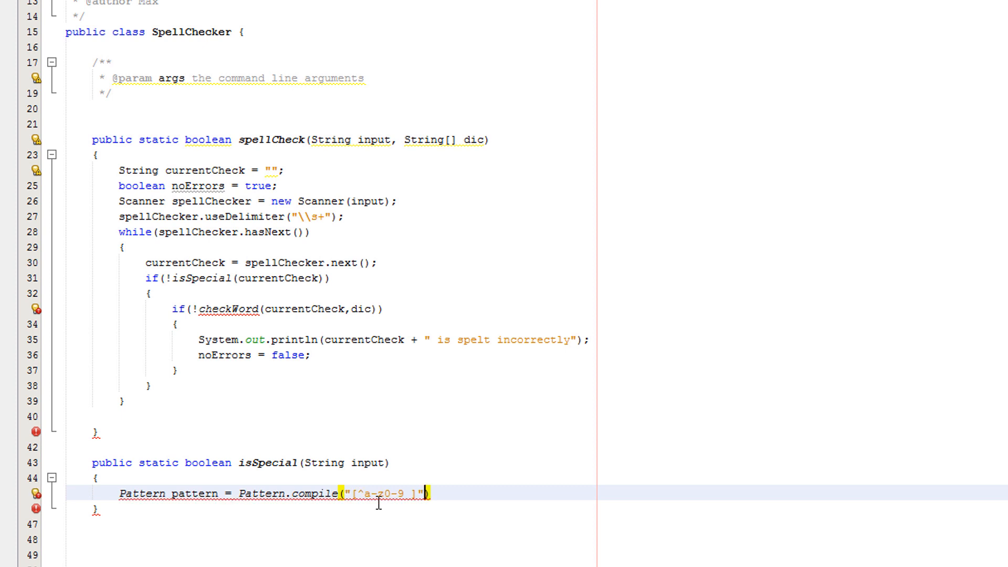
text(,)
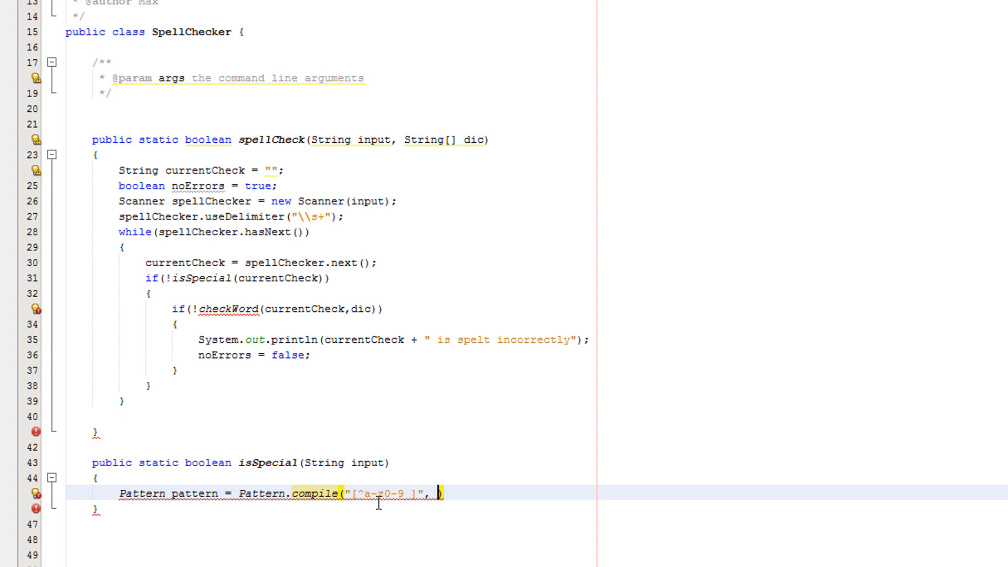
text(Pattern)
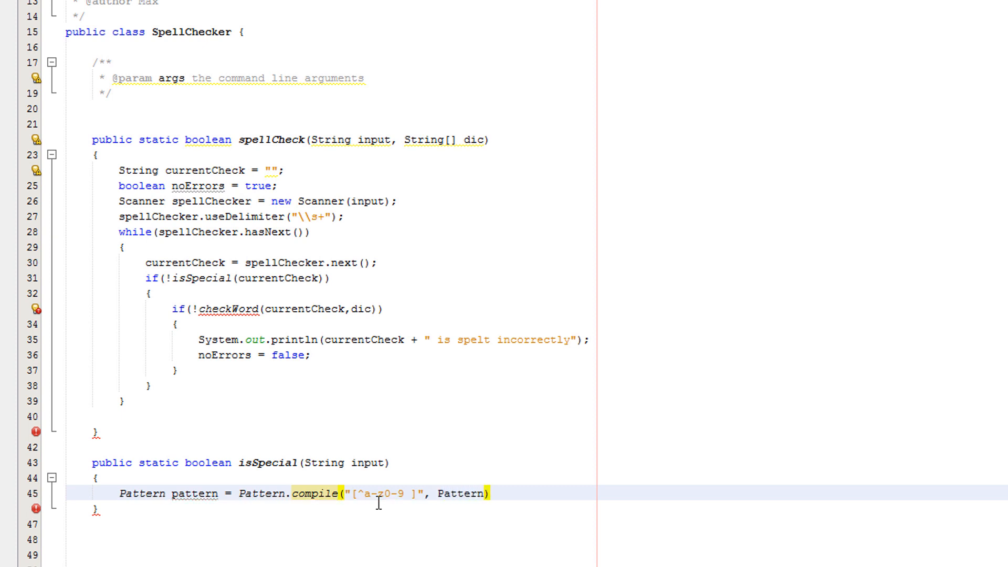
text(CASE_INSENSITIVE)
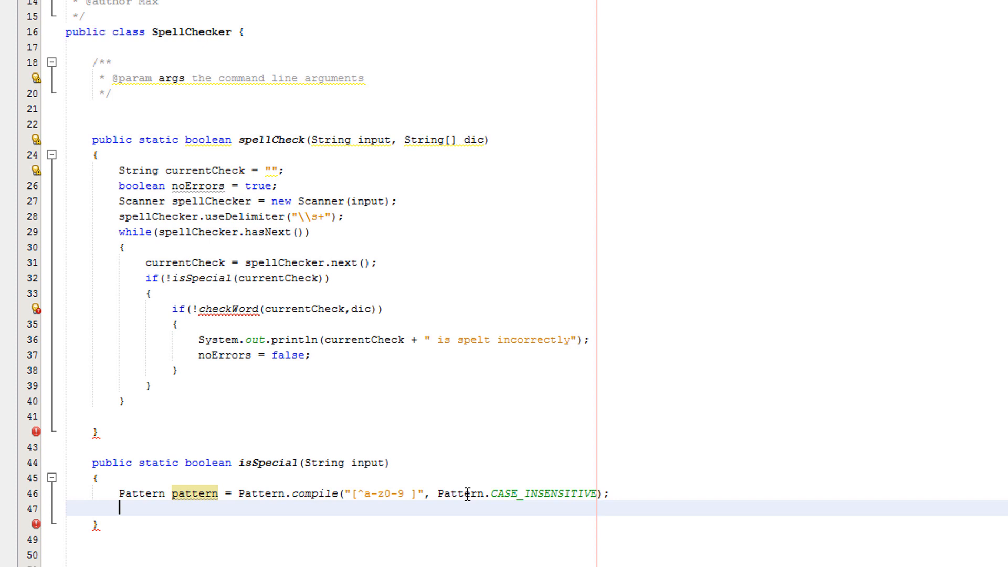
- Create a Matcher on input from the pattern and return match.find()
text(Matcher)
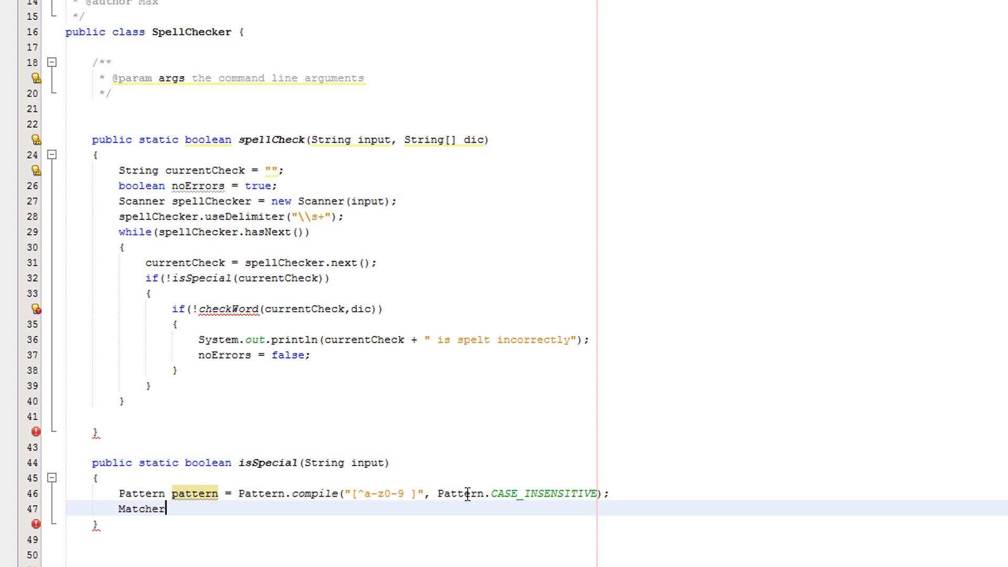
text(match)
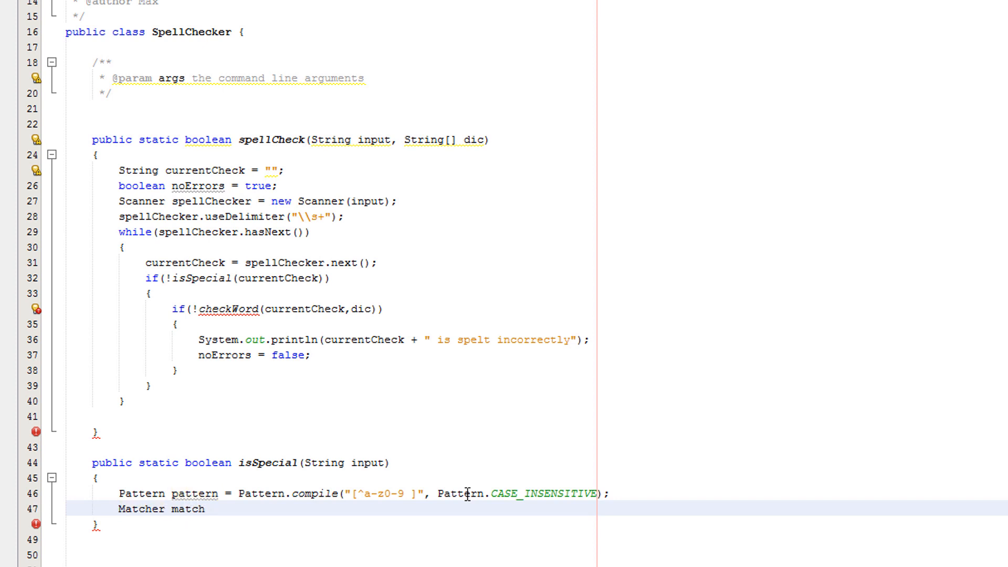
text(= pattern)
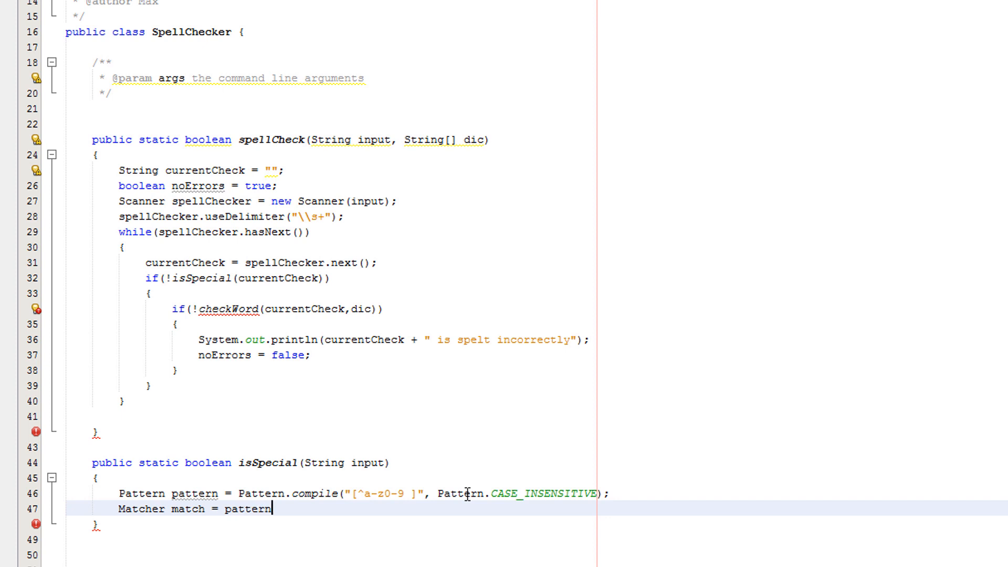
text(.matcher)
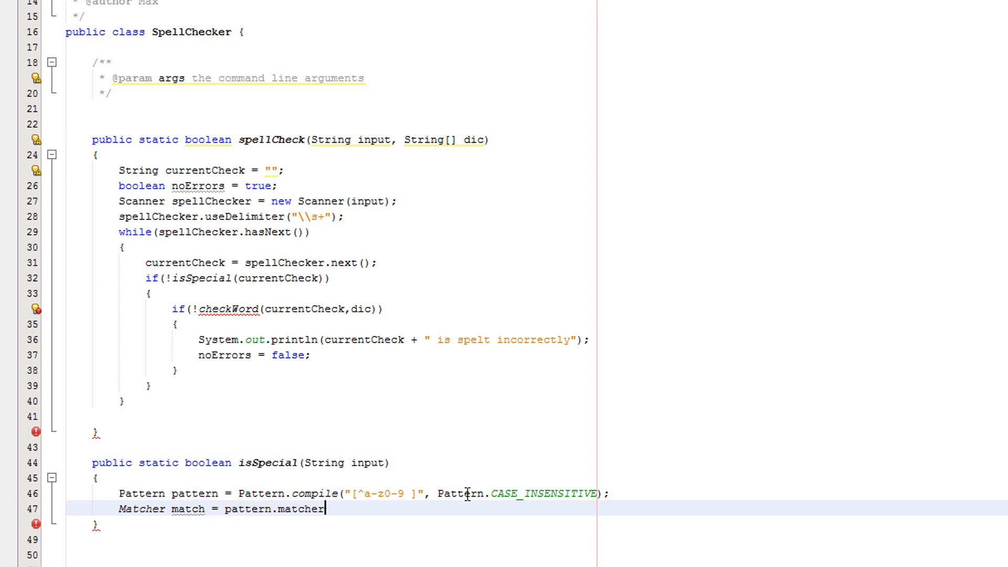
text((Input);)
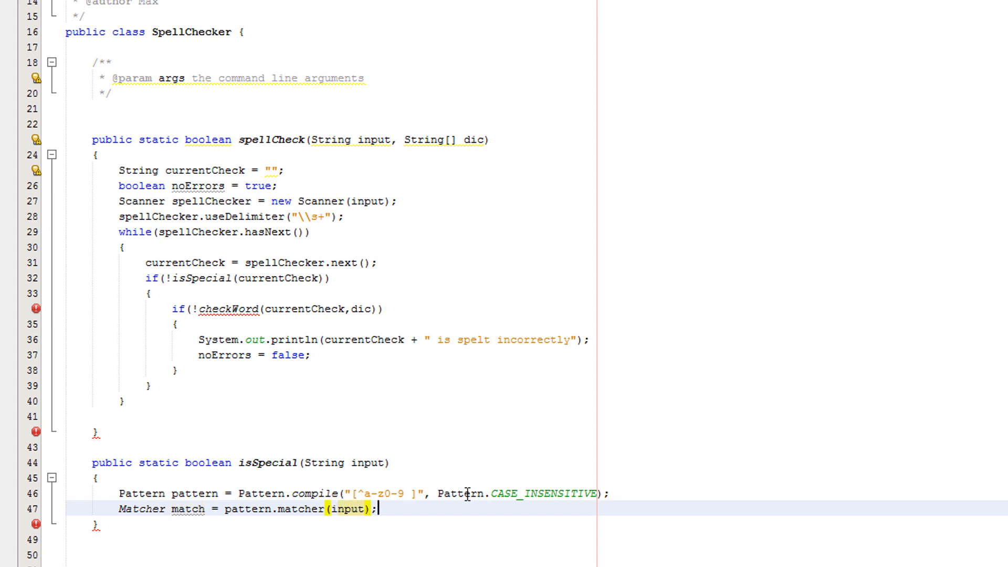
text(return m)
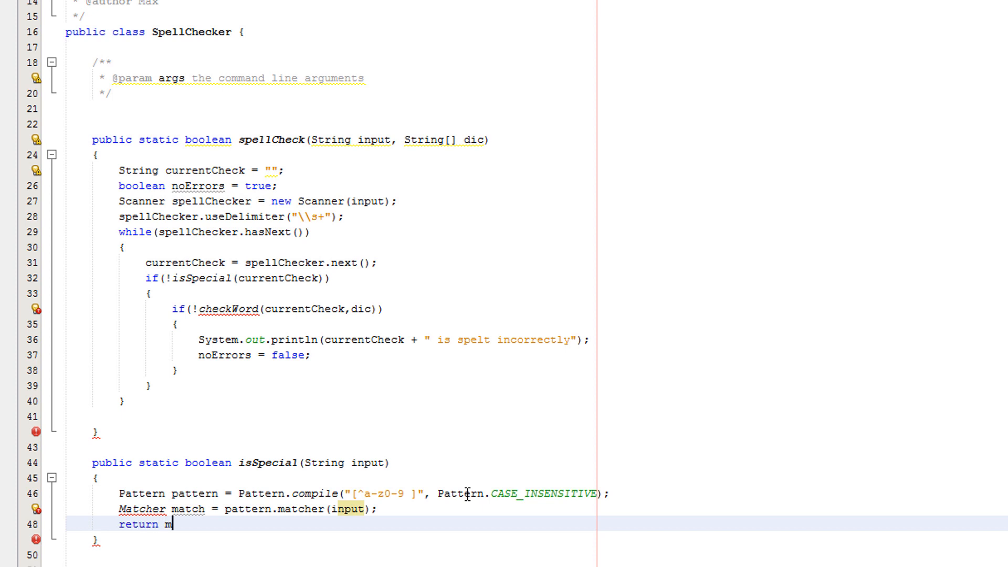
text(atch.find();)
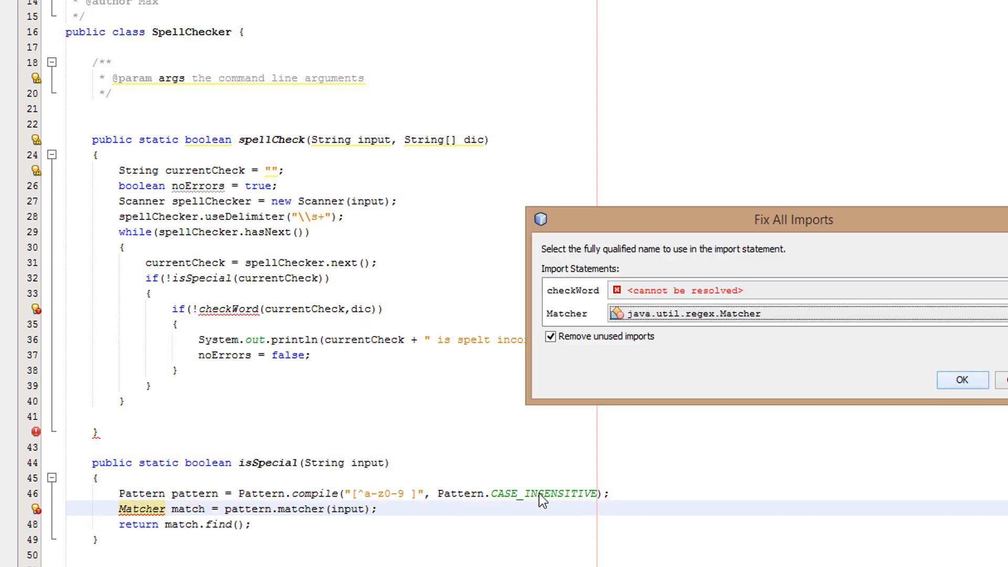
- Confirm the Fix All Imports dialog to add java.util.regex.Matcher
click(962, 380)
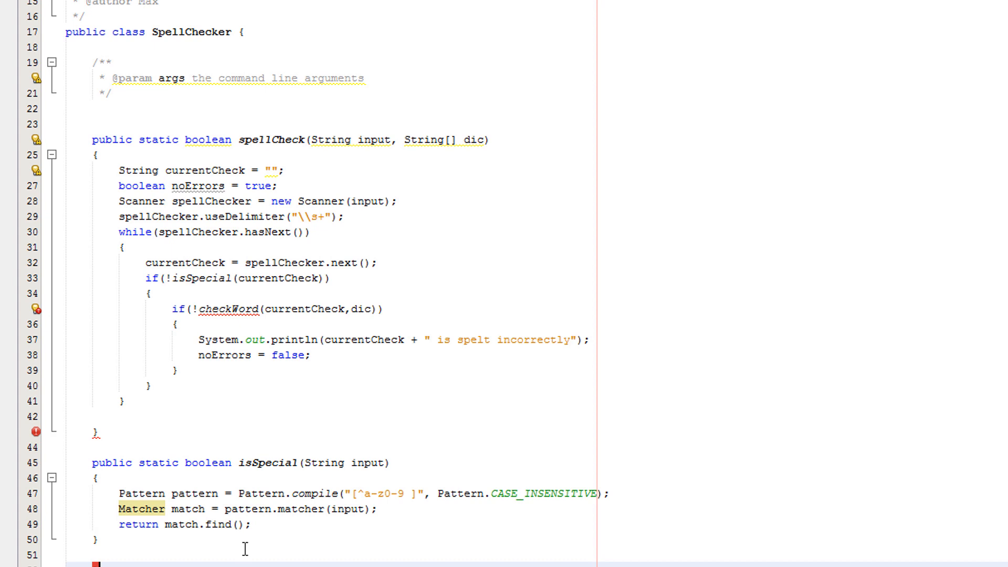
- Declare public static boolean checkWord(String input, String[] dic)
text(public)
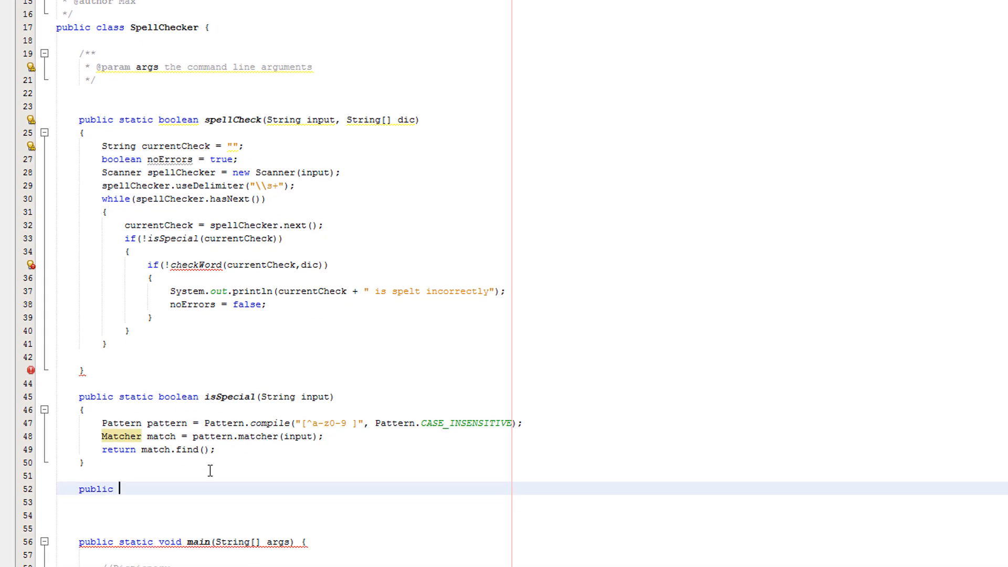
text(sta)
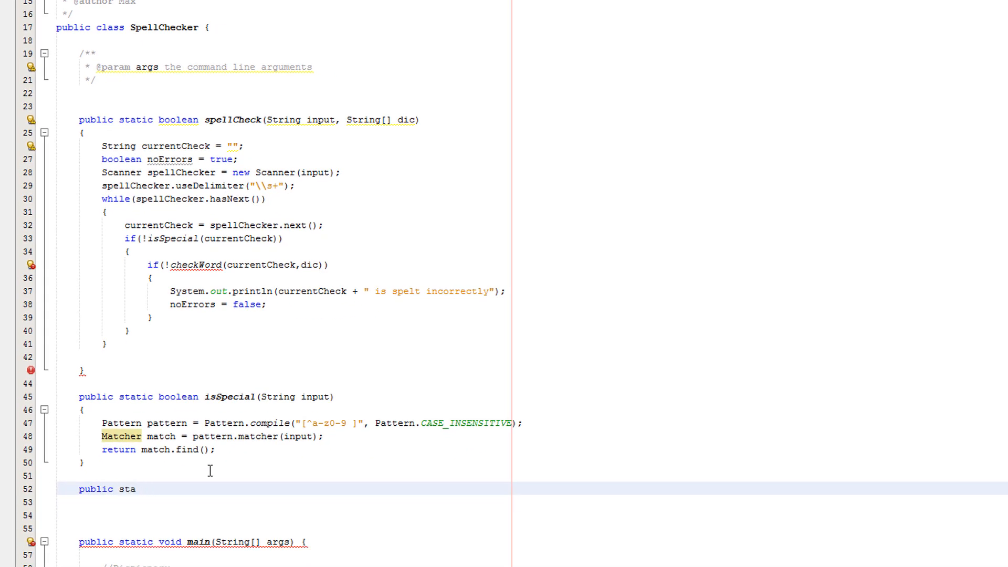
text(tic boolean checkWord)
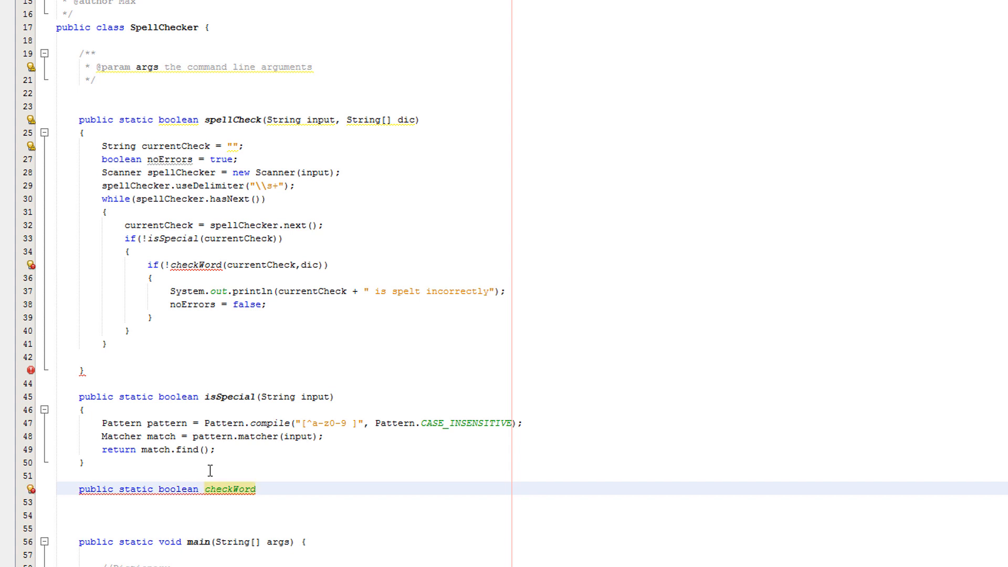
text((String input, String[] dic)
text({)
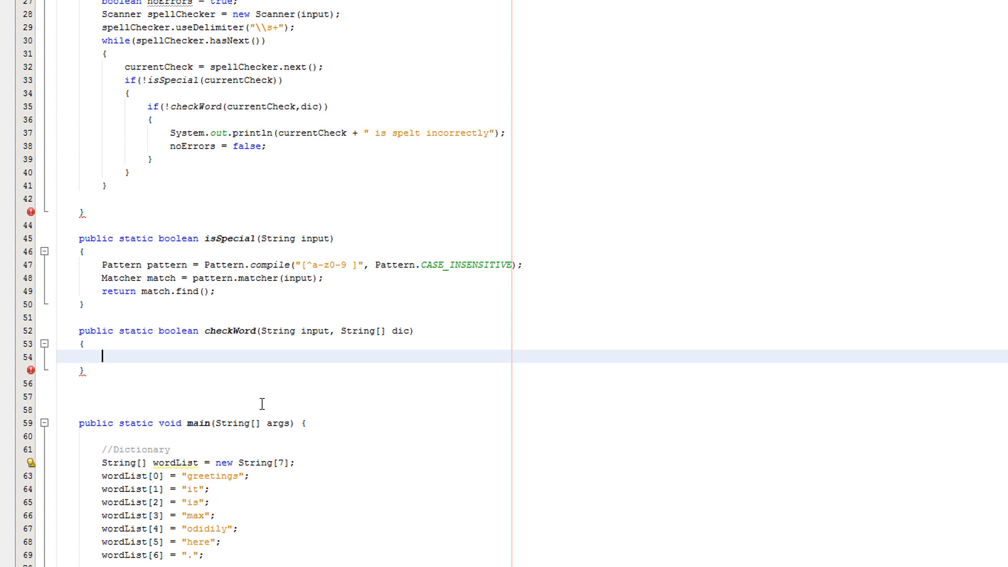
- Declare boolean valid = false and int length = dic.length, leaving a new line below
text(boo)
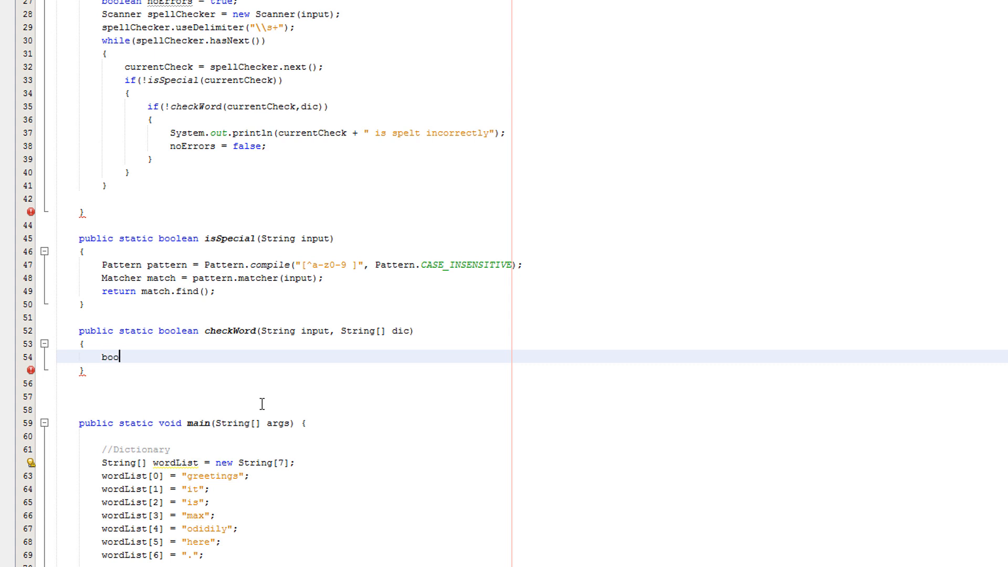
text(lean valid)
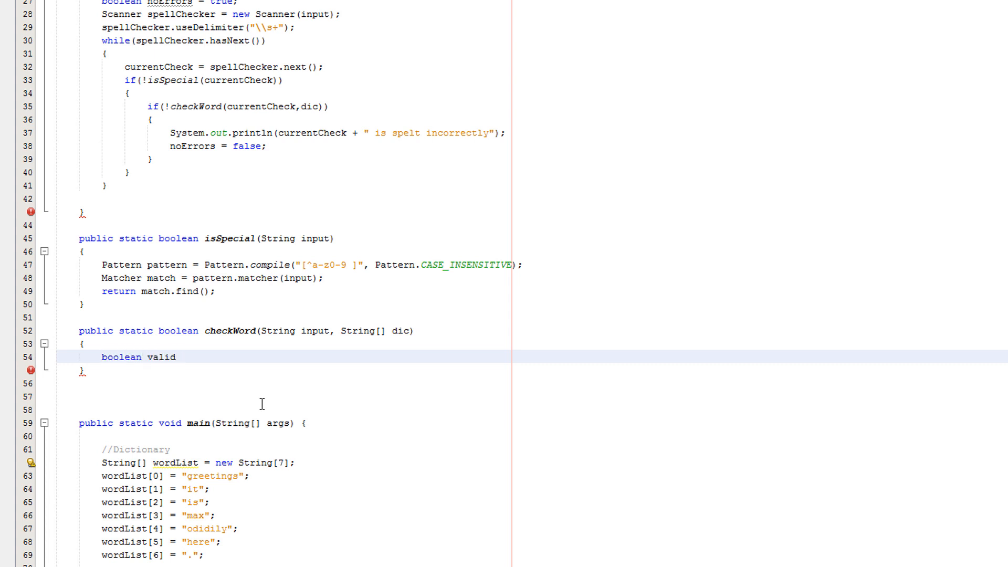
text(= false;)
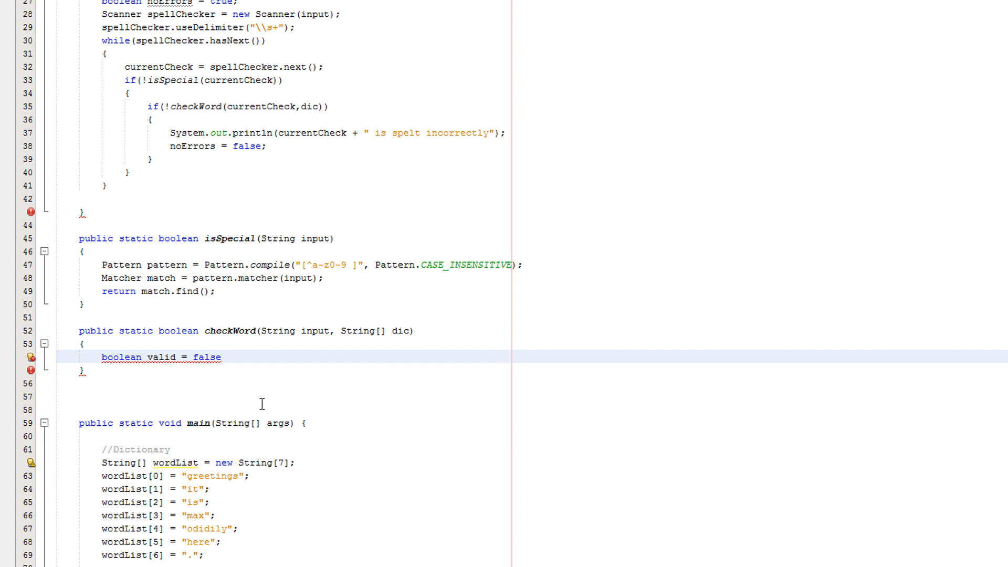
text(int length)
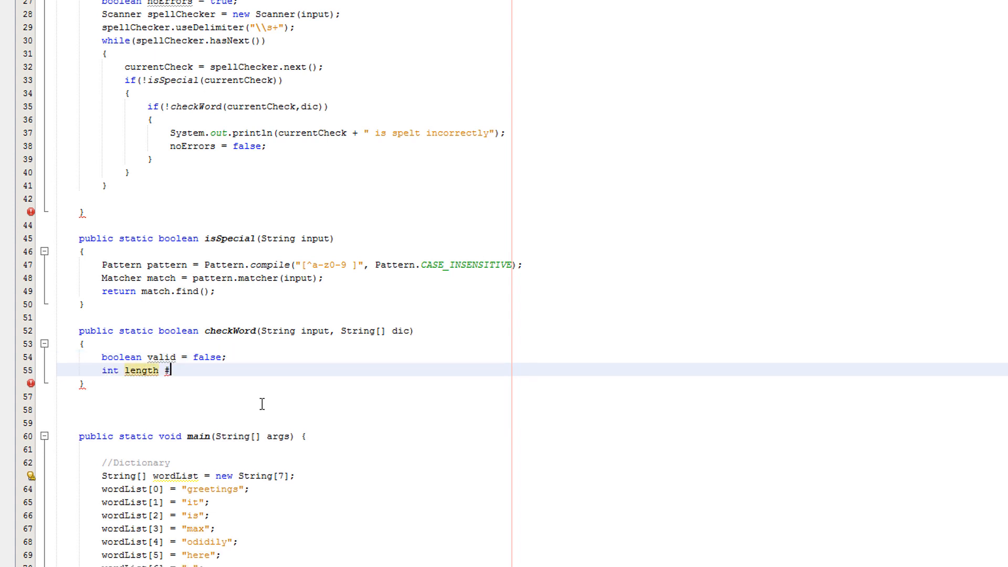
text(= dic.leng)
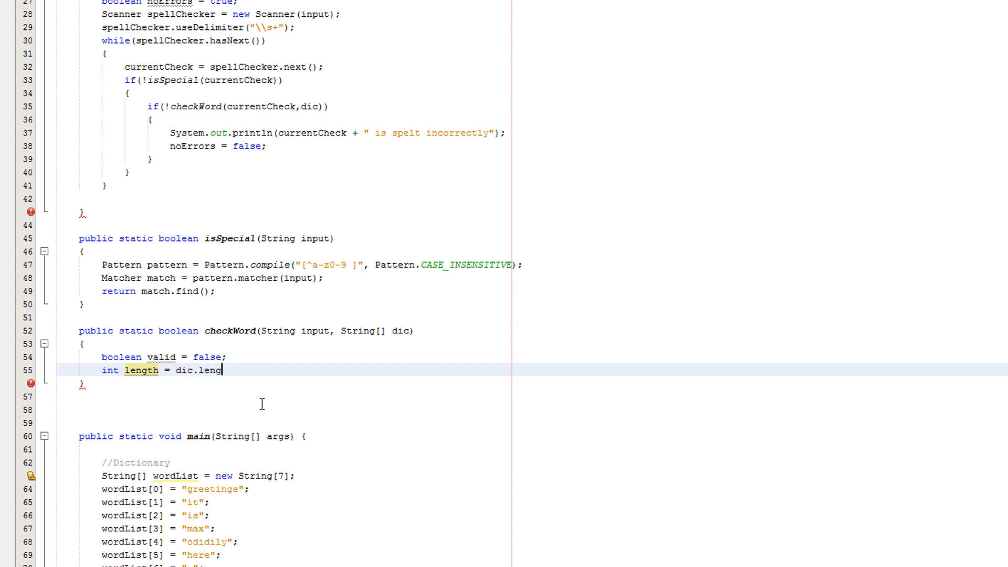
text(th)
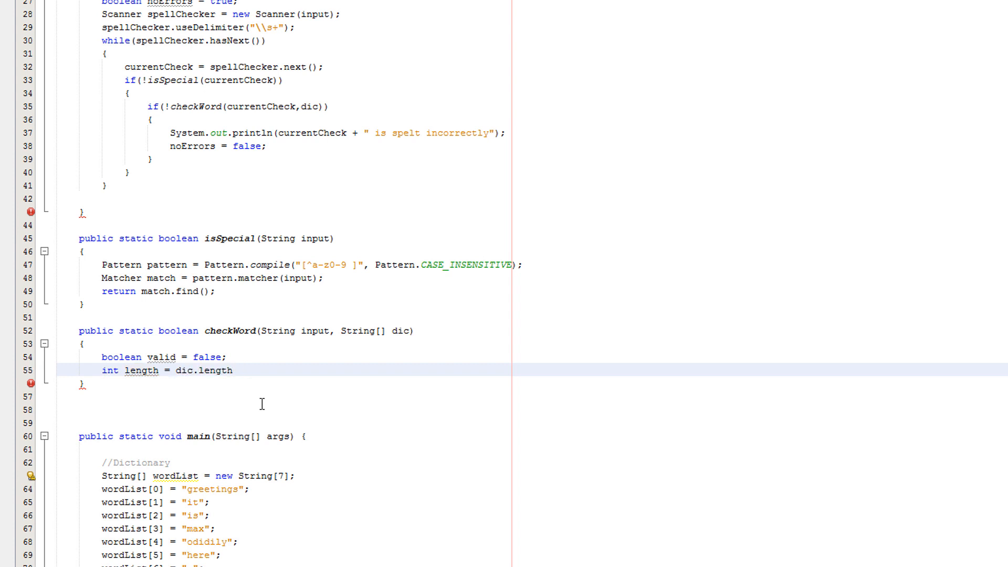
text(;)
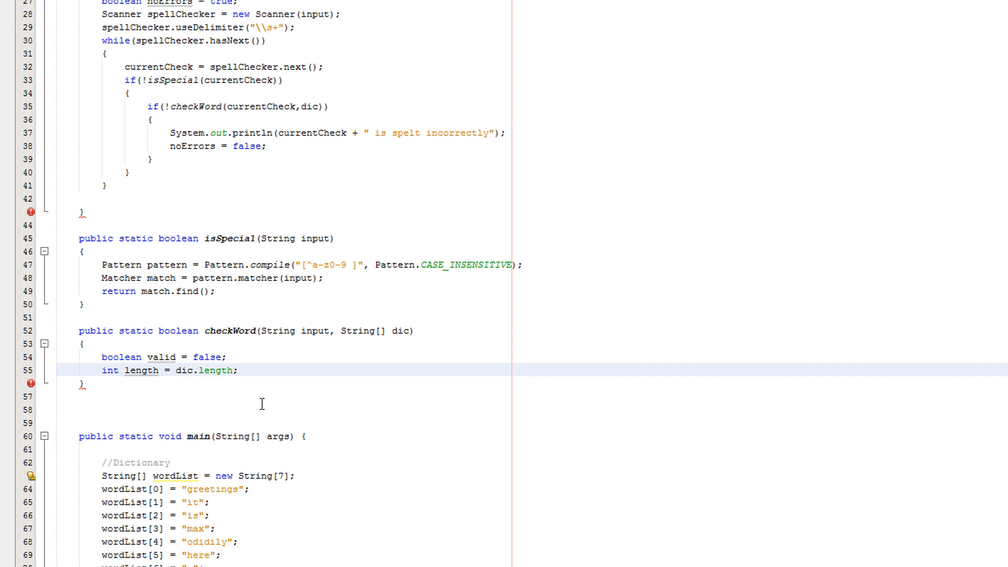
click(238, 370)
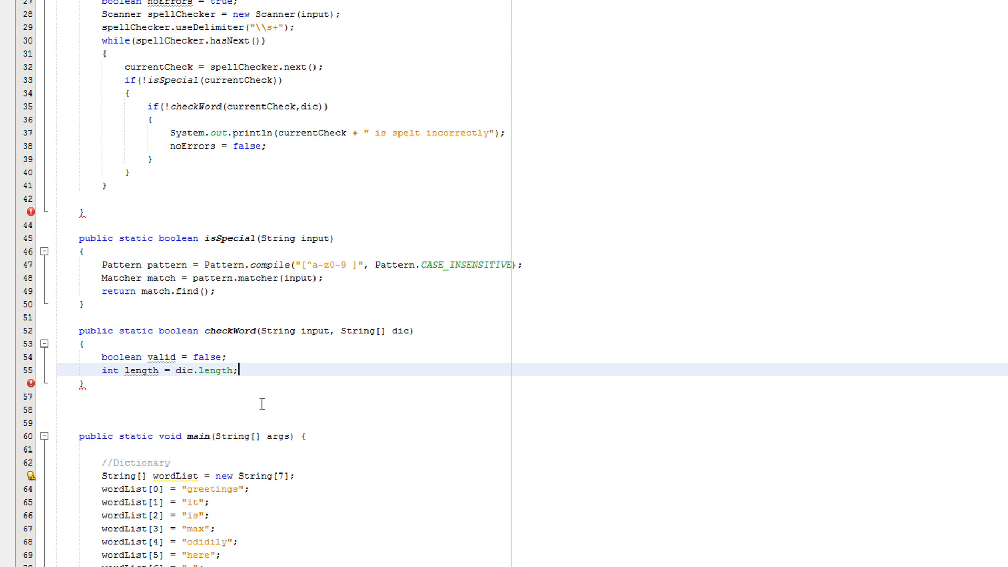
key(enter)
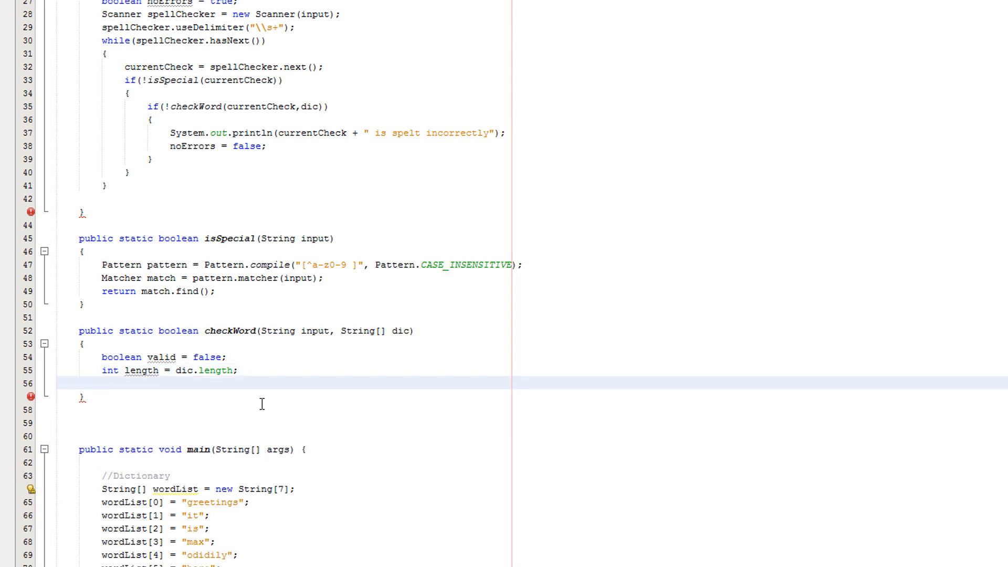
click(103, 384)
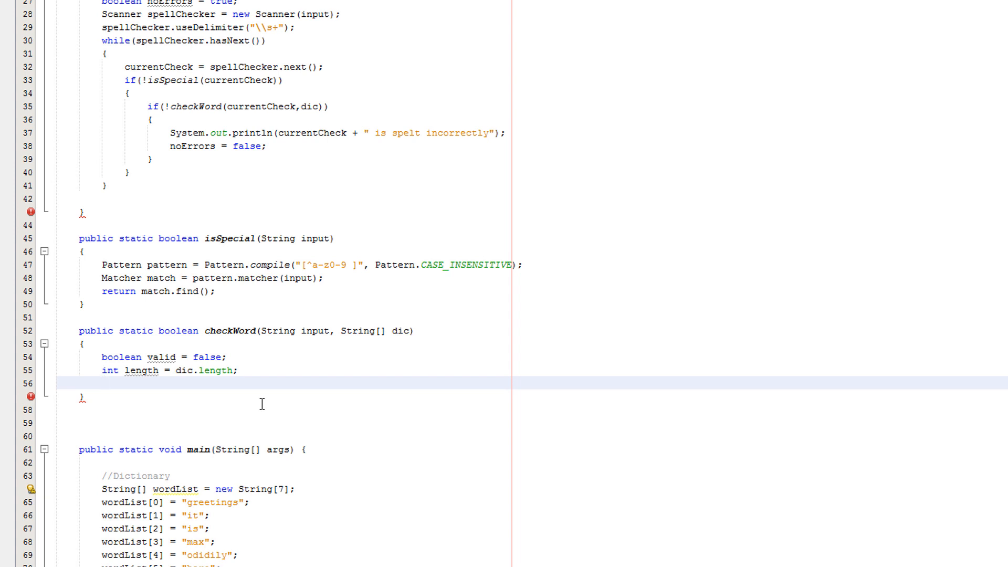
- Write int i = 0 and a while(!valid && i < length) loop testing input.trim().equalsIgnoreCase(dic[i])
text(int i = 0;)
text(while)
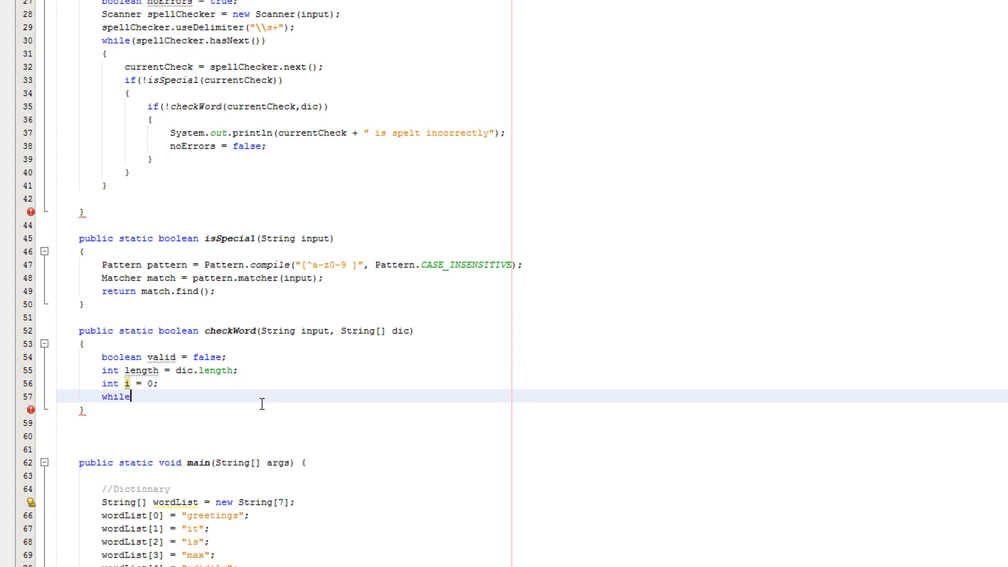
text((!valid ))
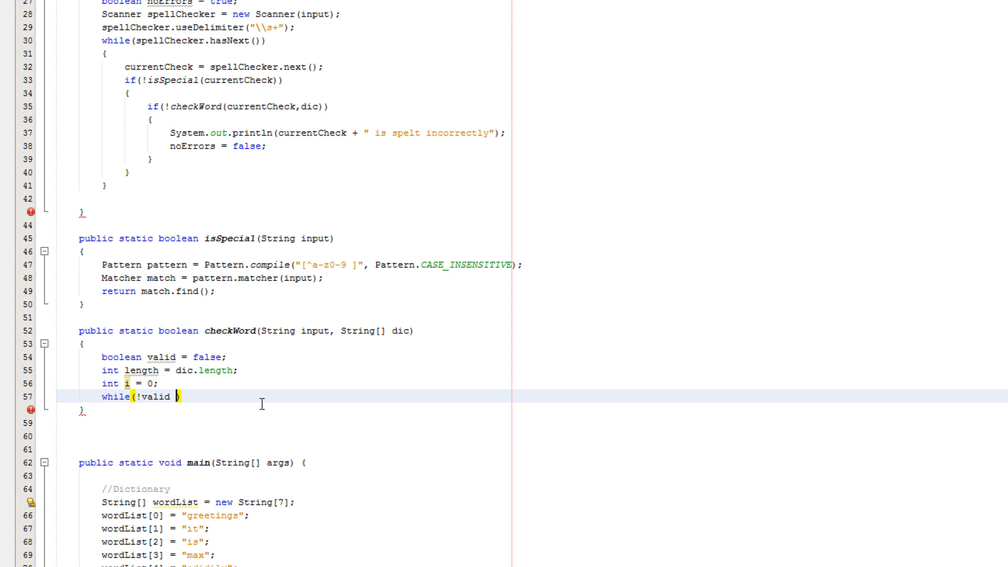
text(&& i < length)
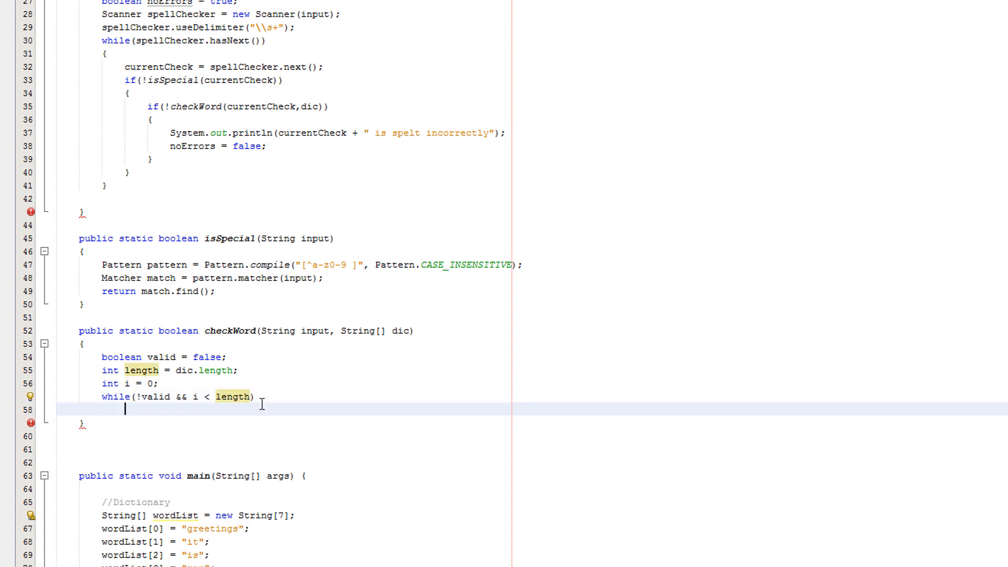
text({)
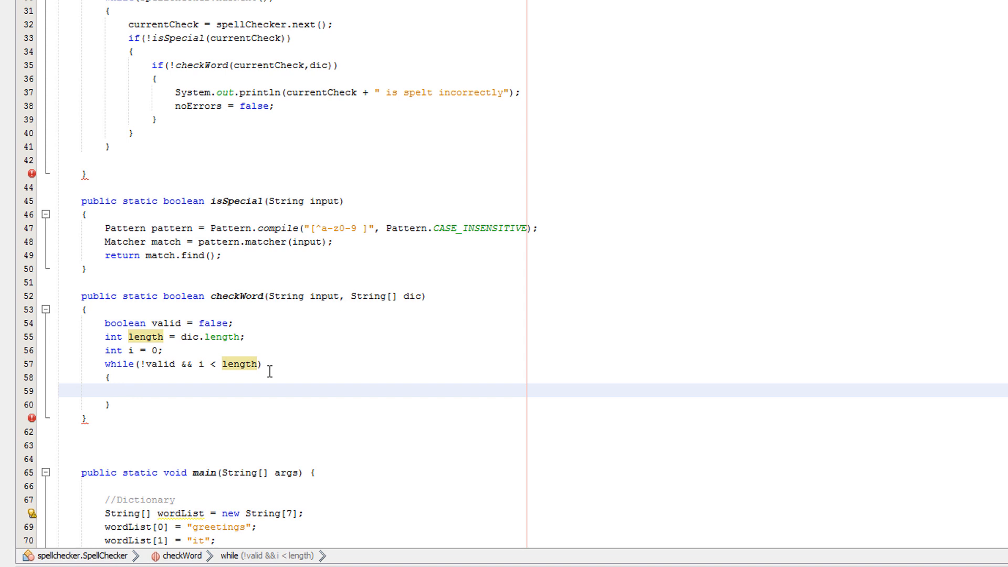
text(if())
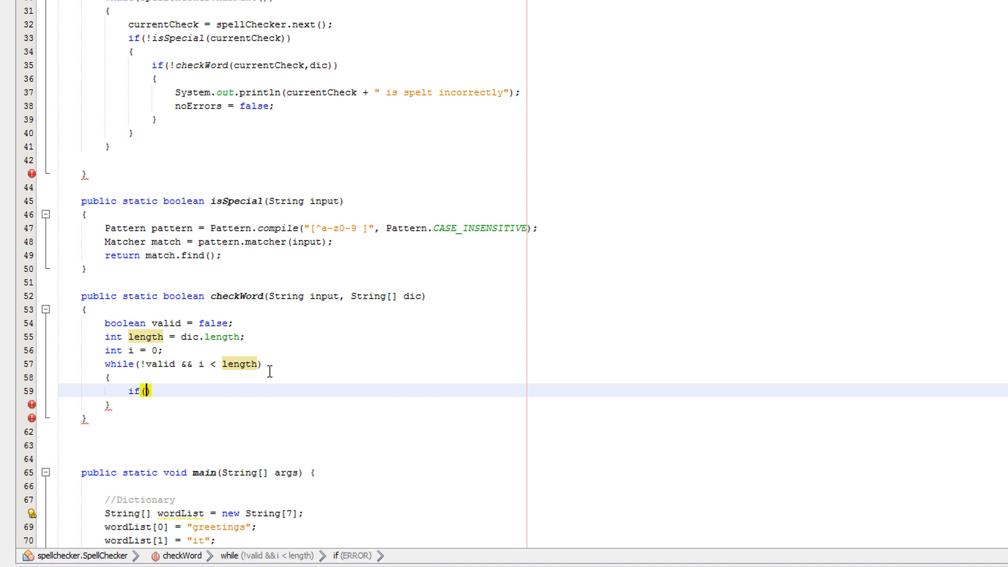
text(inpu)
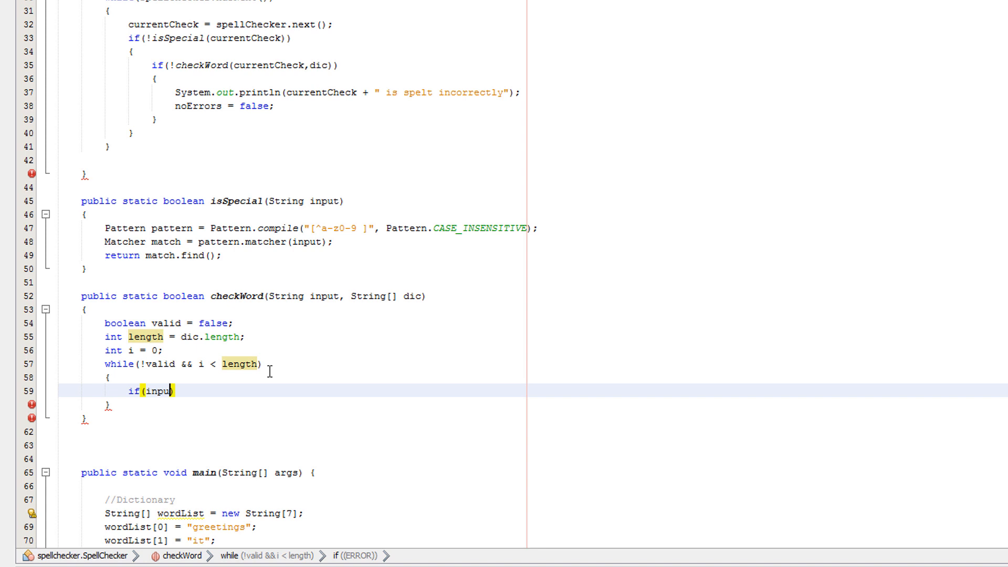
text(.trim)
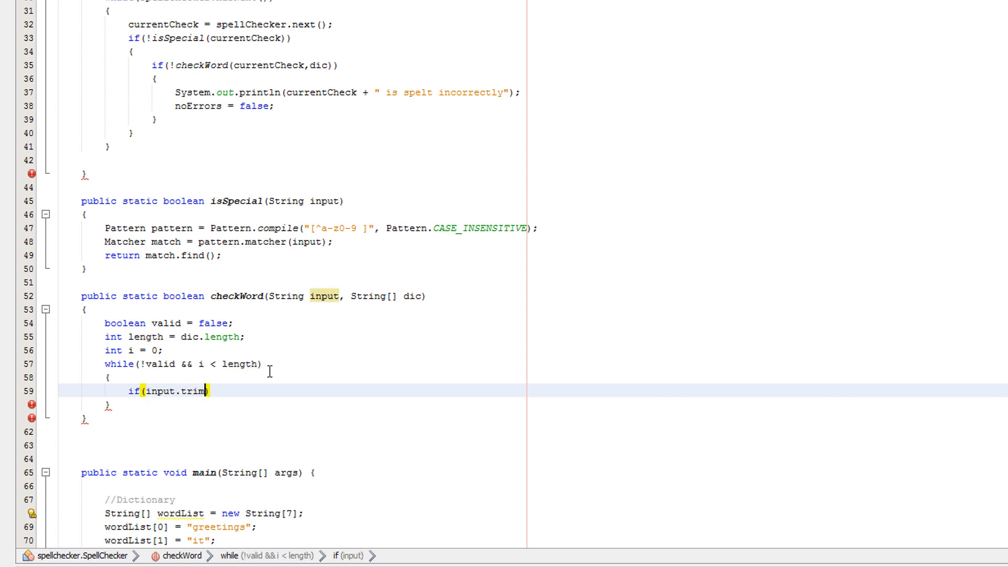
text(().equalsIgnoreCase(dic[i])))
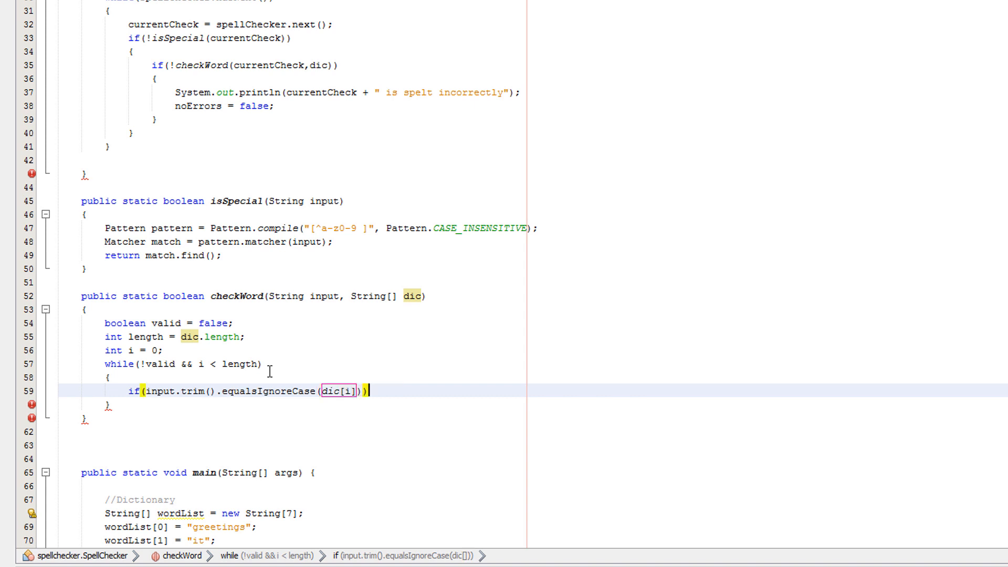
key(enter)
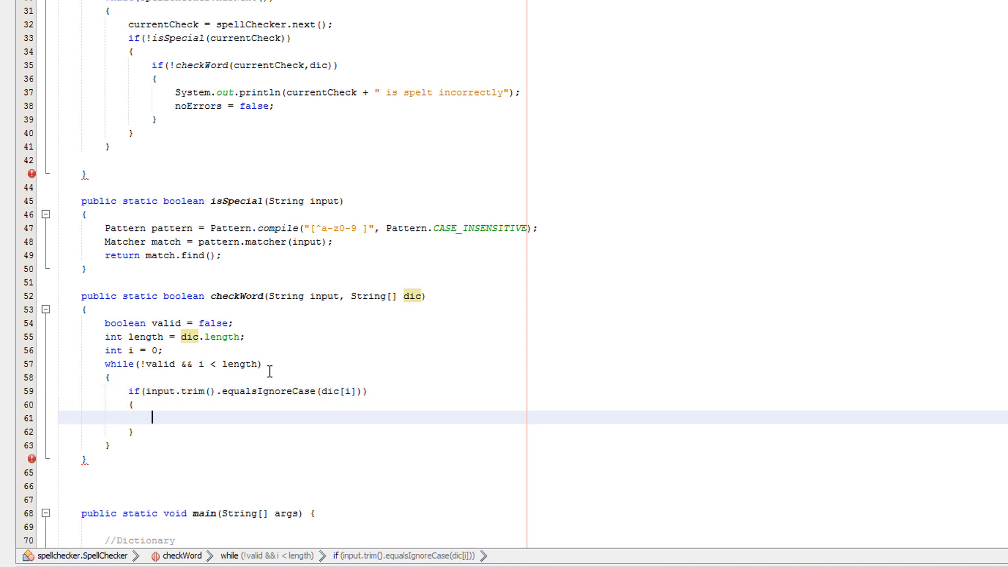
- Set valid = true on a match, increment i, and return valid from checkWord
text(valid =)
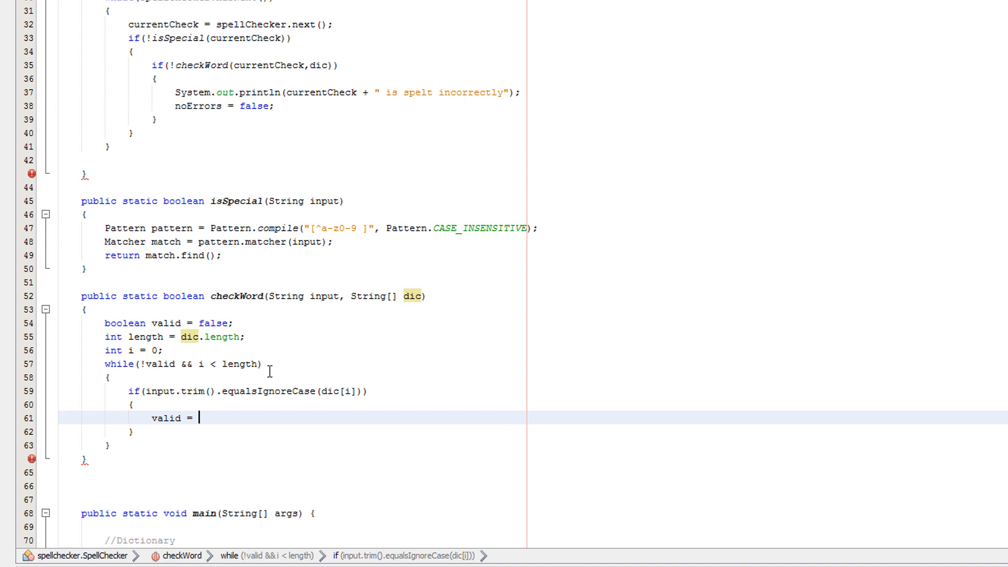
text(true;)
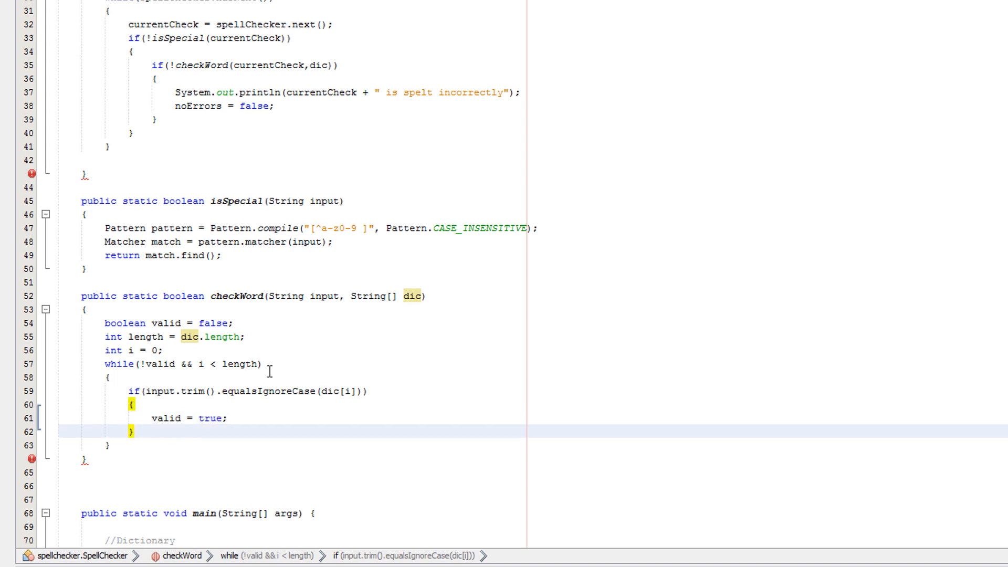
text(i++)
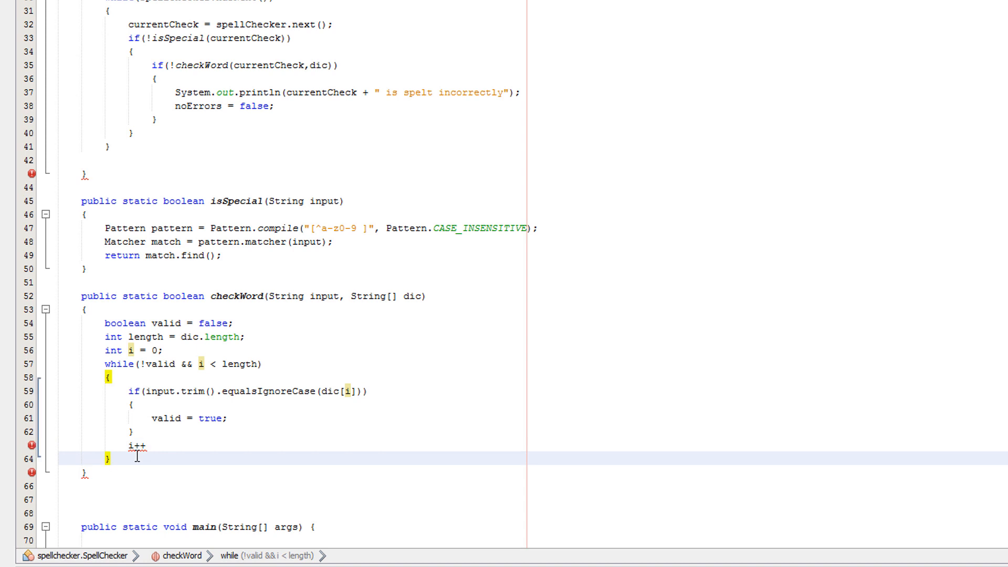
text(re)
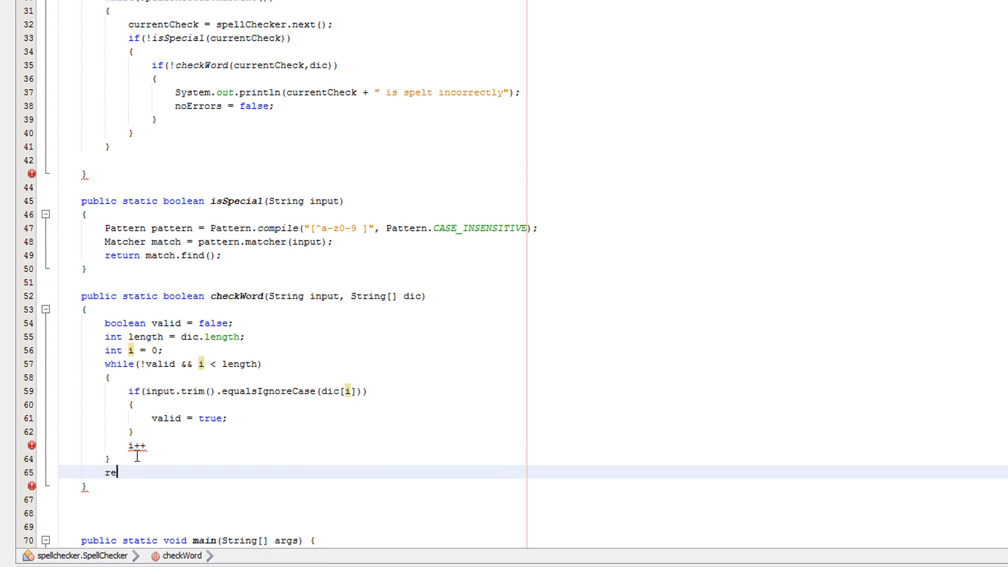
text(turn valid;)
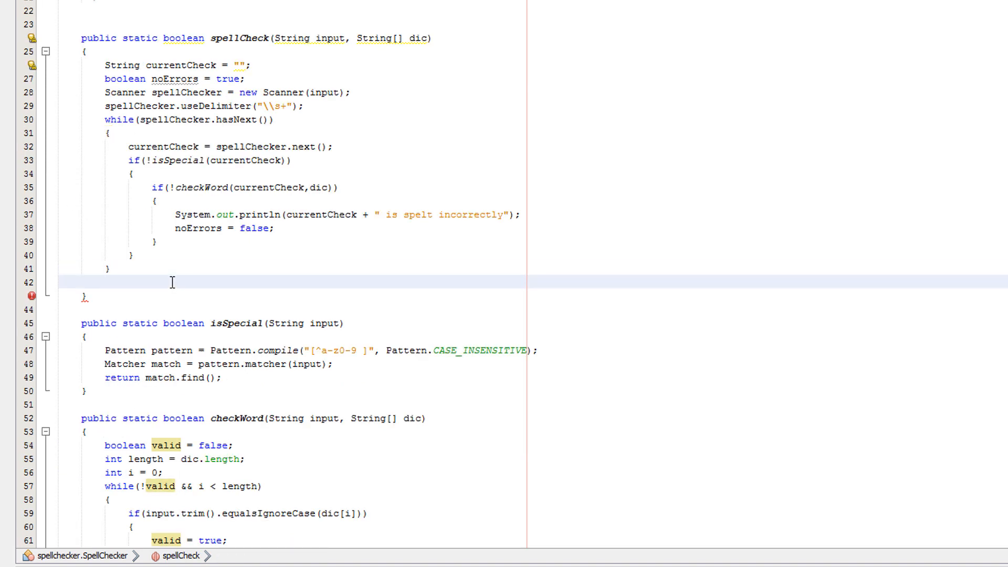
- Make spellCheck return noErrors at its end
click(105, 281)
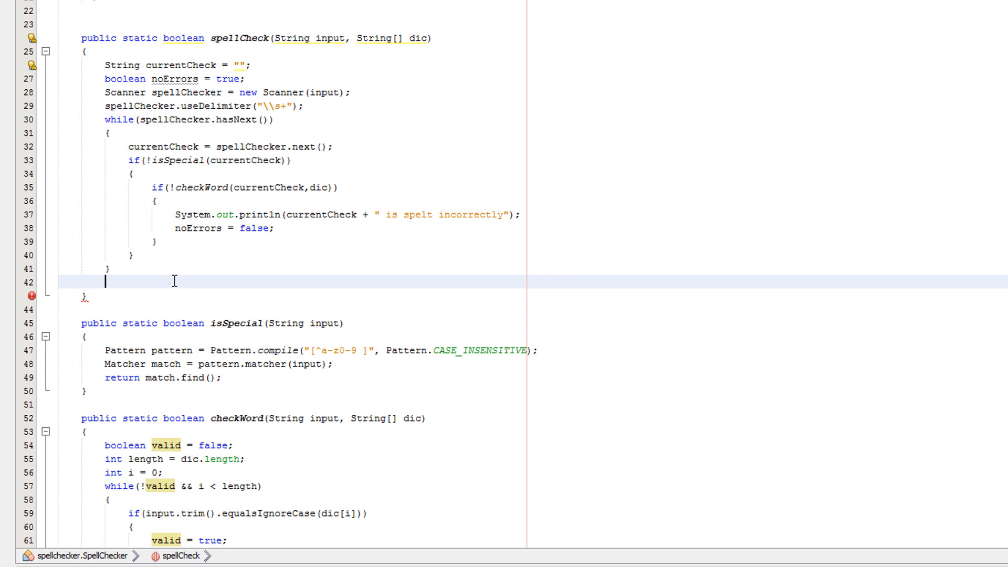
text(return n)
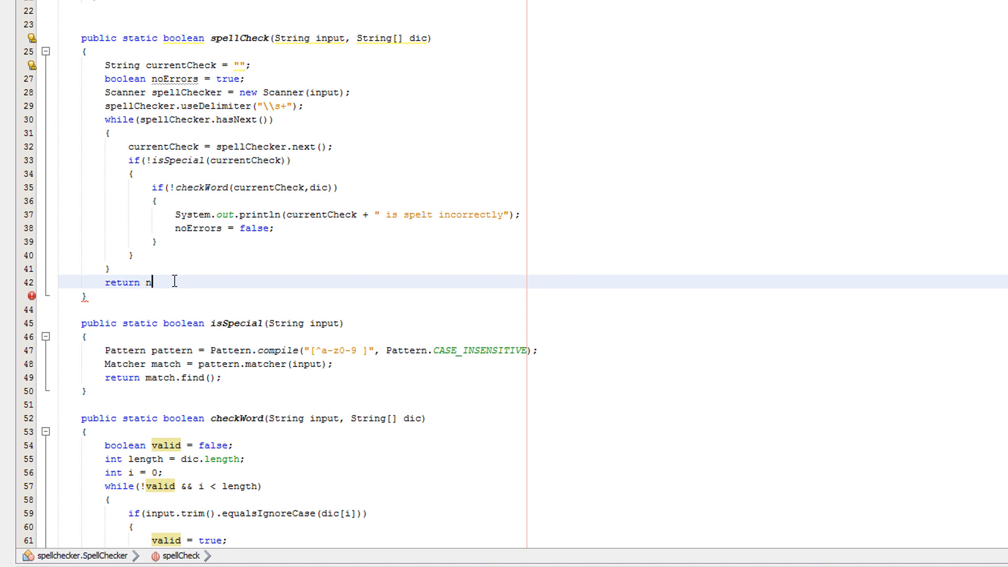
text(oErrors)
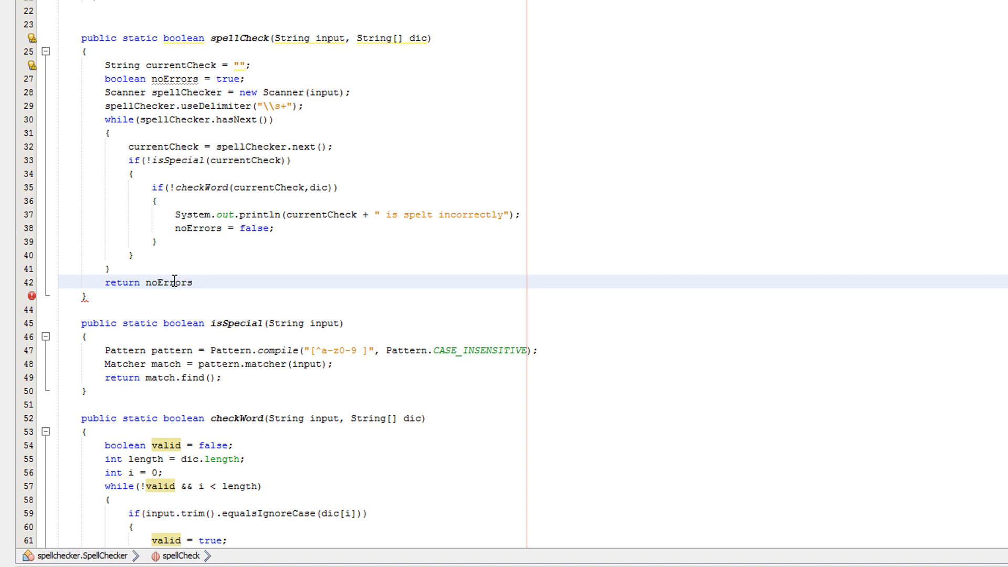
text(;)
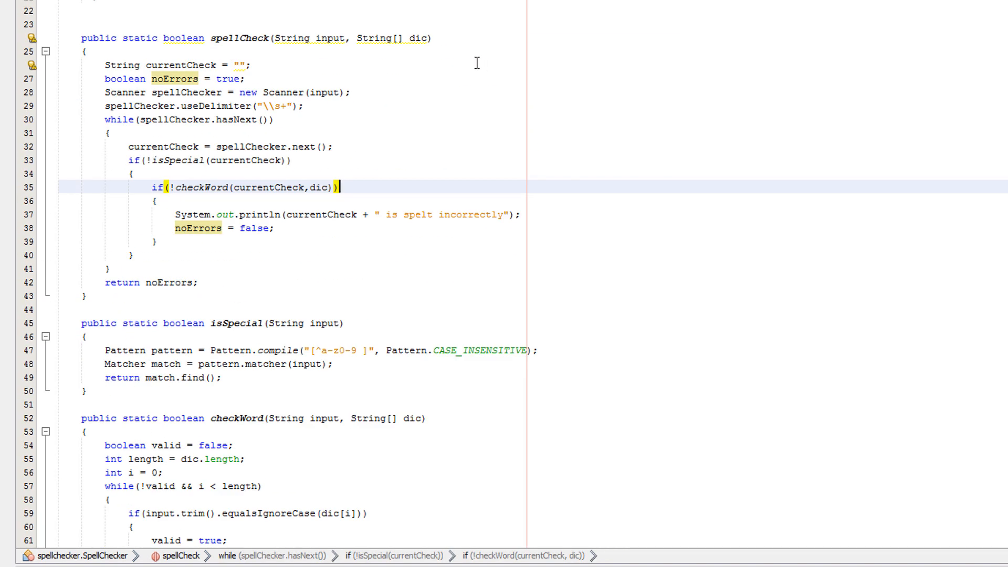
- Write if(spellCheck(input, wordList)) printing "No errors" when the check passes
scroll(down, 3)
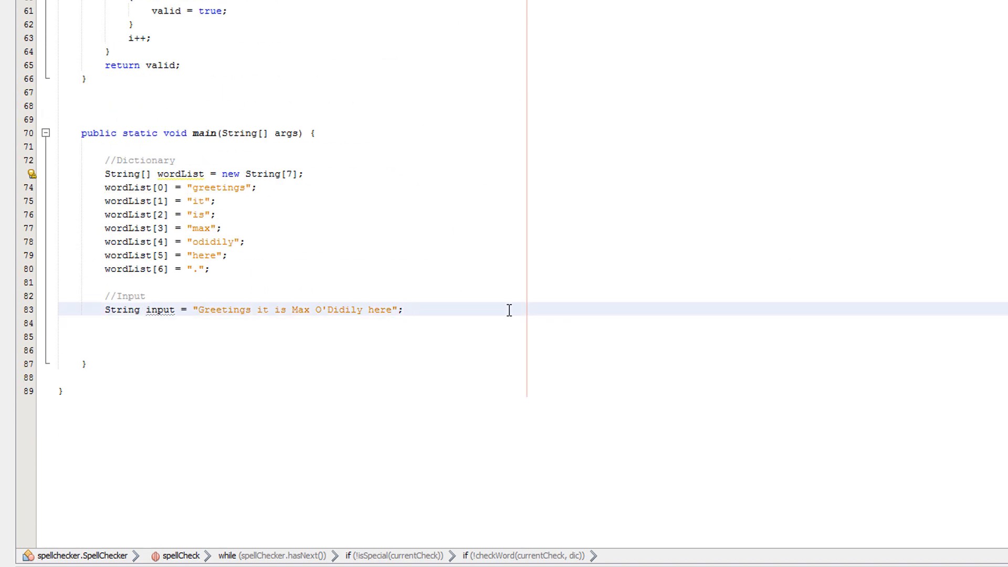
text(if)
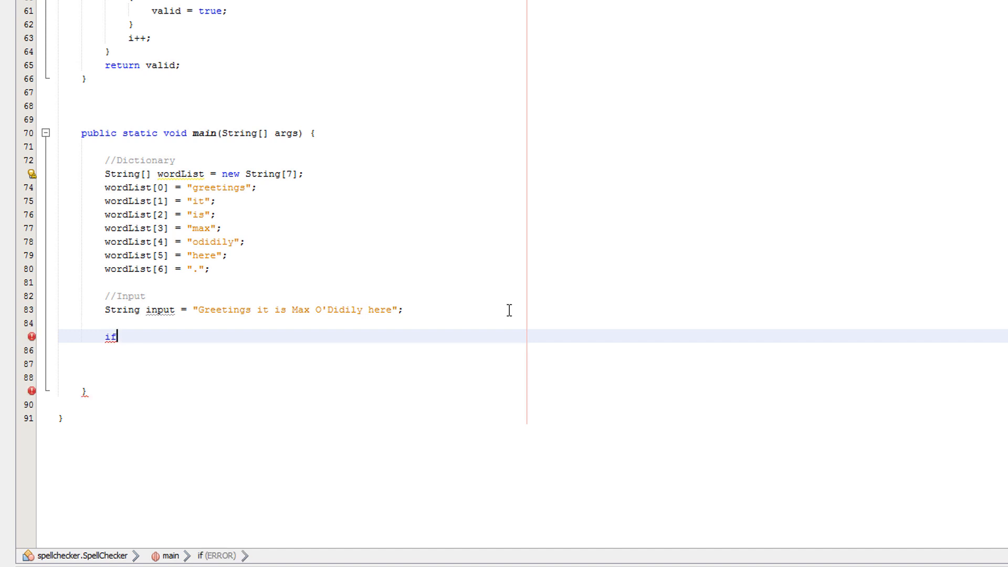
text((spell))
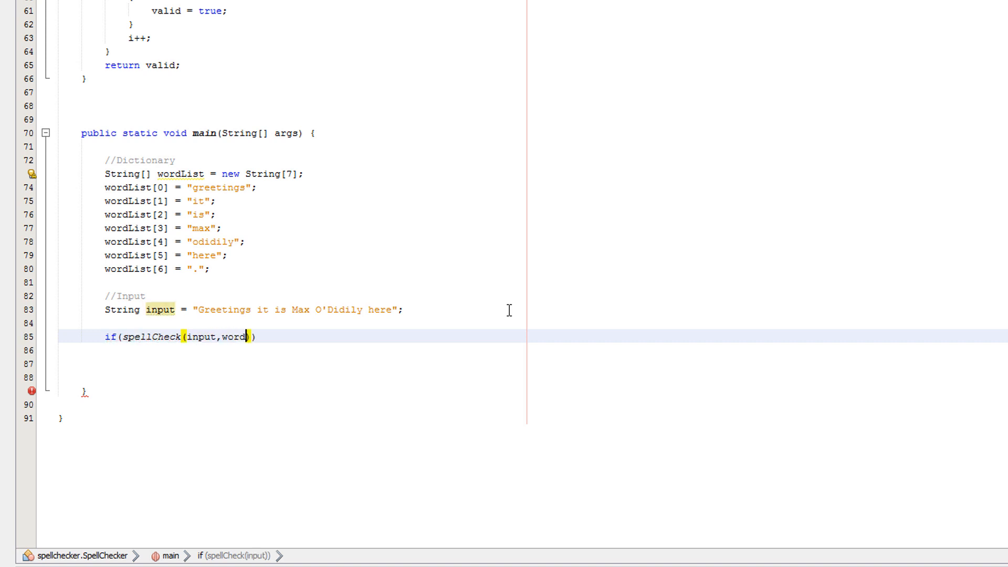
text(List)
click(293, 350)
text({)
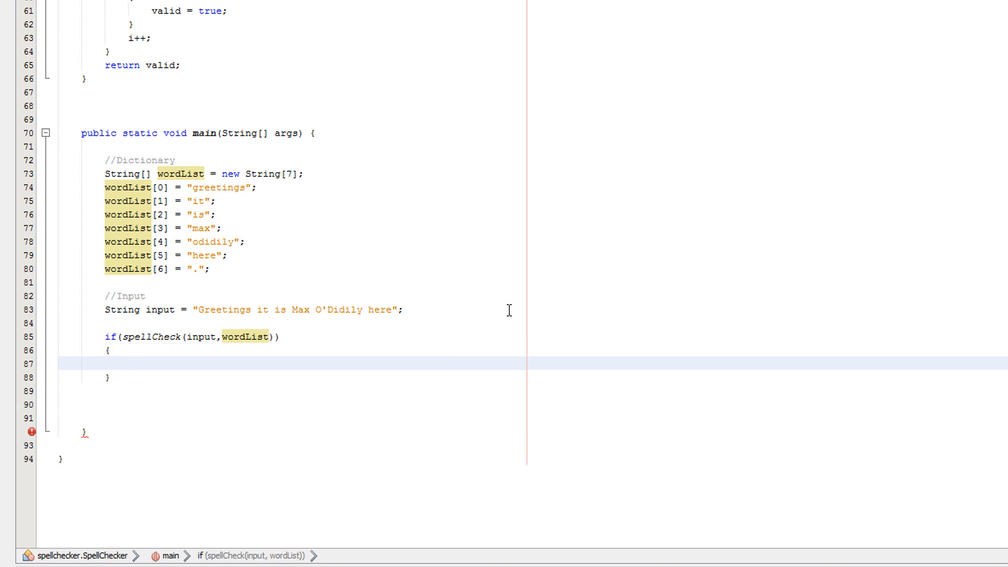
text(System.)
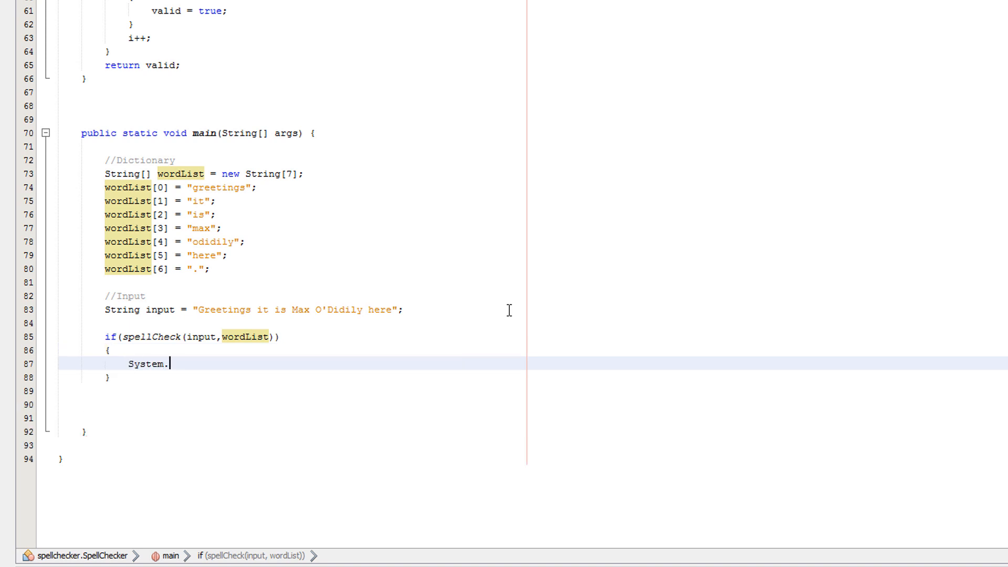
text(out.println("No err)
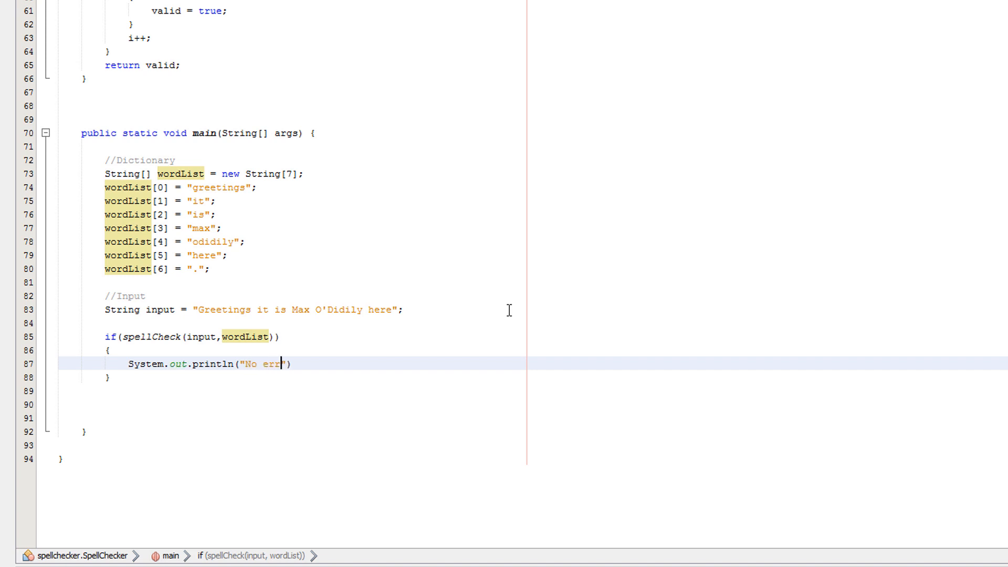
text(ors)
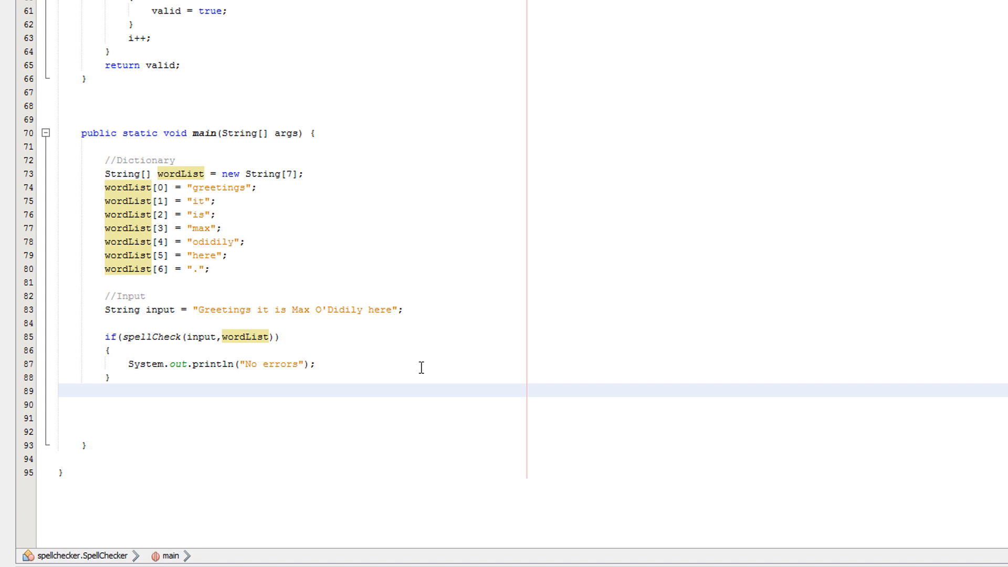
- Add the else branch printing "Errors" and run the program
text(else {)
text(System.out.pritnln("Err)
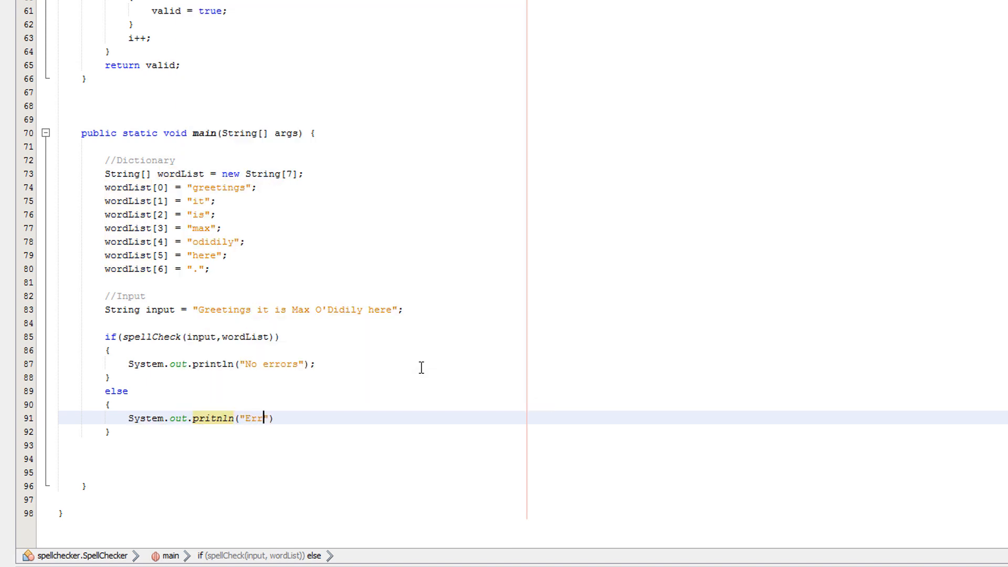
text(ors");)
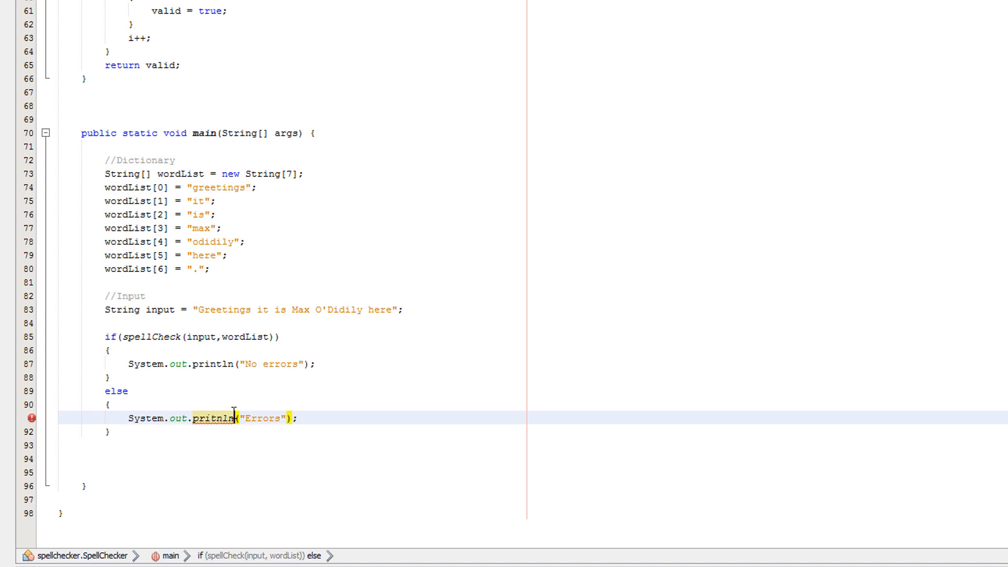
mouse_move(363, 423)
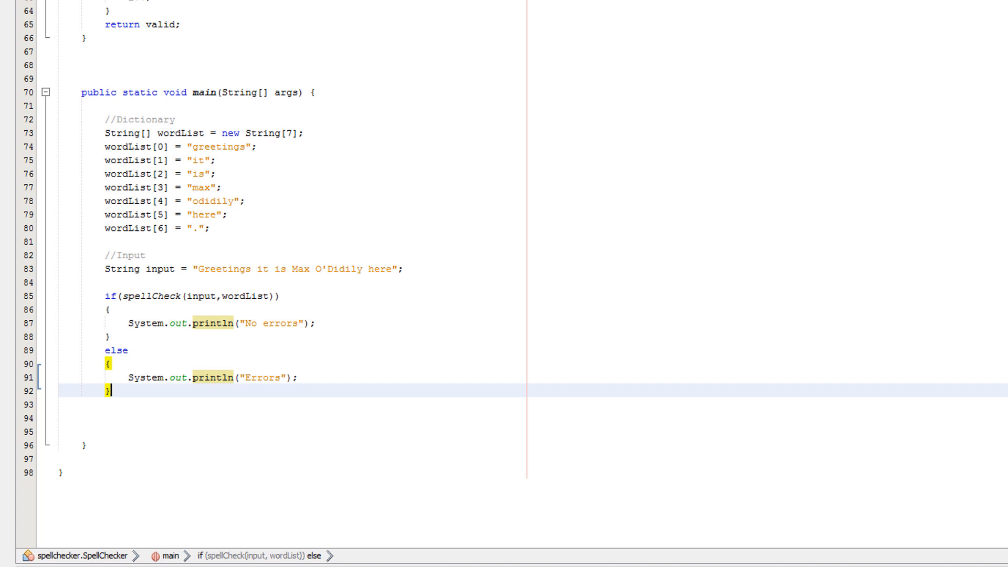
click(229, 33)
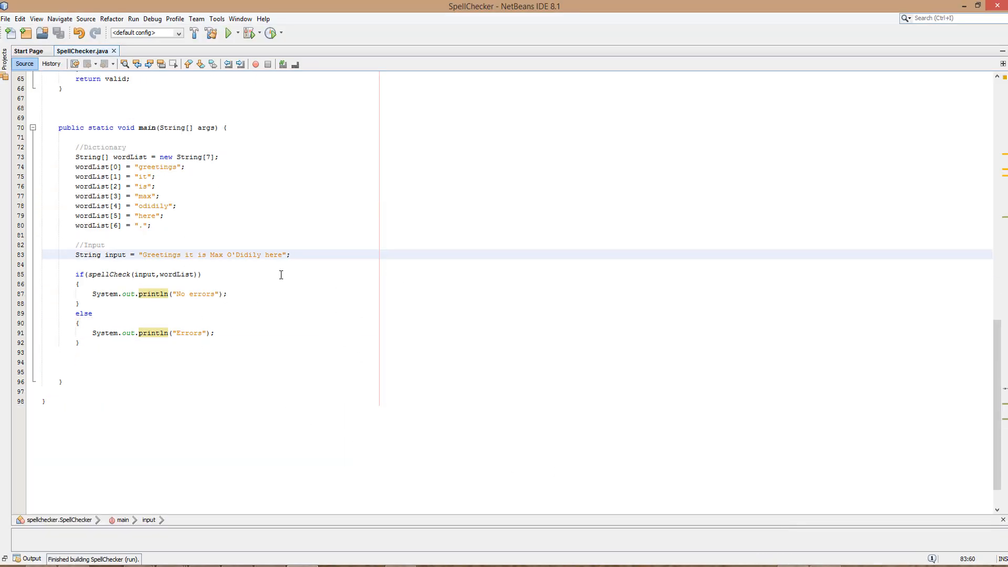
- Misspell 'here' as 'her' in the input sentence and run the checker again
double_click(159, 255)
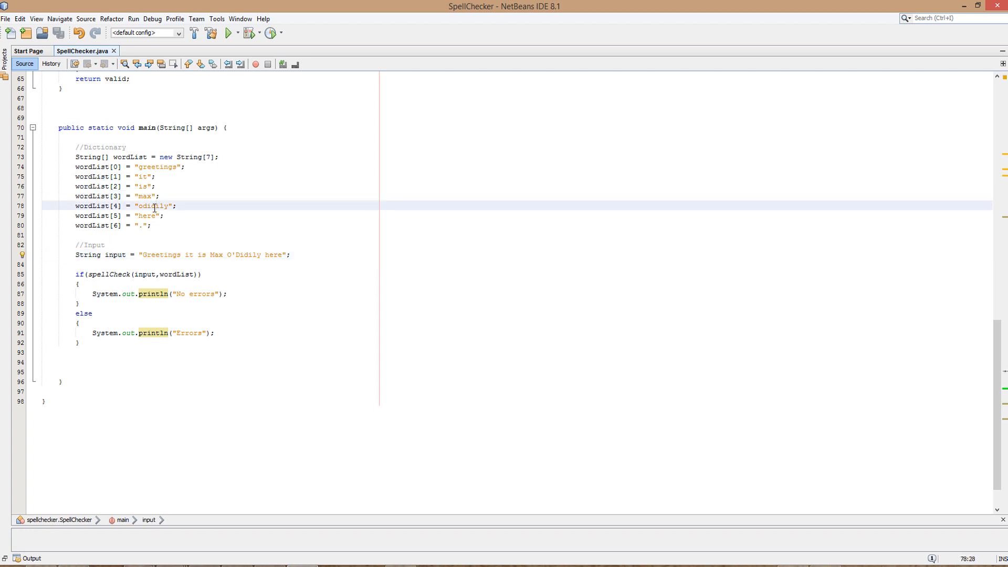
click(147, 226)
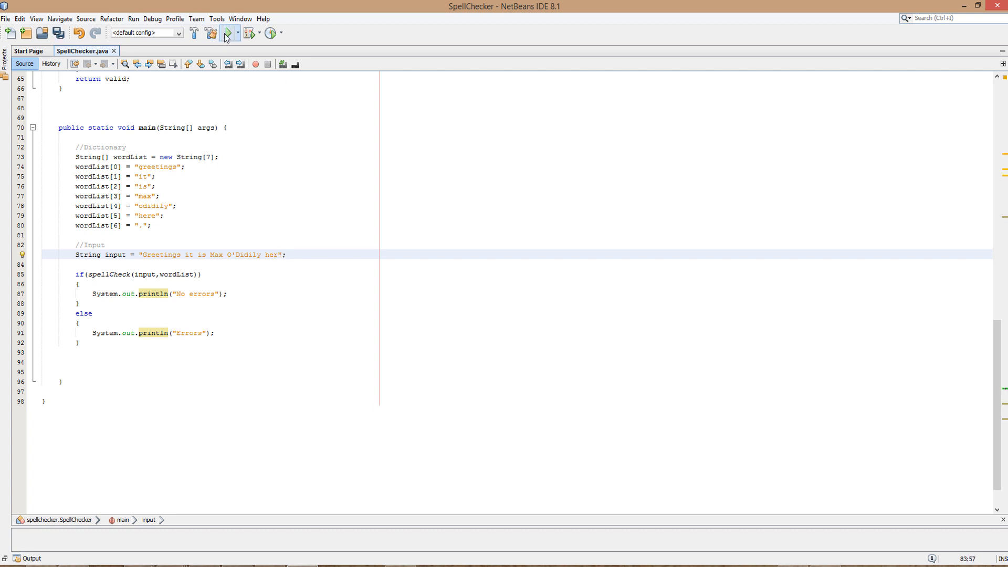
click(227, 33)
text(e)
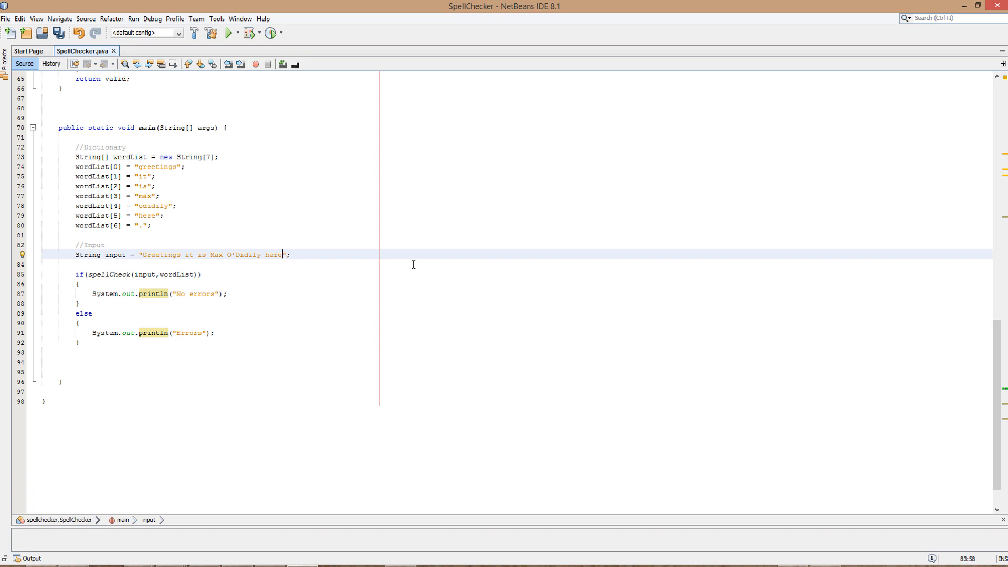
mouse_move(257, 244)
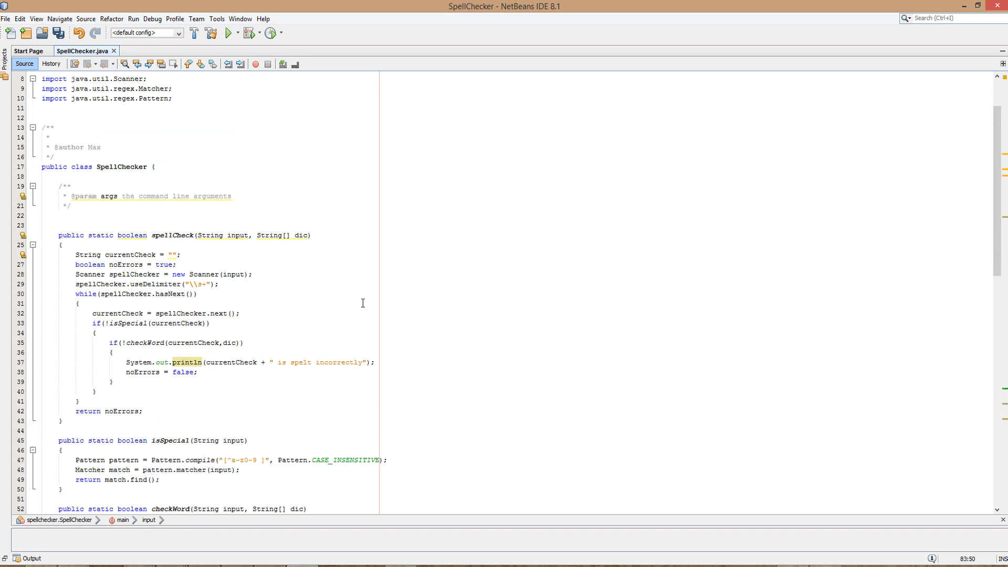
scroll(down, 3)
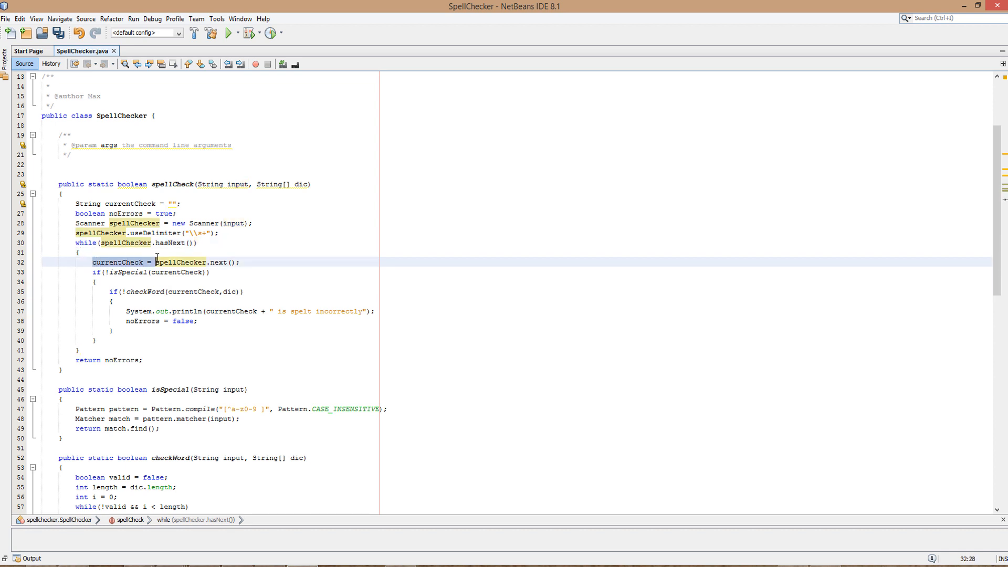
double_click(118, 263)
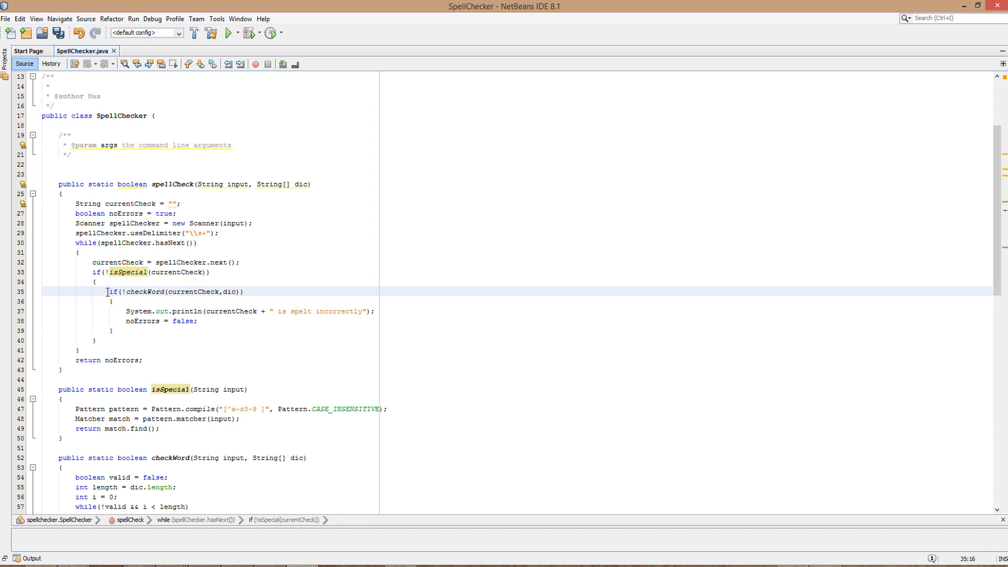
drag(111, 292, 133, 330)
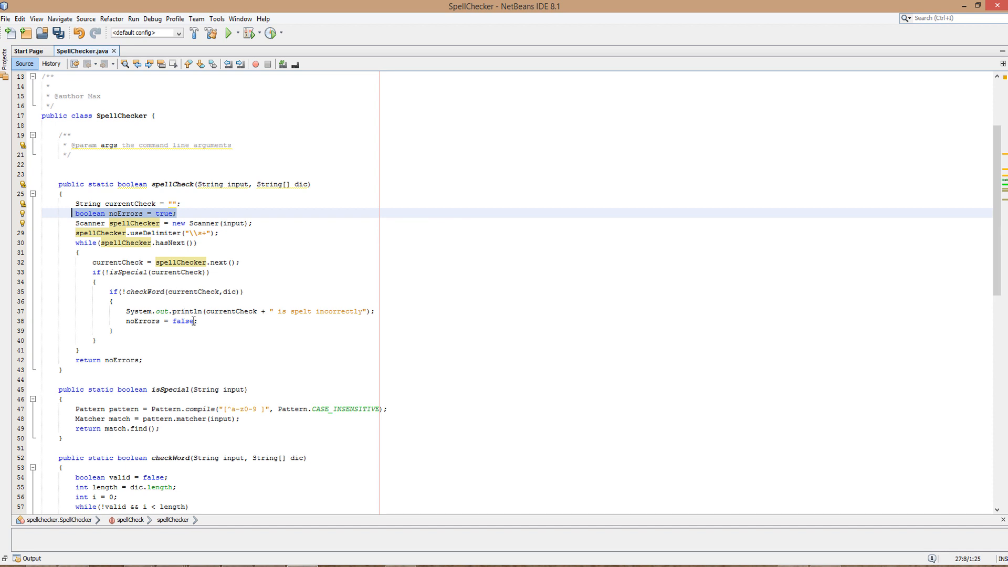
scroll(down, 3)
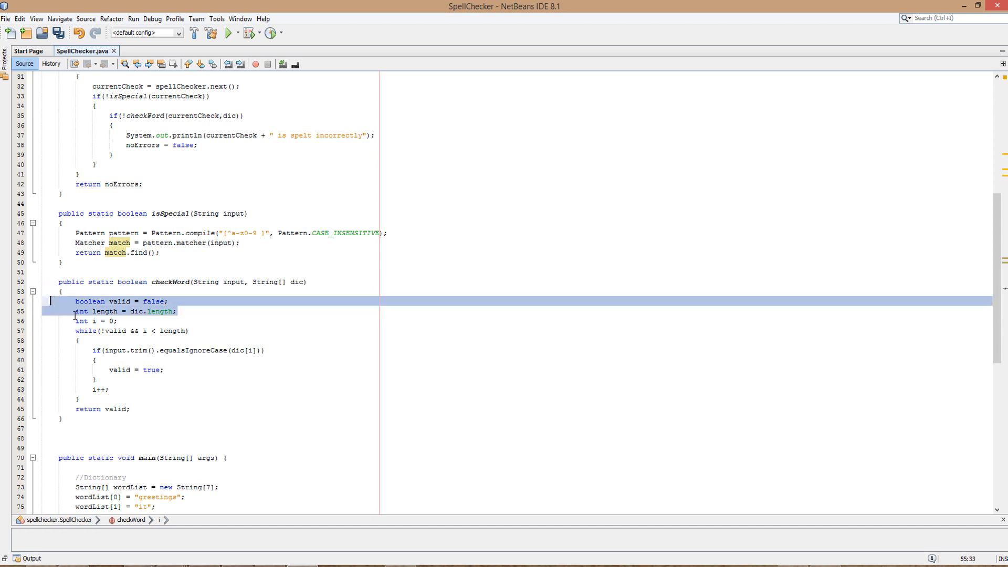
click(135, 330)
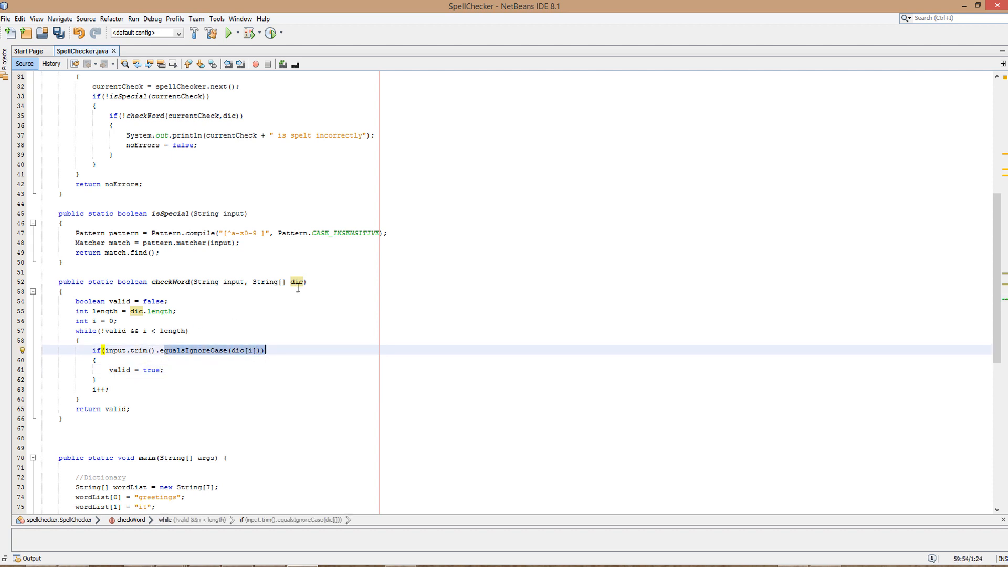
mouse_move(356, 284)
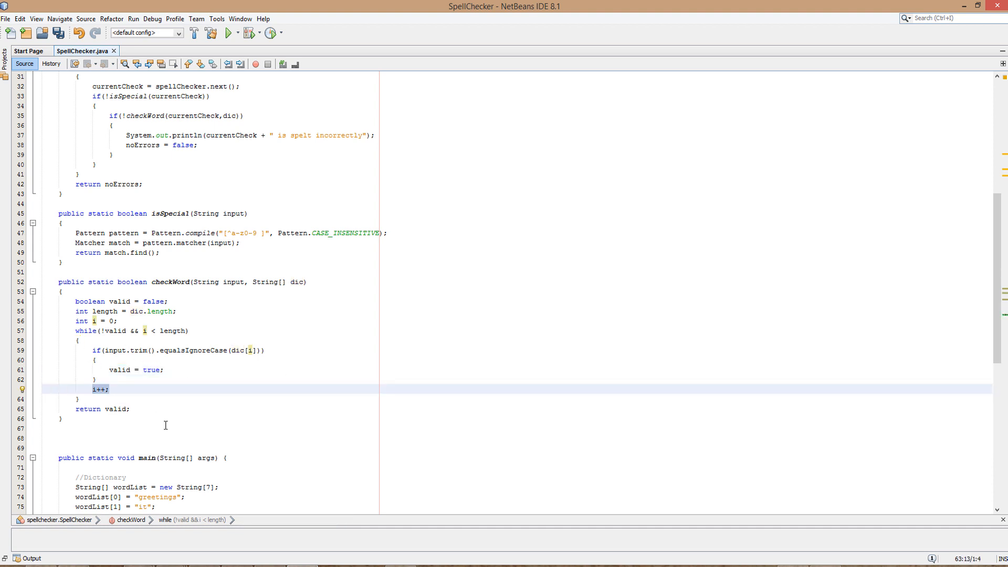
click(129, 409)
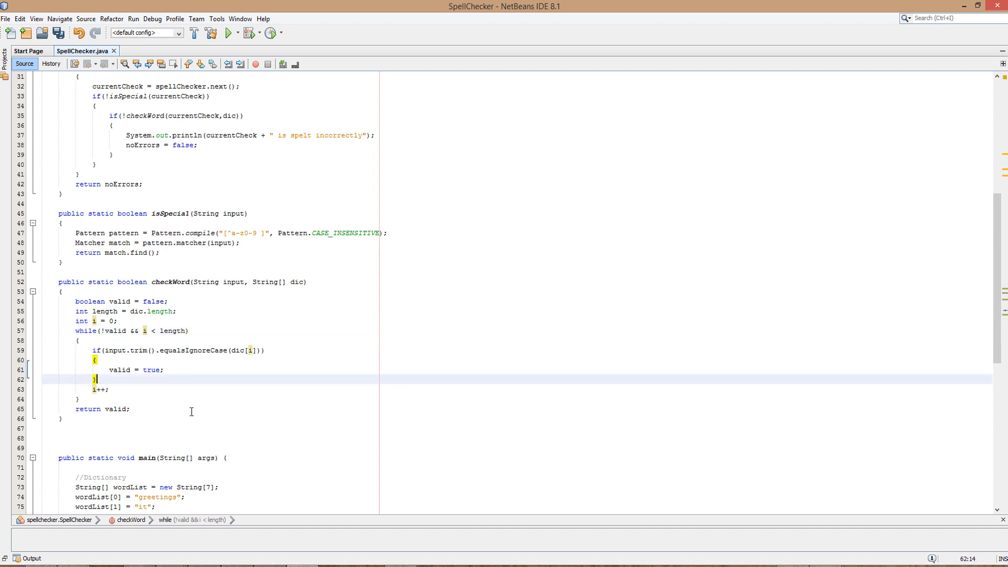
scroll(down, 3)
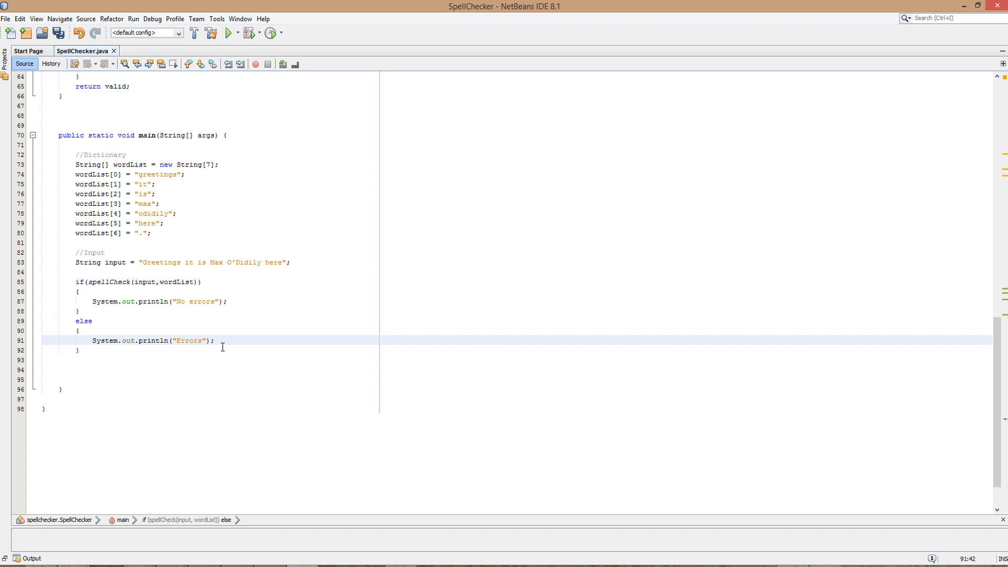
click(215, 340)
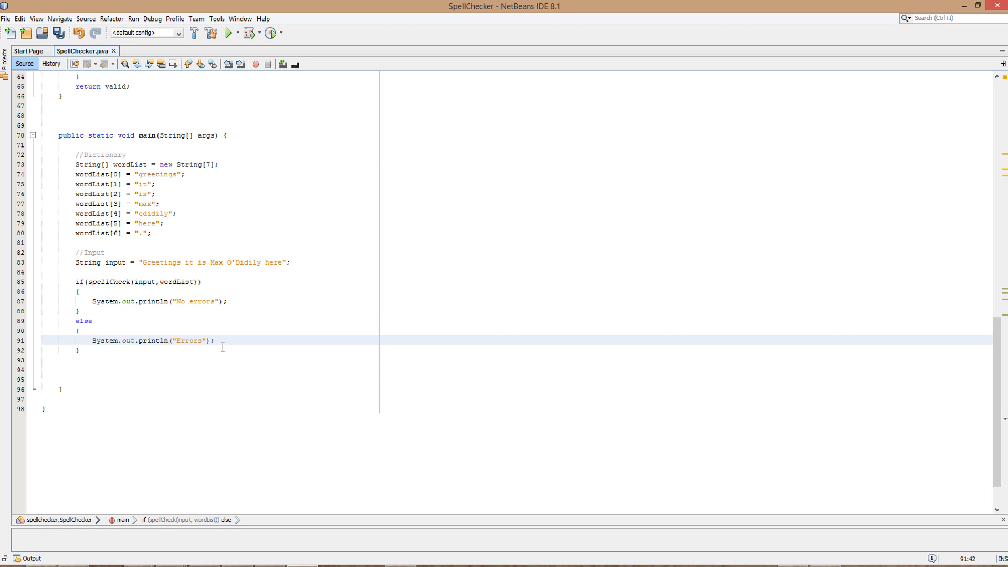
click(216, 340)
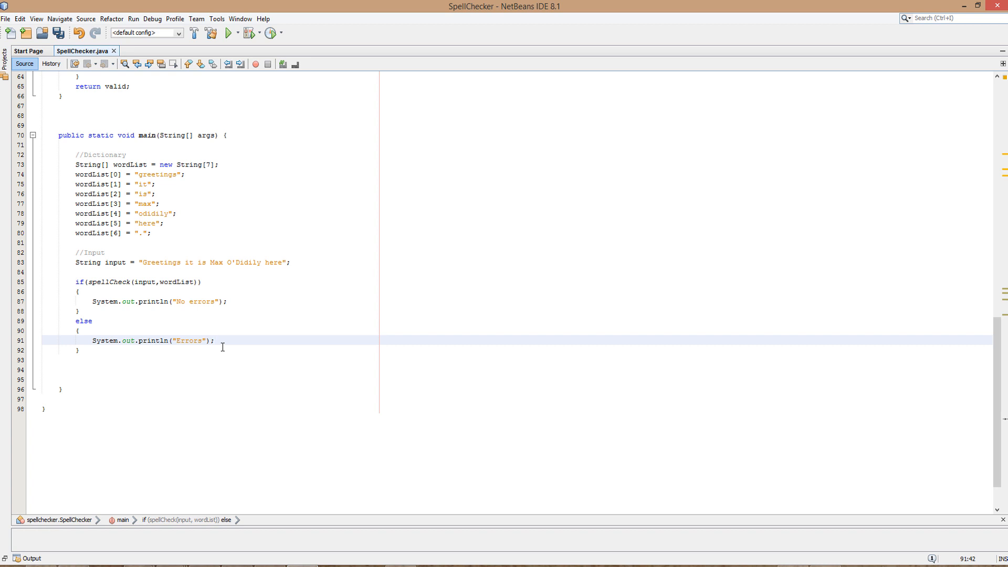
click(215, 341)
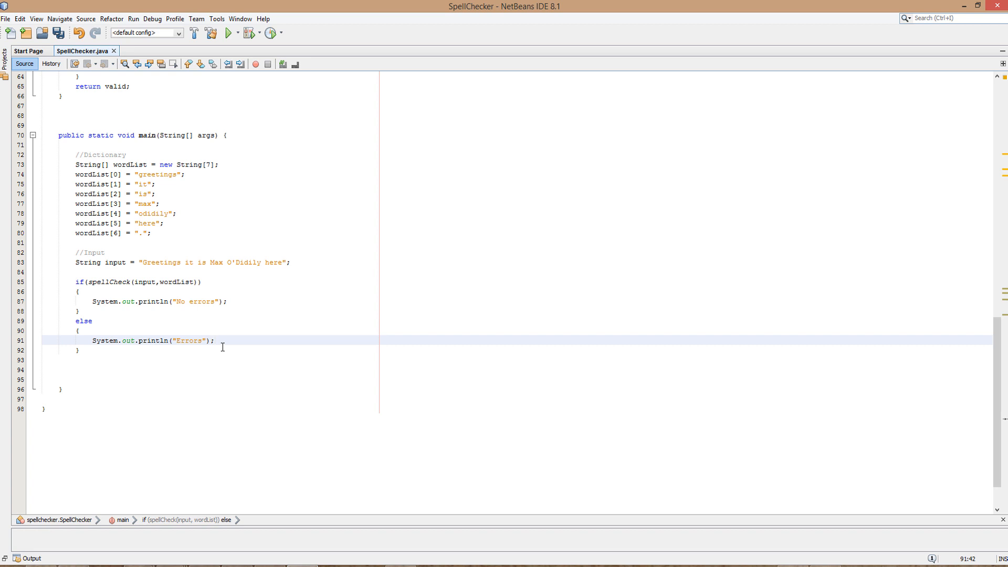
click(217, 341)
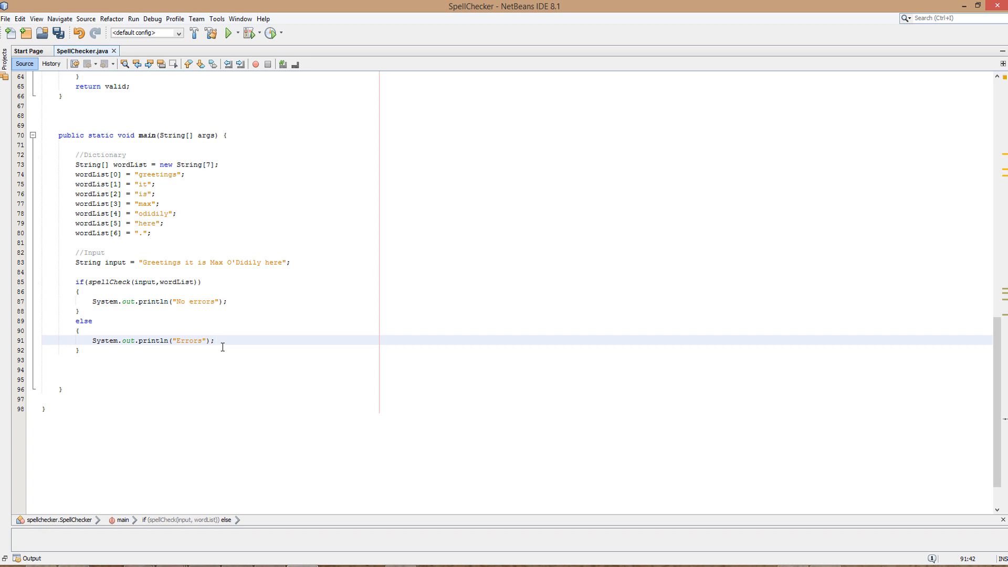
click(215, 340)
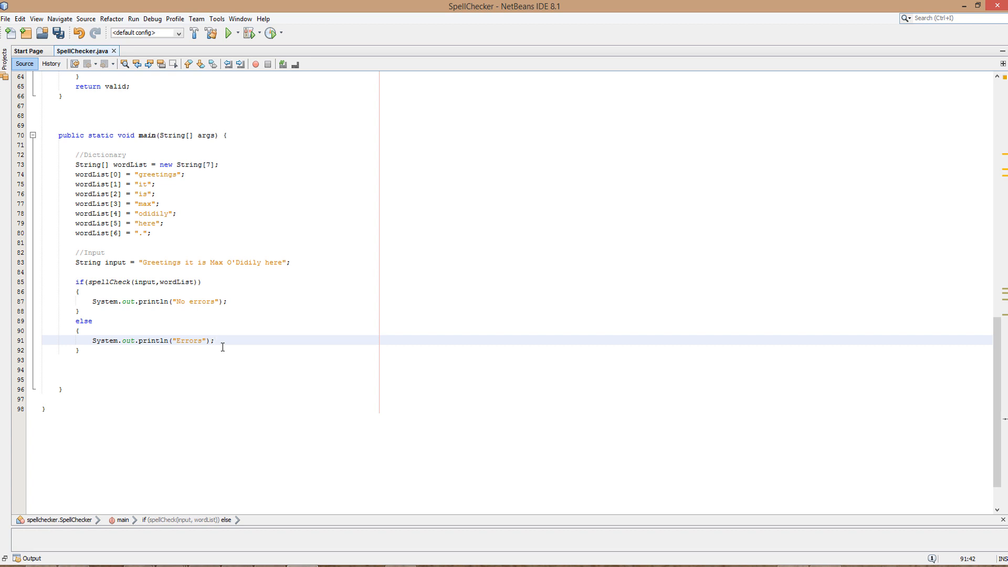
click(218, 340)
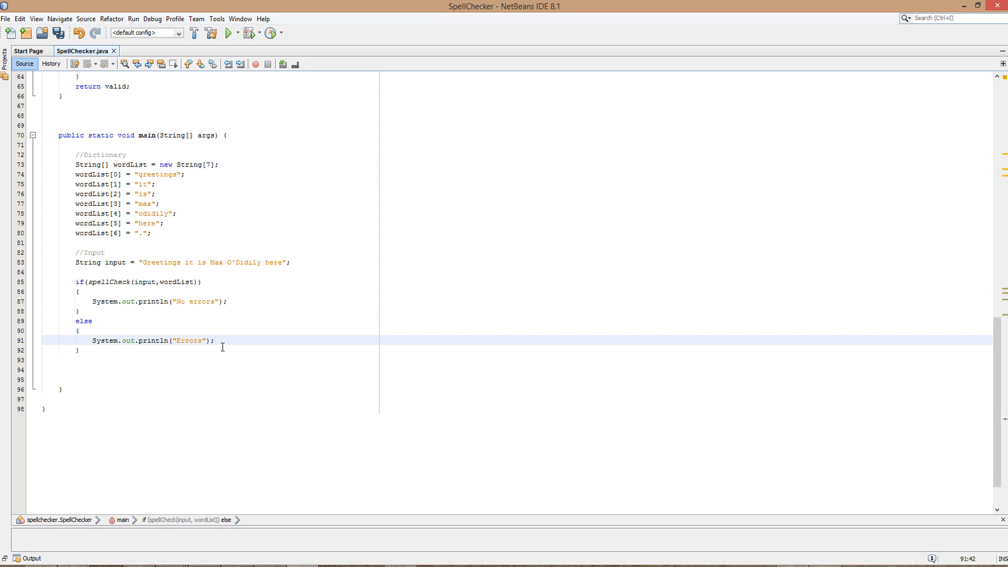
click(218, 340)
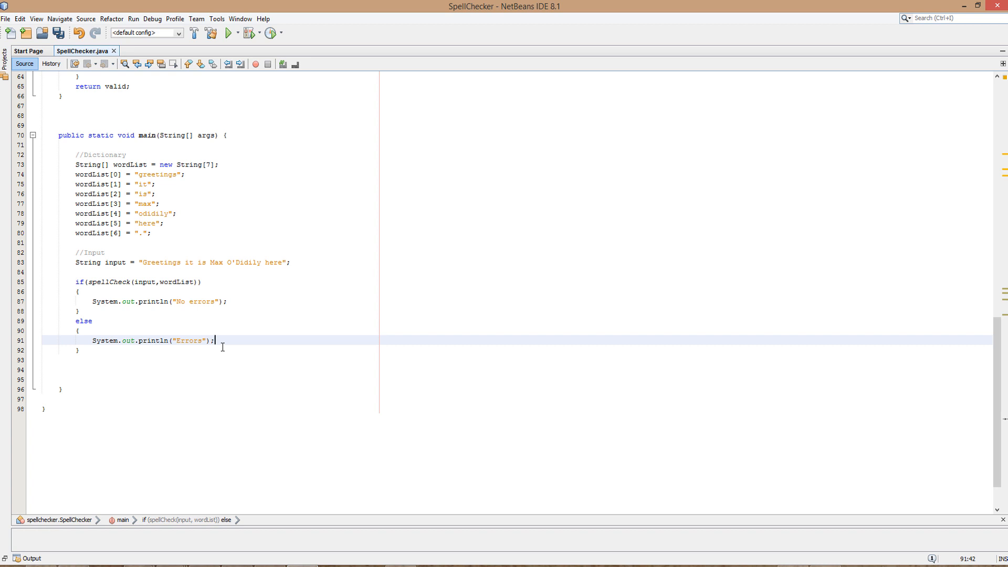